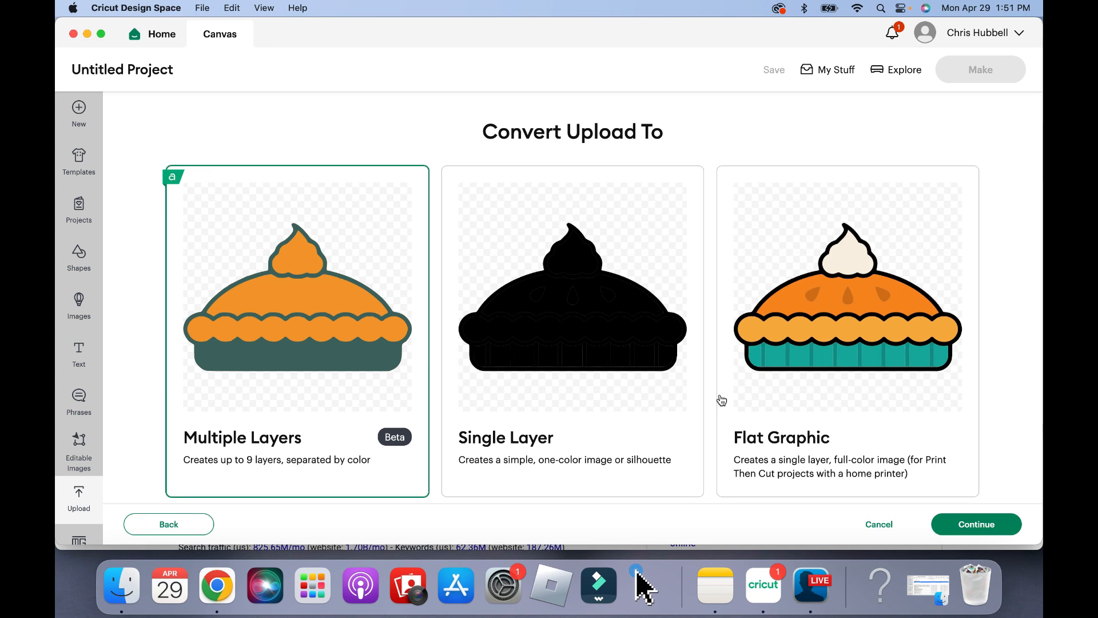
mouse_move(874, 352)
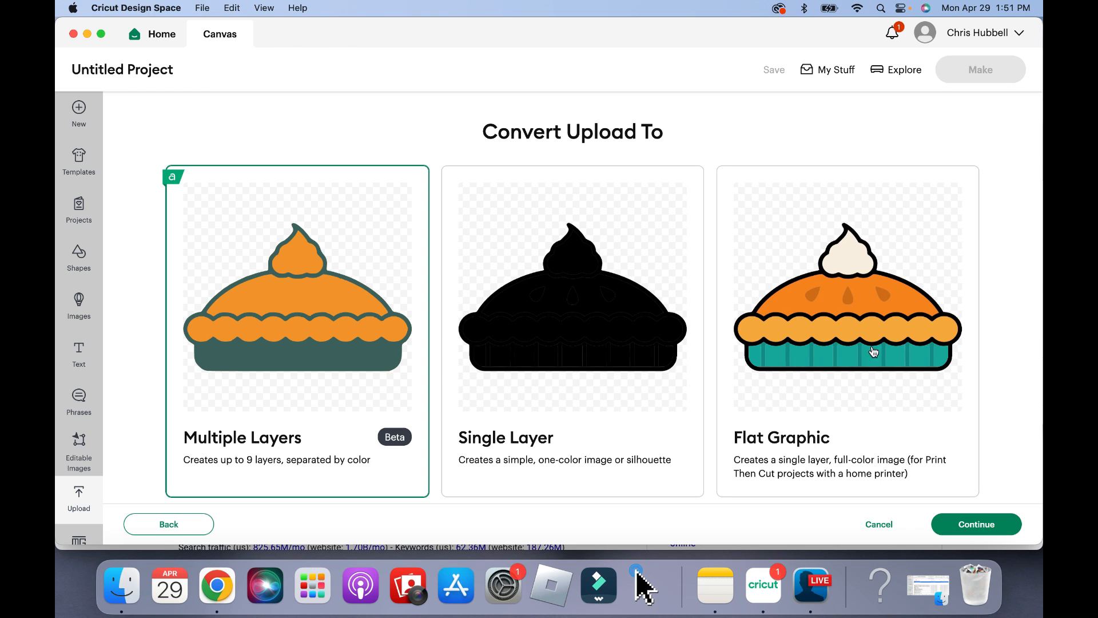
mouse_move(855, 346)
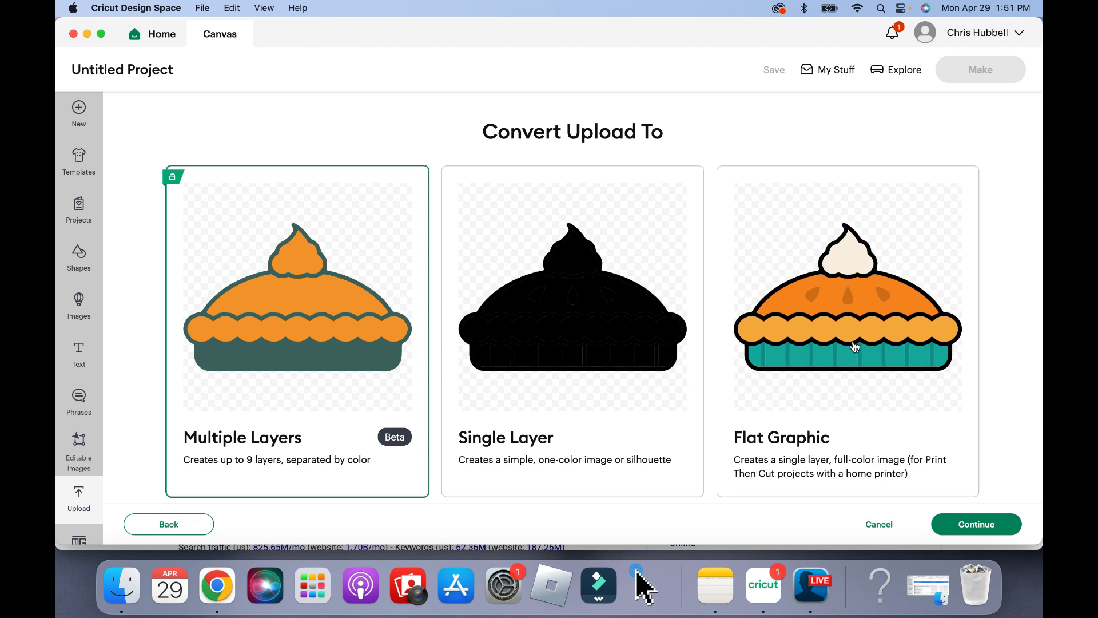
mouse_move(166, 170)
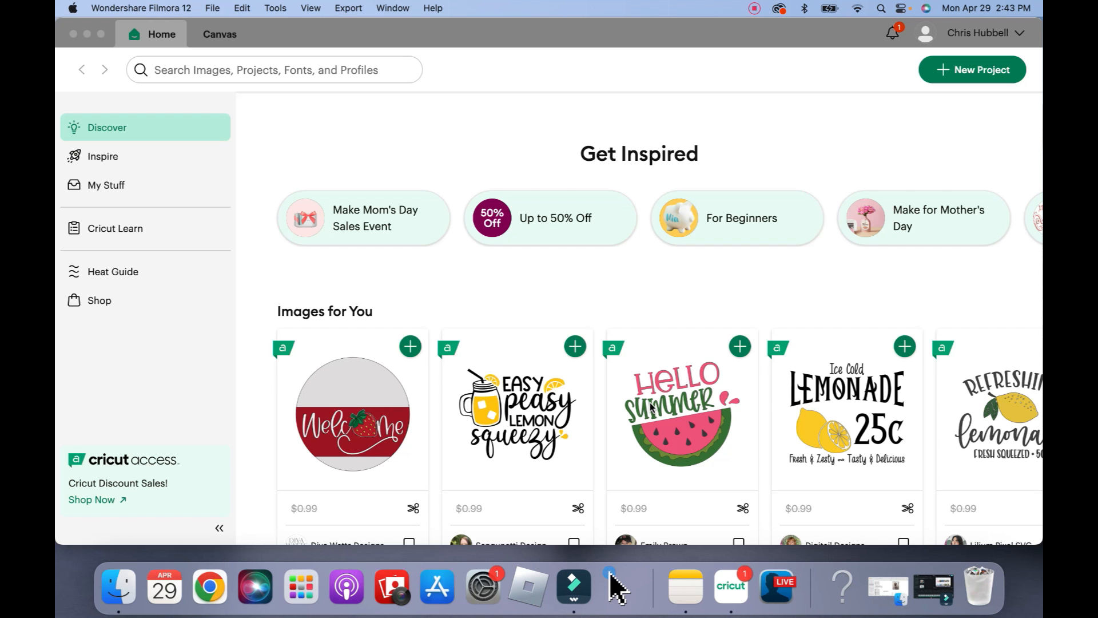
Step: Scroll through the Home Discover feed of community projects
scroll("down", 3)
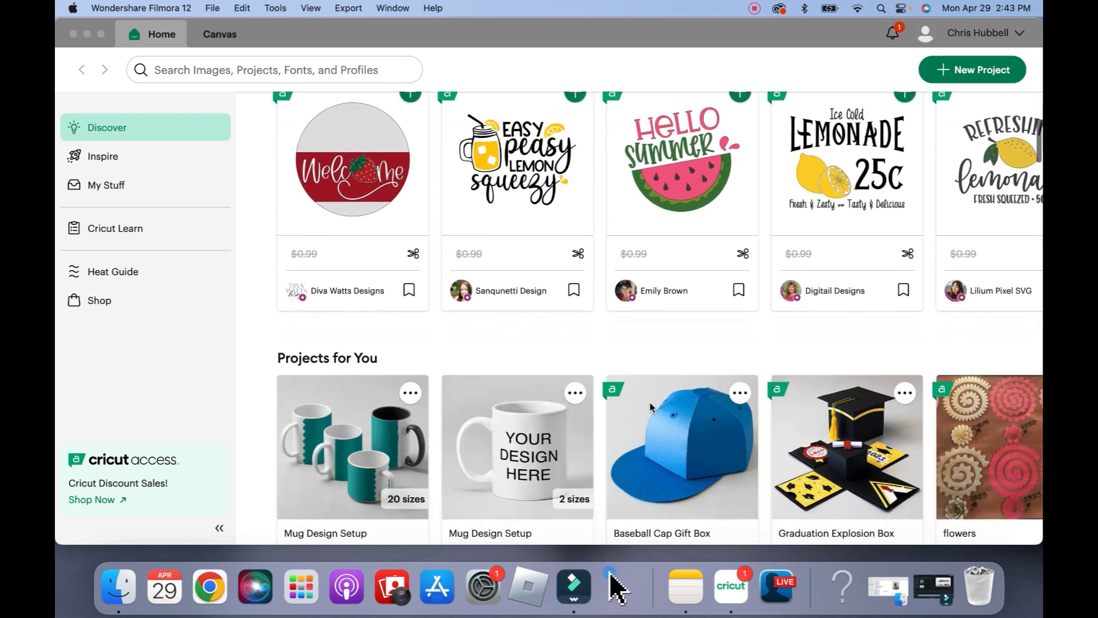
scroll("down", 3)
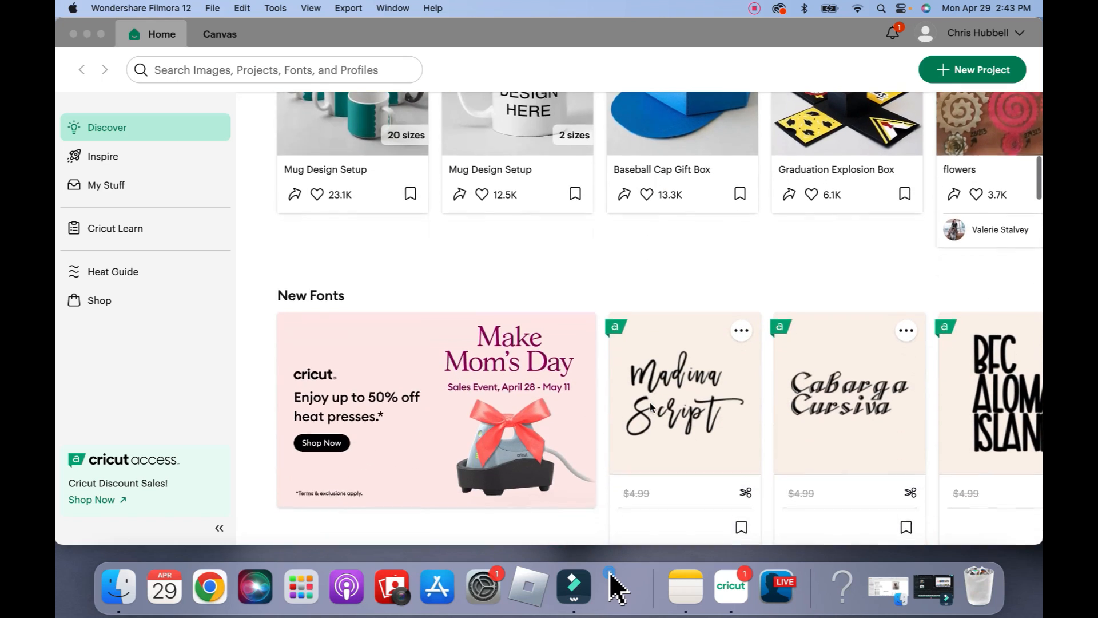
scroll("down", 3)
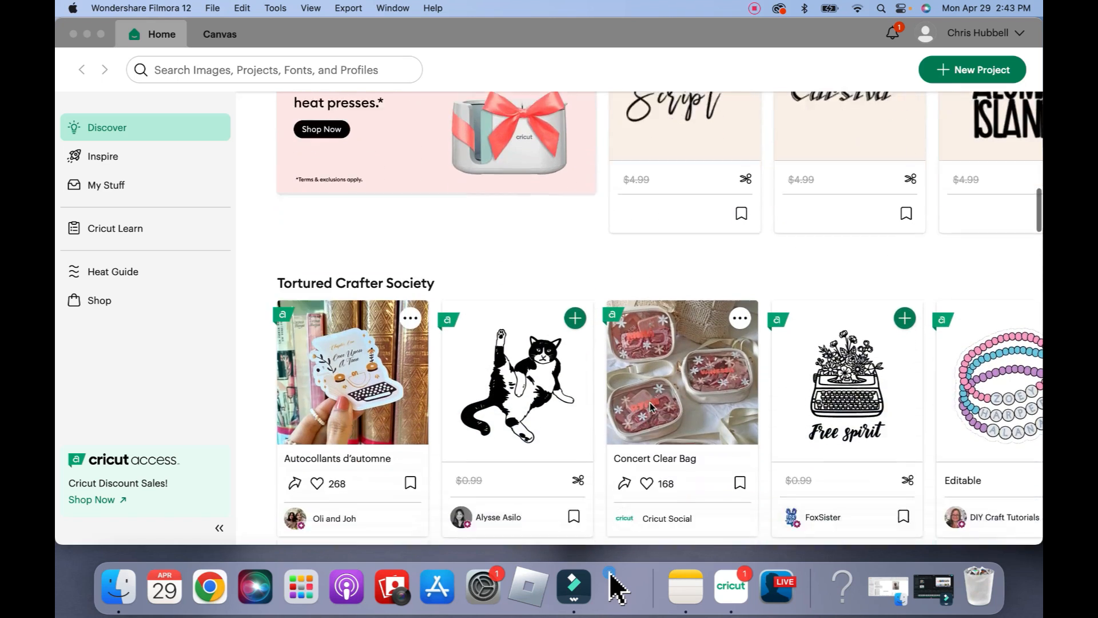
scroll("down", 3)
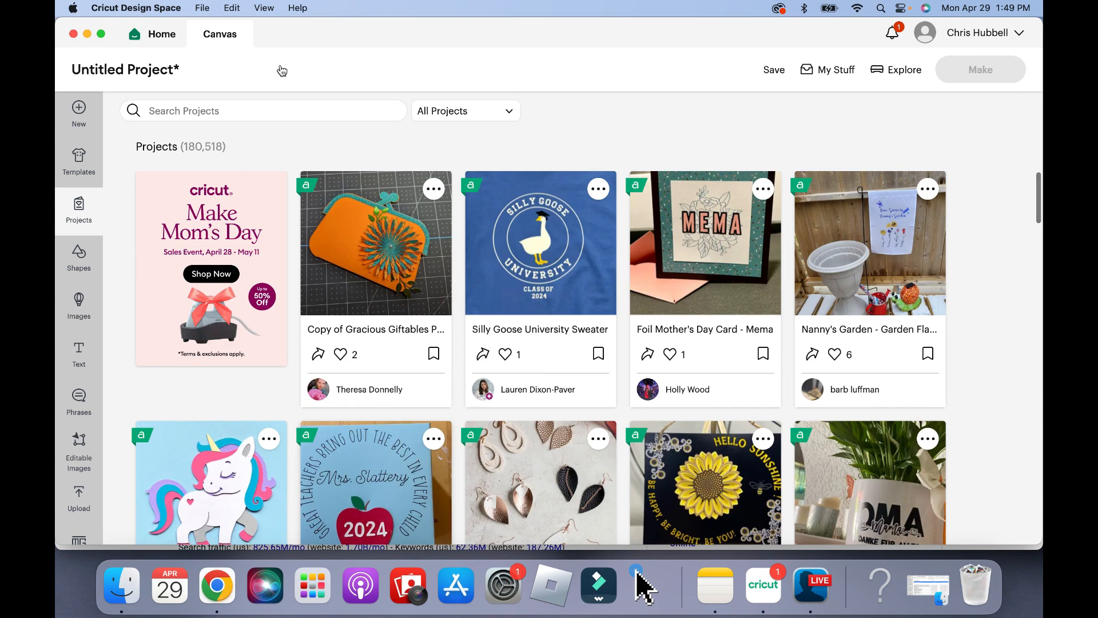
Step: Close the Projects gallery and start a new image upload
left_click(77, 113)
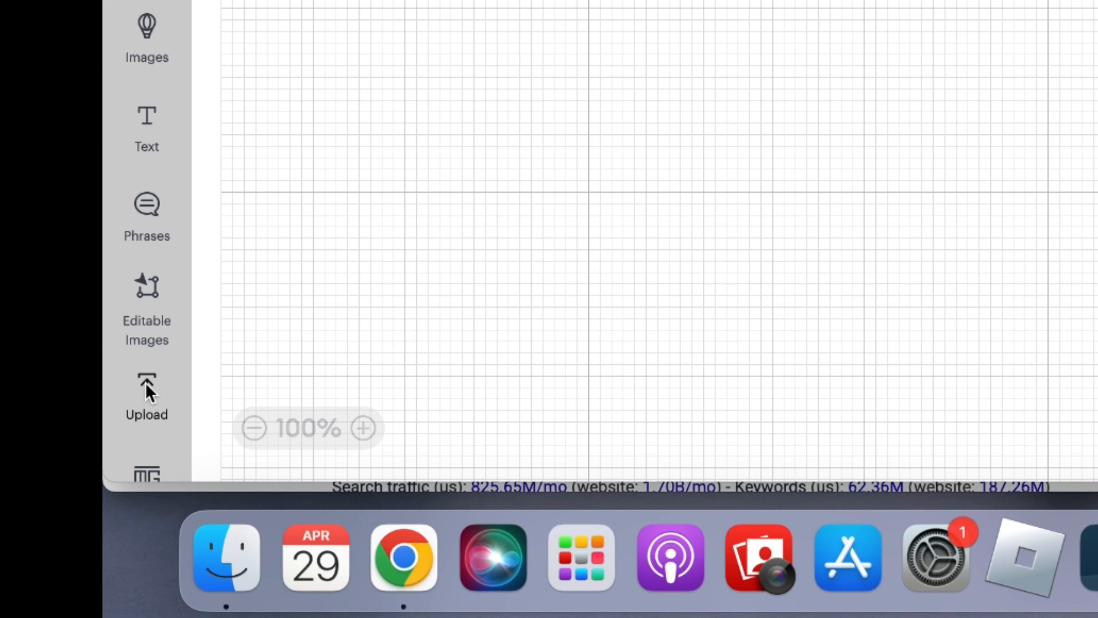
left_click(146, 393)
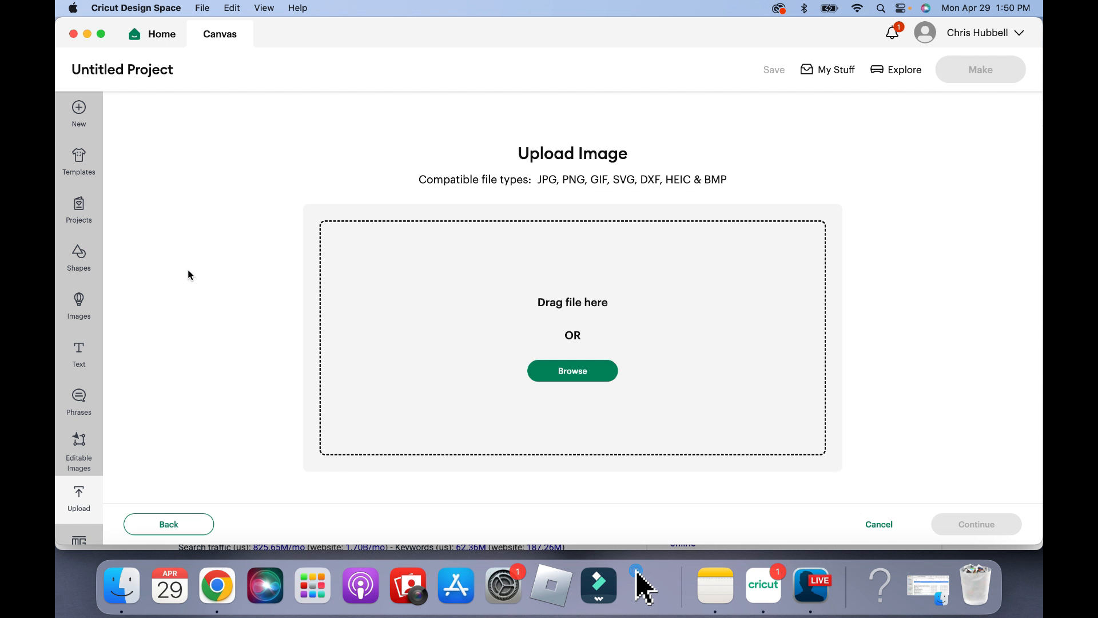
mouse_move(269, 536)
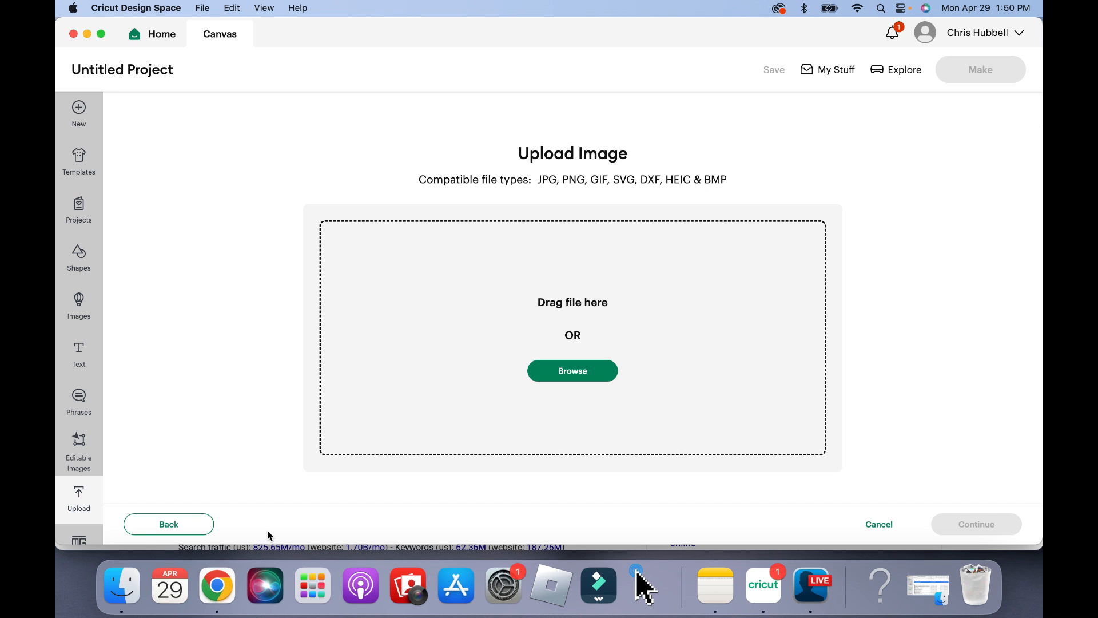
Step: Browse Finder's Downloads folder for 0pumpkinpie.png
left_click(571, 370)
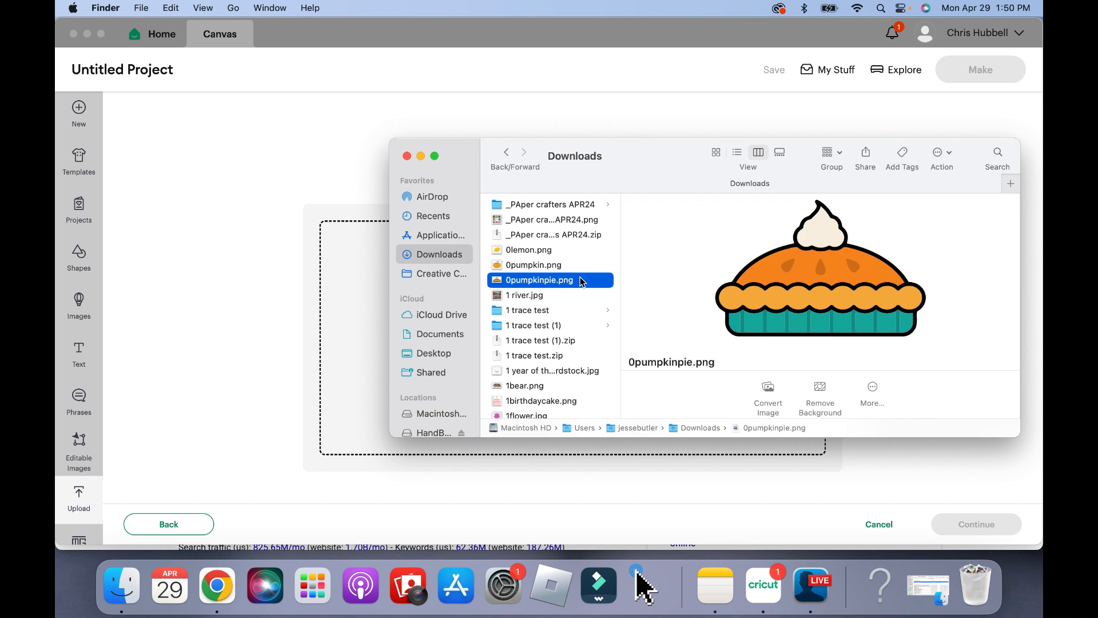
mouse_move(812, 274)
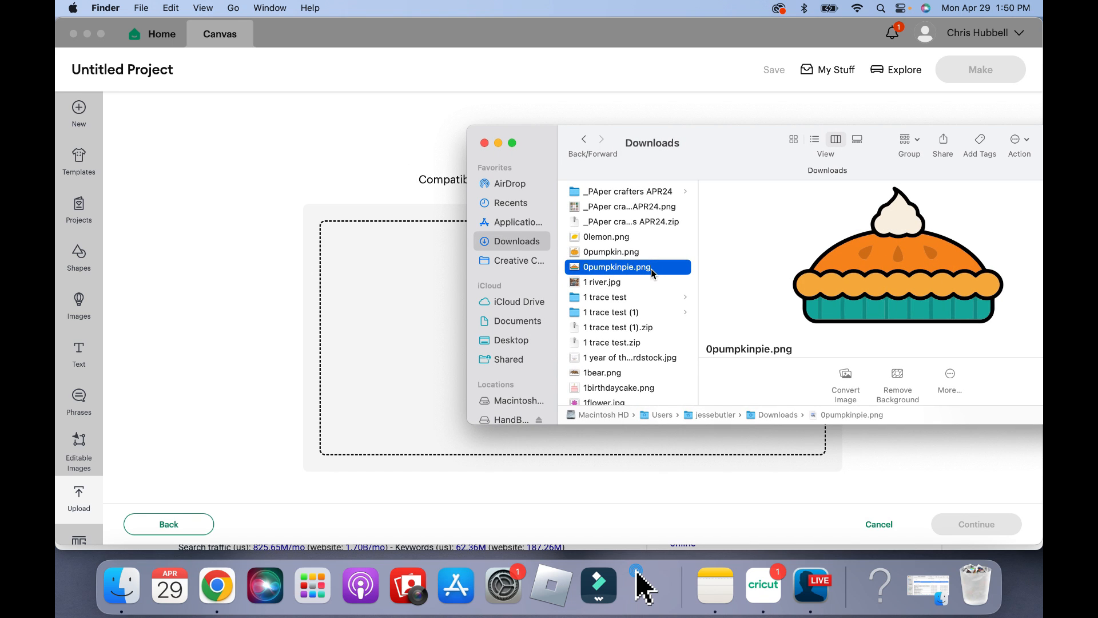
mouse_move(569, 269)
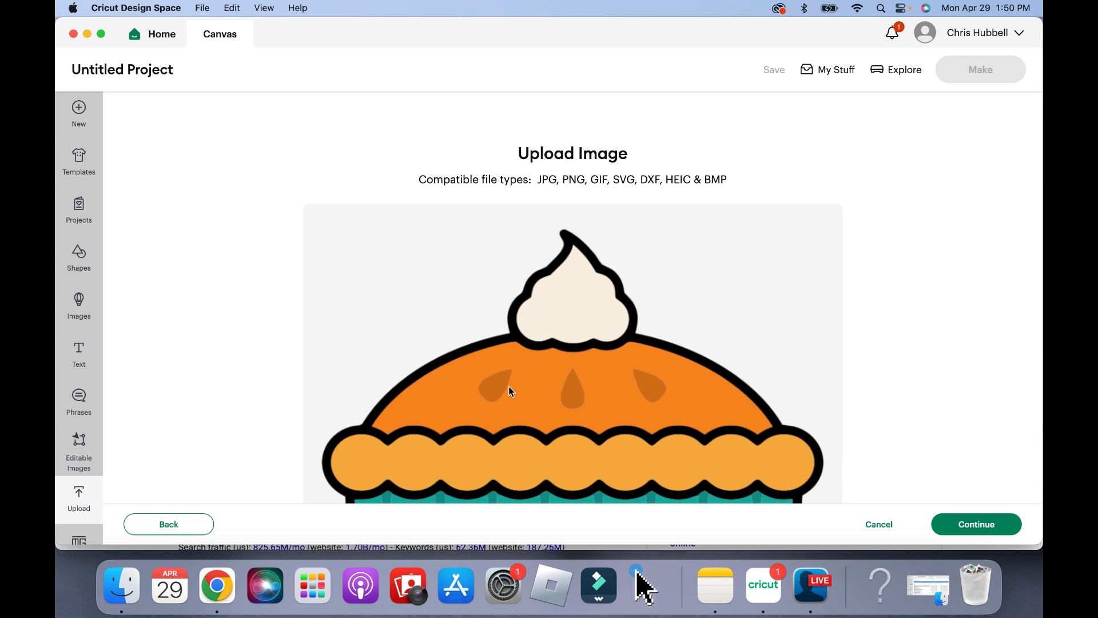
Step: Continue to Background Remover and automatically remove the pumpkin pie's background
scroll("down", 3)
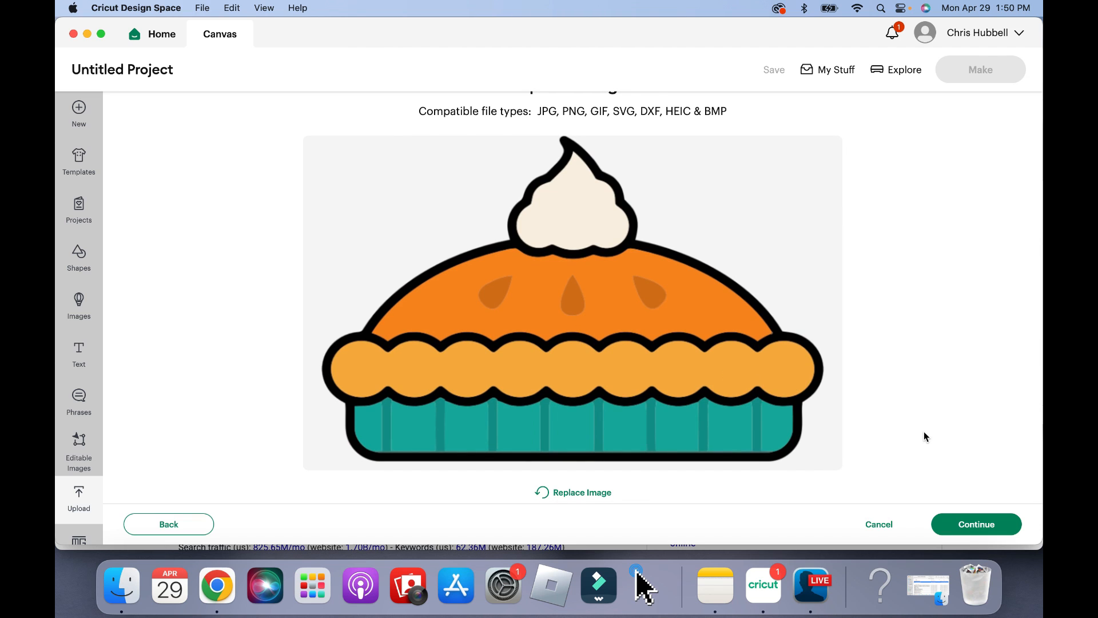
mouse_move(887, 489)
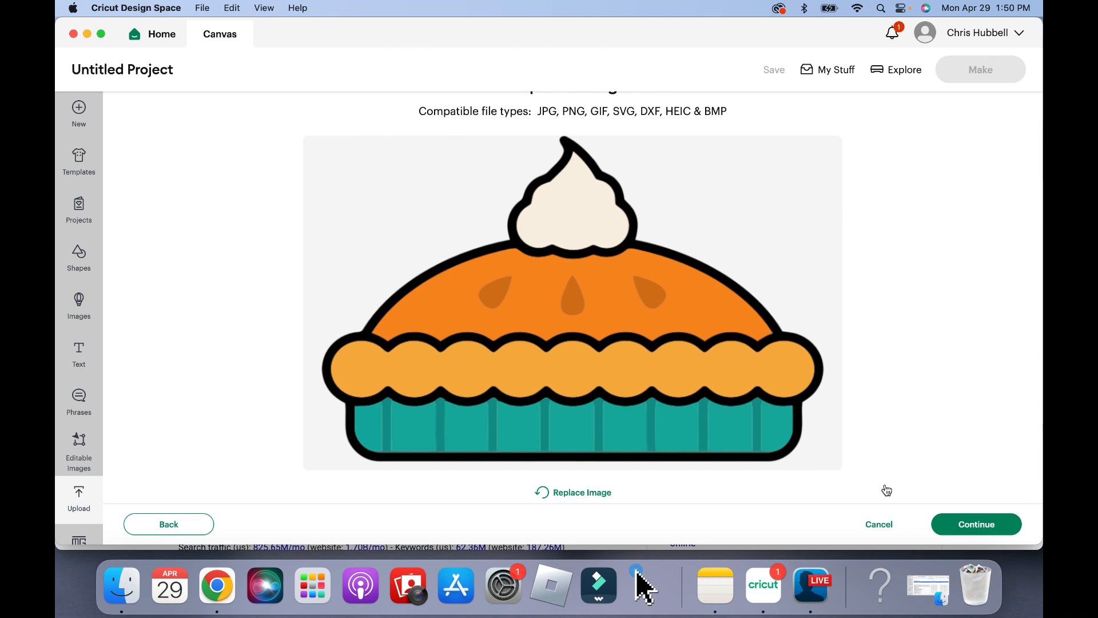
left_click(976, 524)
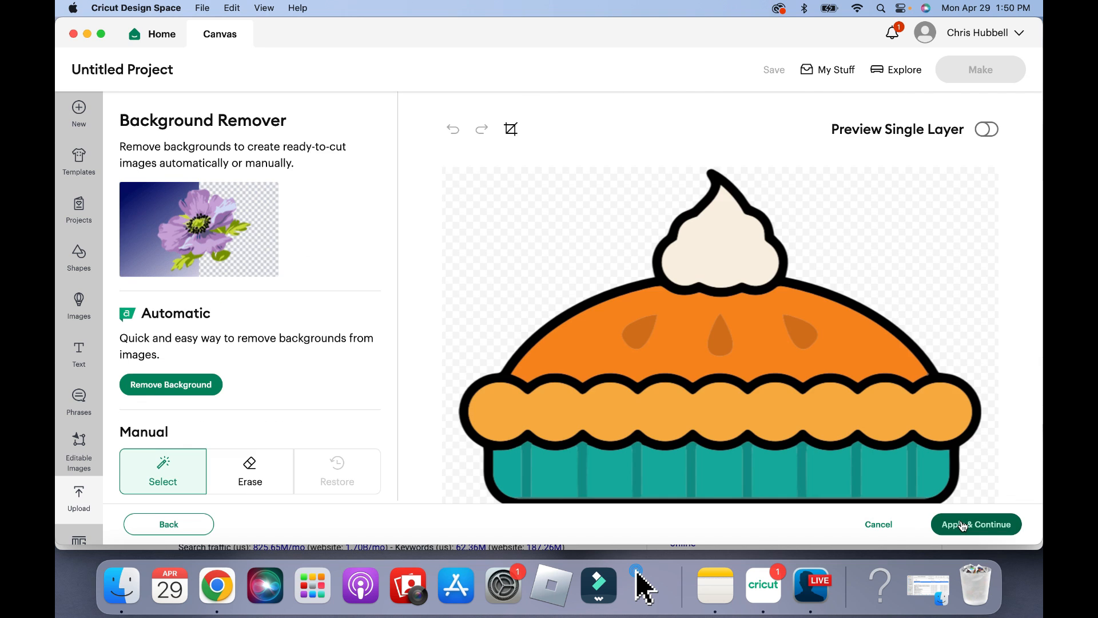
mouse_move(630, 244)
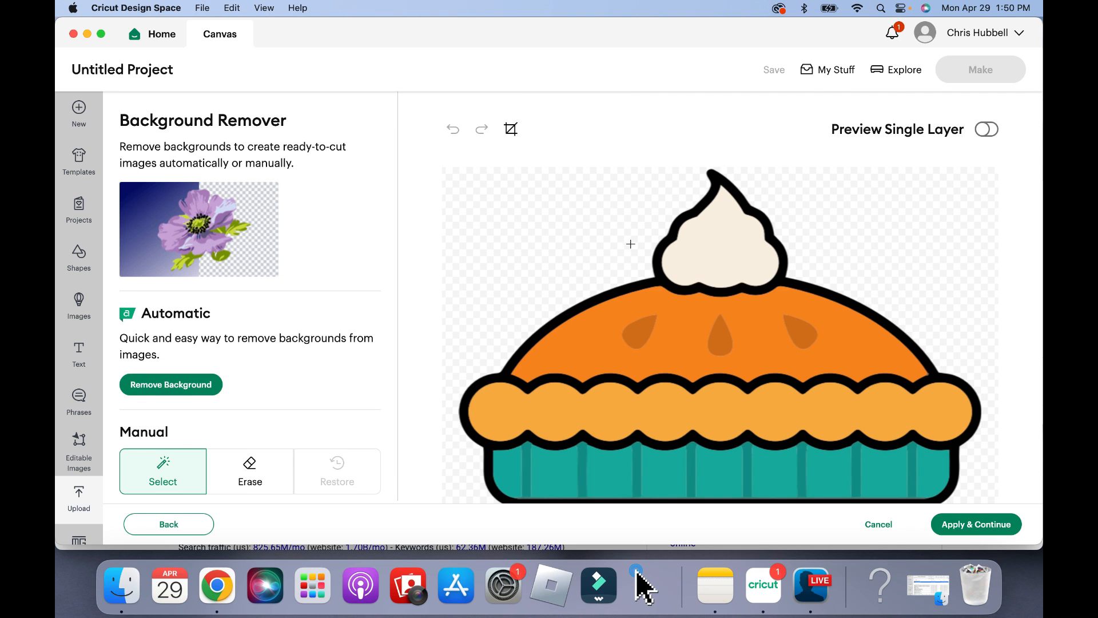
mouse_move(623, 205)
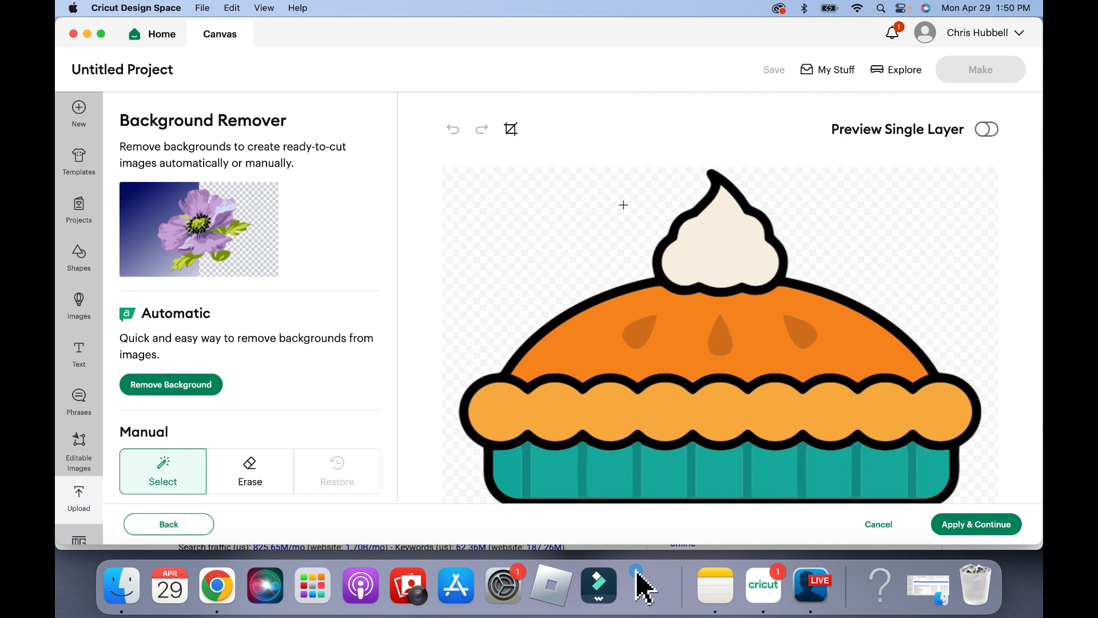
mouse_move(545, 245)
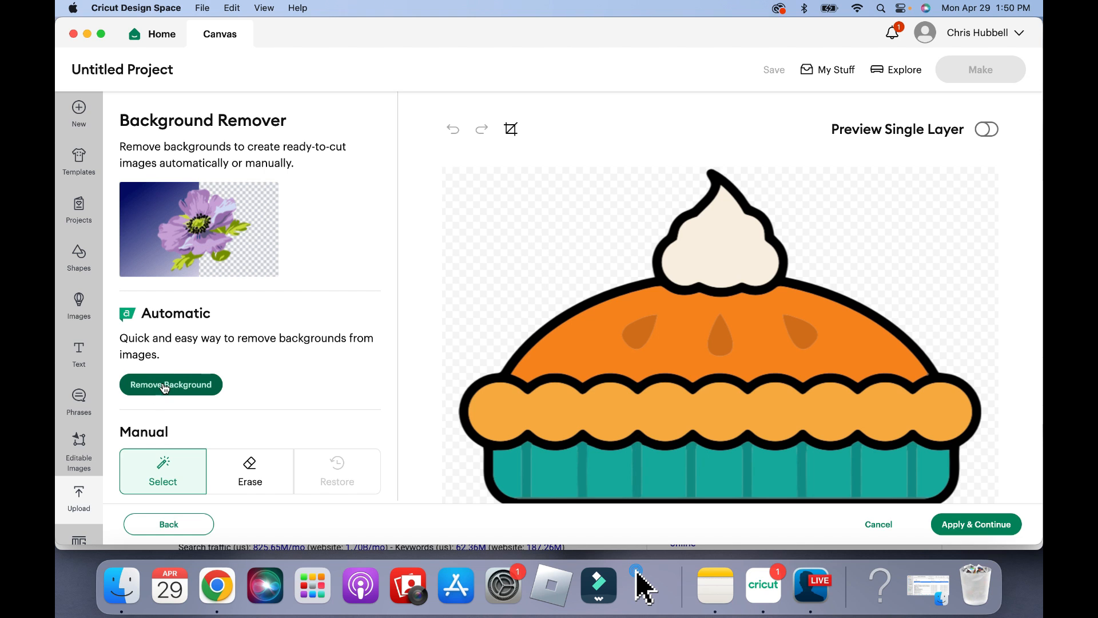
left_click(171, 384)
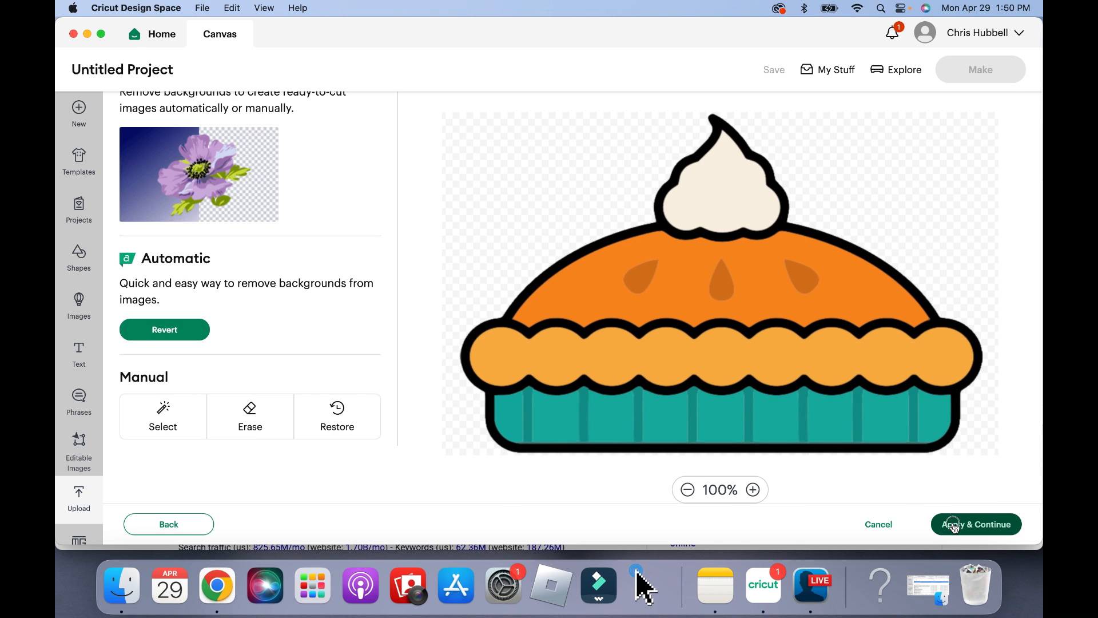
Step: Apply the background removal and proceed to the Multiple Layers (Beta) conversion option
left_click(974, 524)
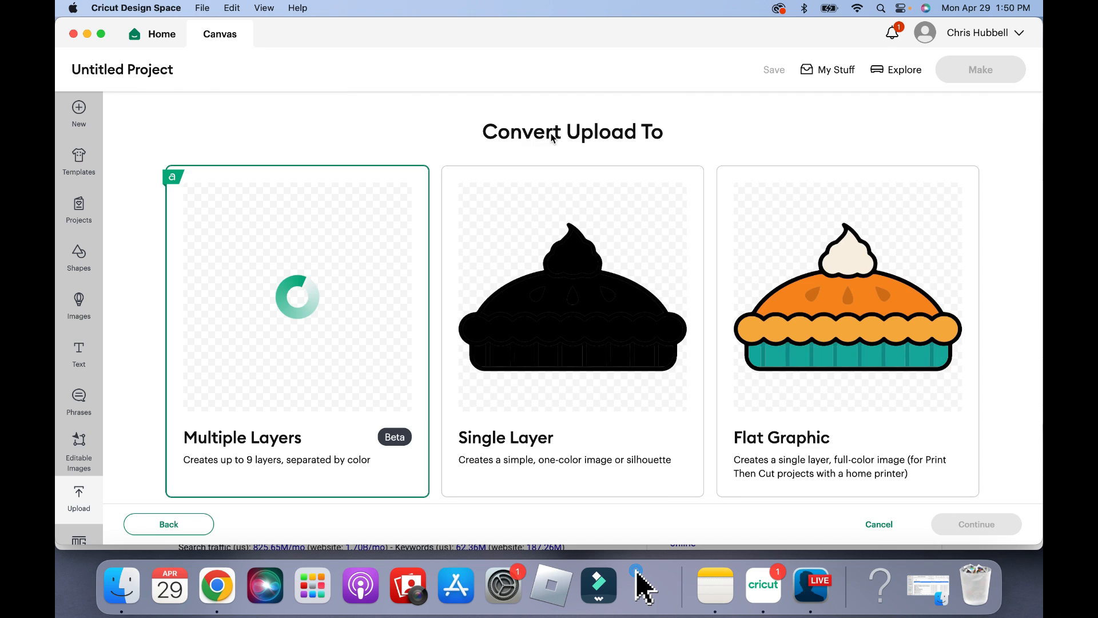
mouse_move(507, 247)
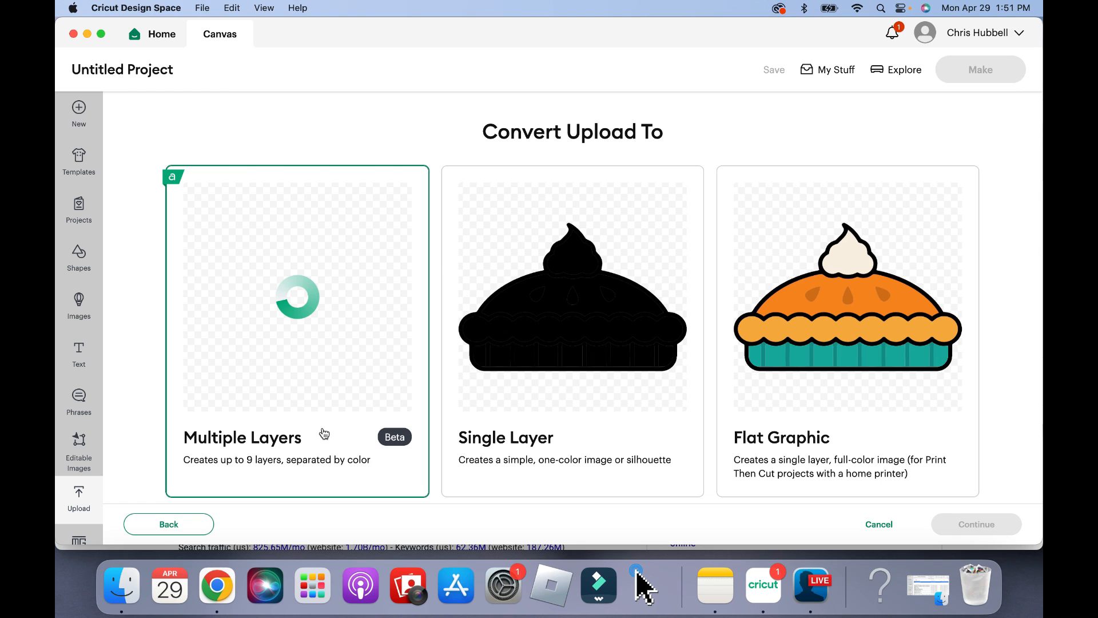
mouse_move(608, 268)
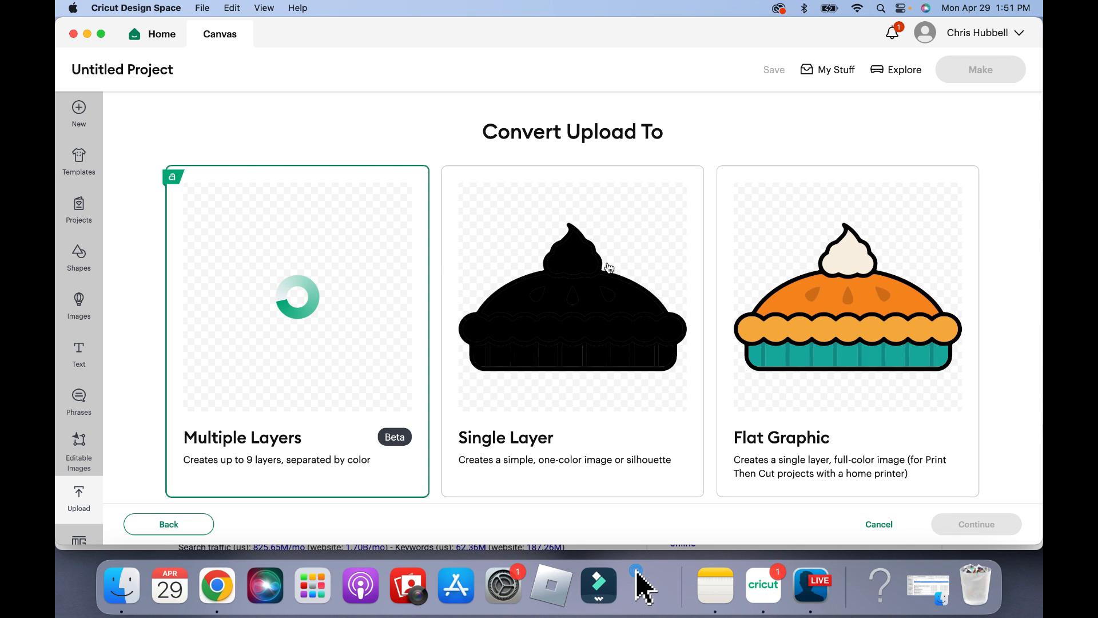
mouse_move(597, 290)
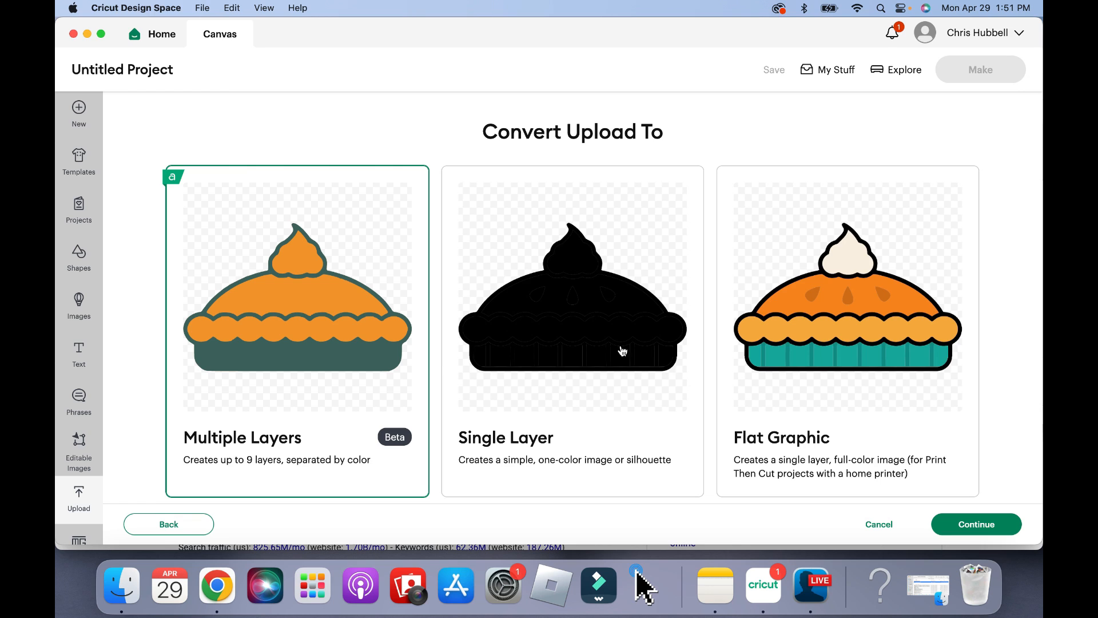
mouse_move(848, 367)
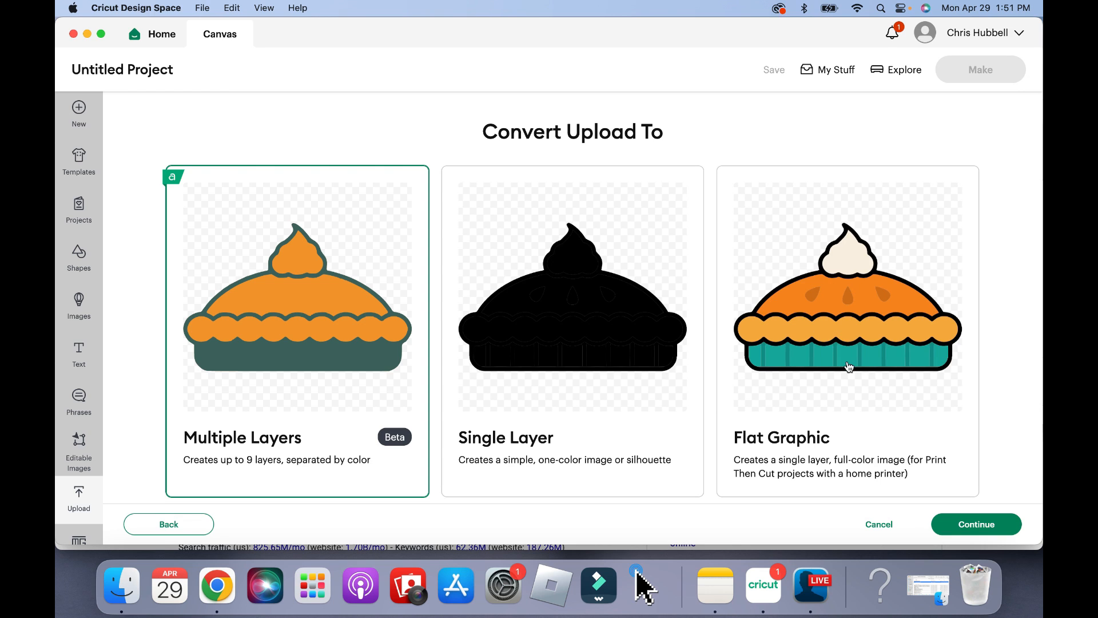
mouse_move(850, 348)
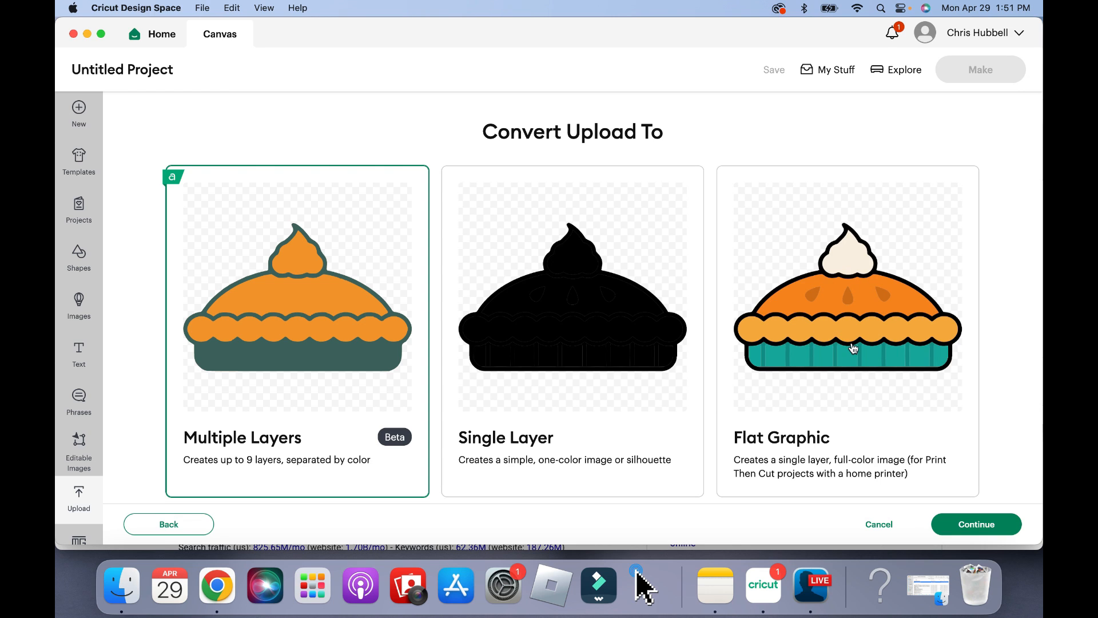
mouse_move(212, 169)
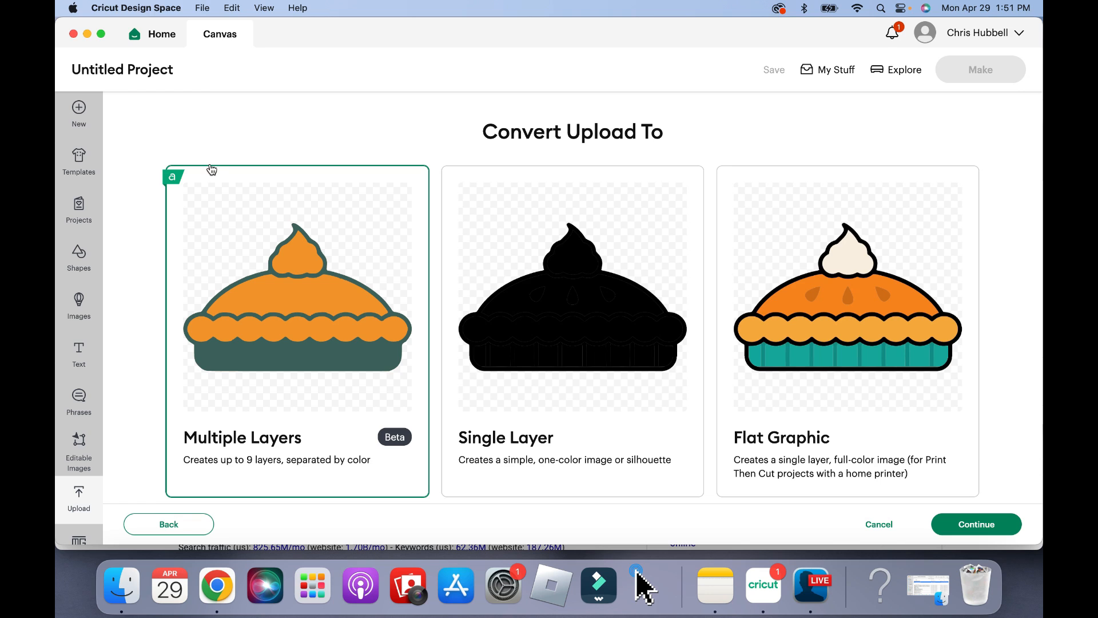
mouse_move(275, 446)
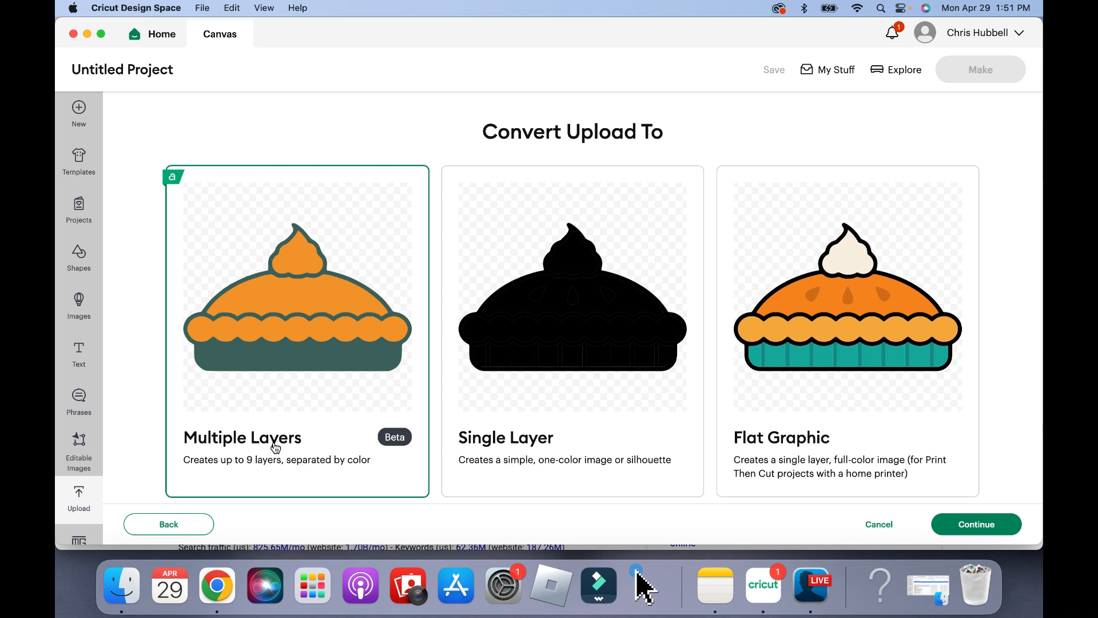
mouse_move(225, 470)
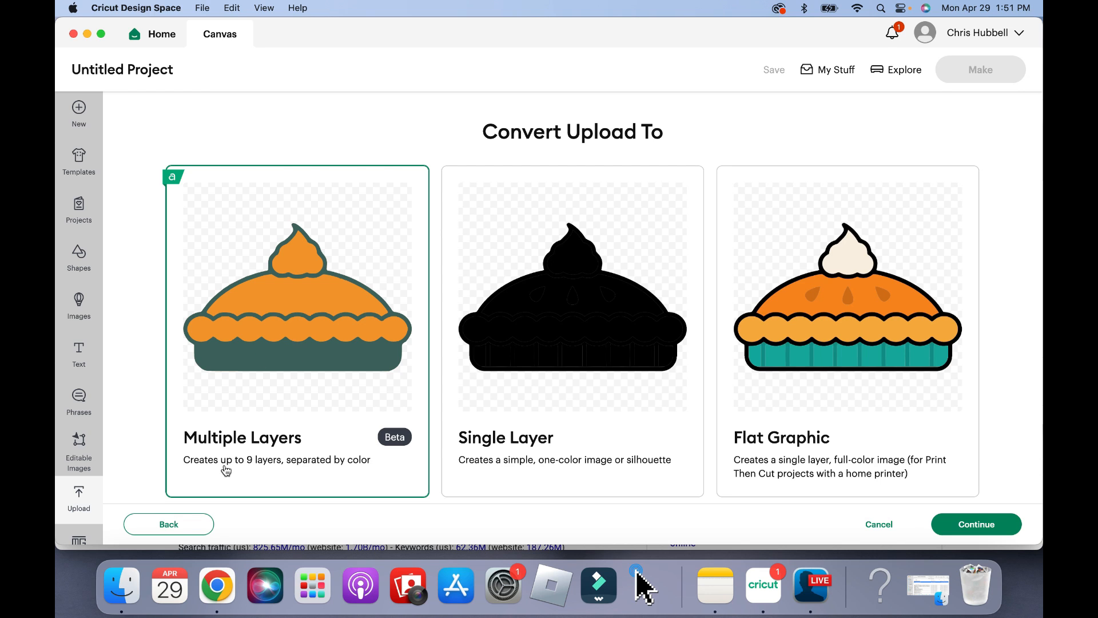
mouse_move(260, 468)
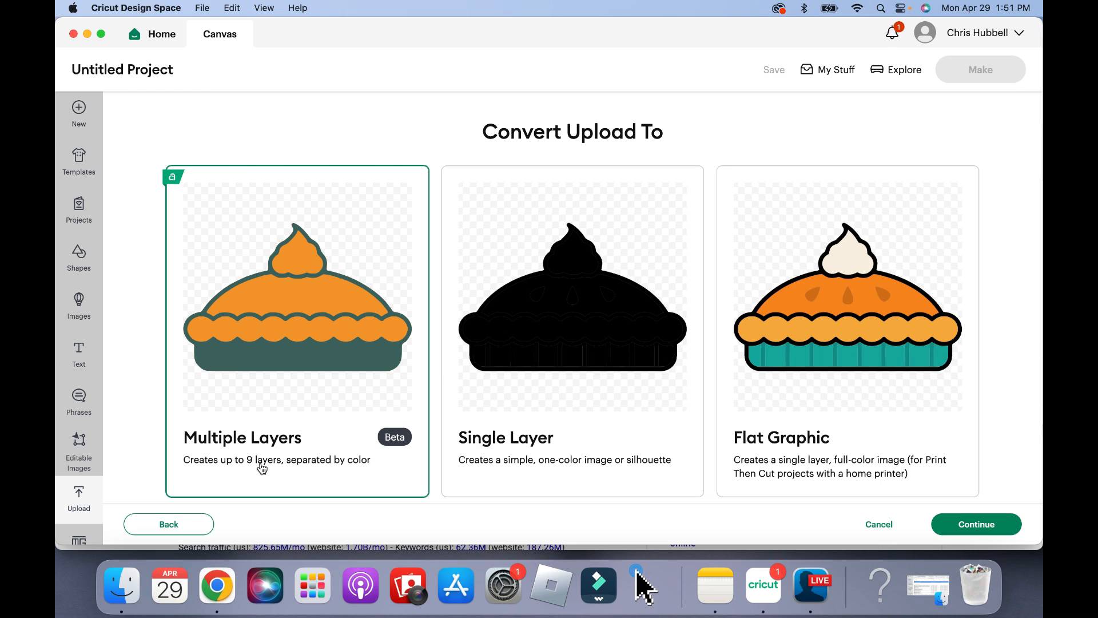
mouse_move(313, 468)
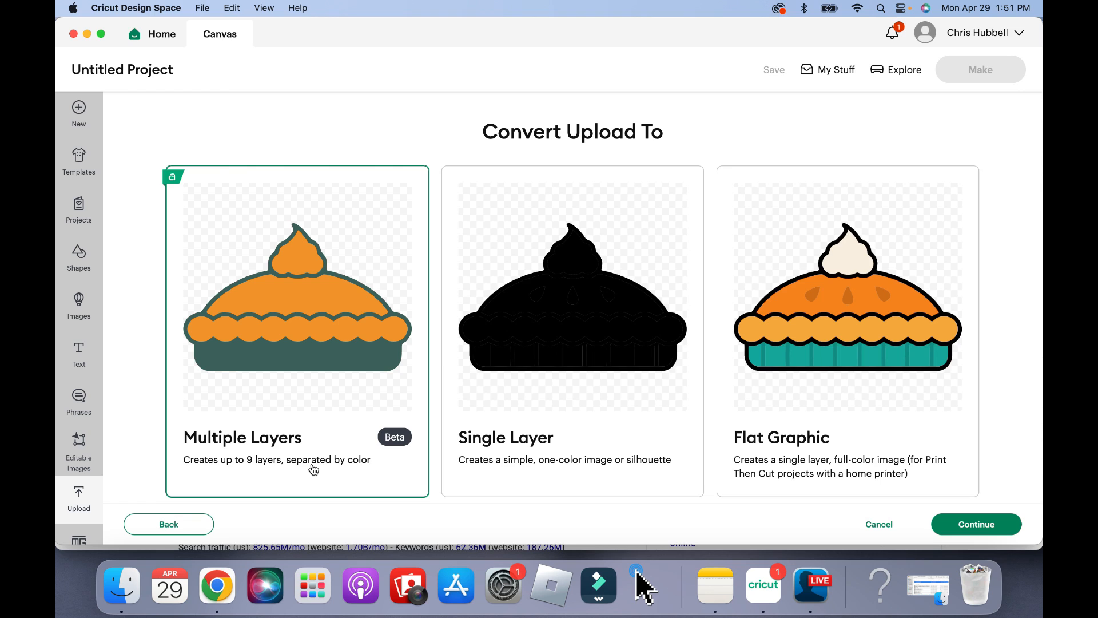
mouse_move(322, 323)
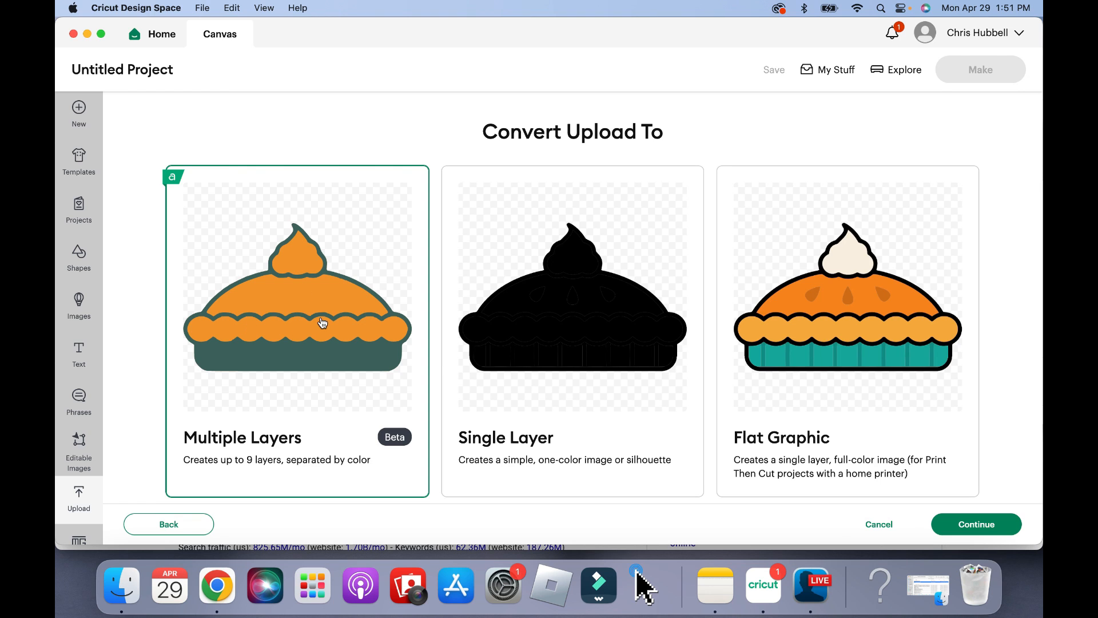
mouse_move(930, 510)
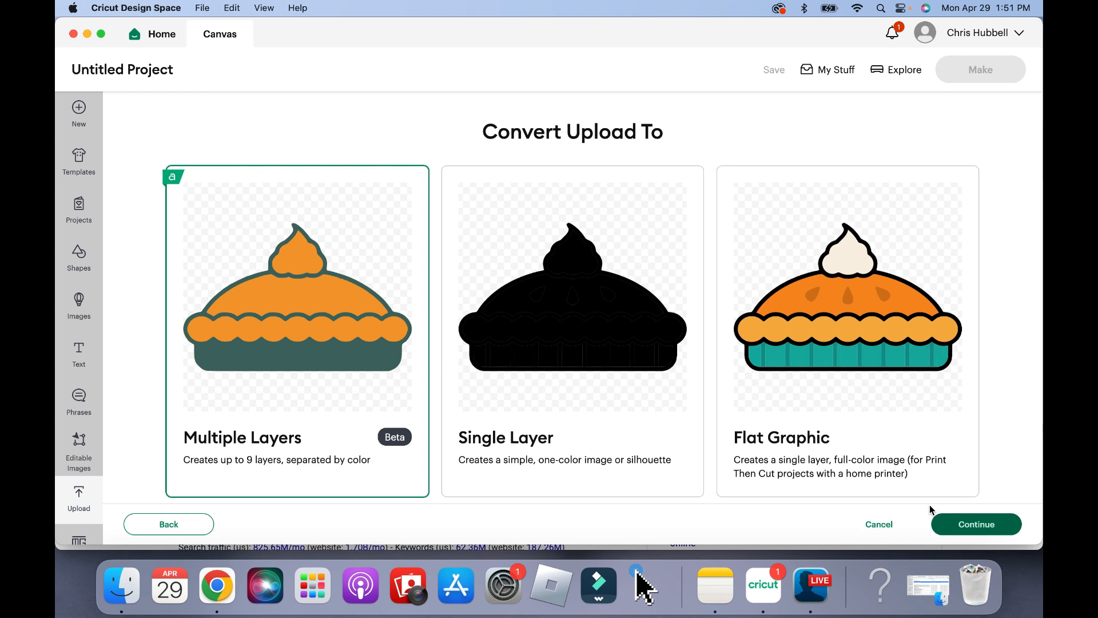
mouse_move(380, 417)
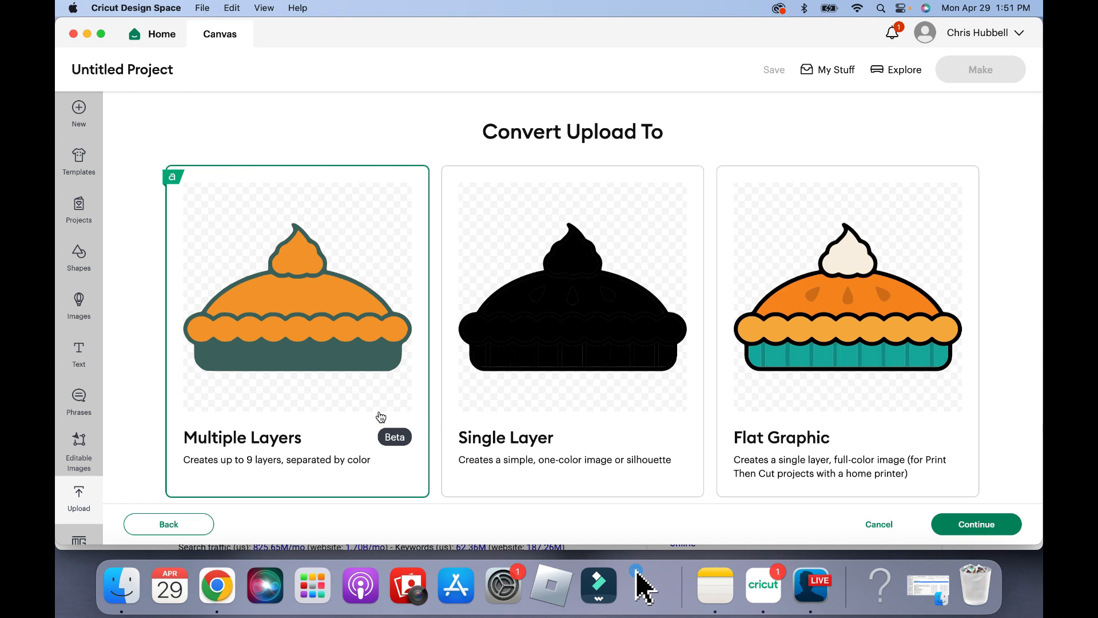
mouse_move(363, 387)
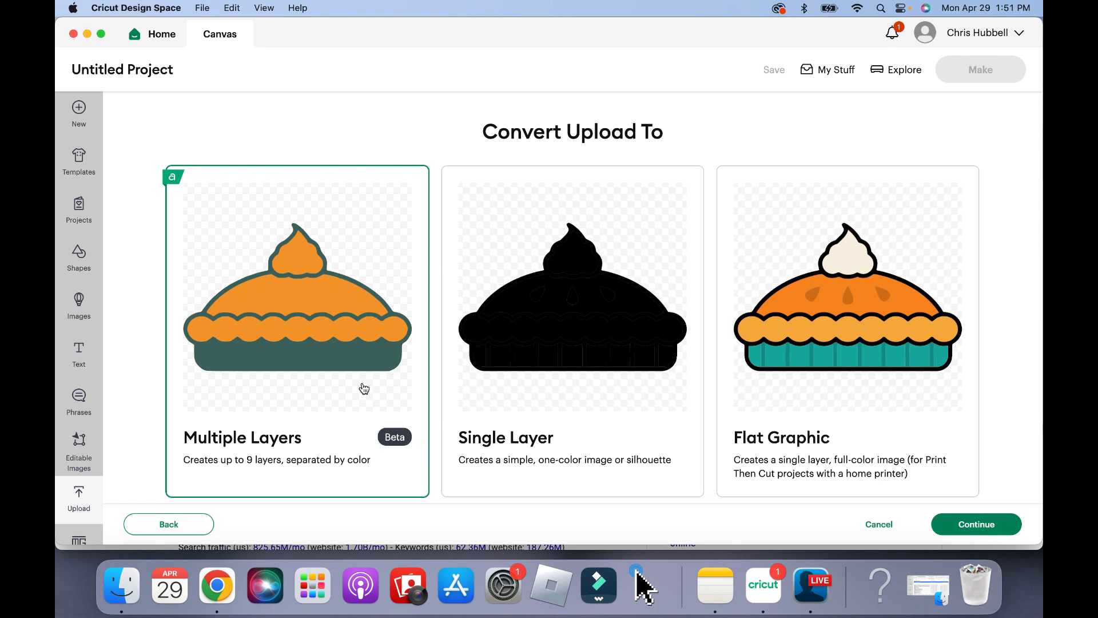
mouse_move(306, 387)
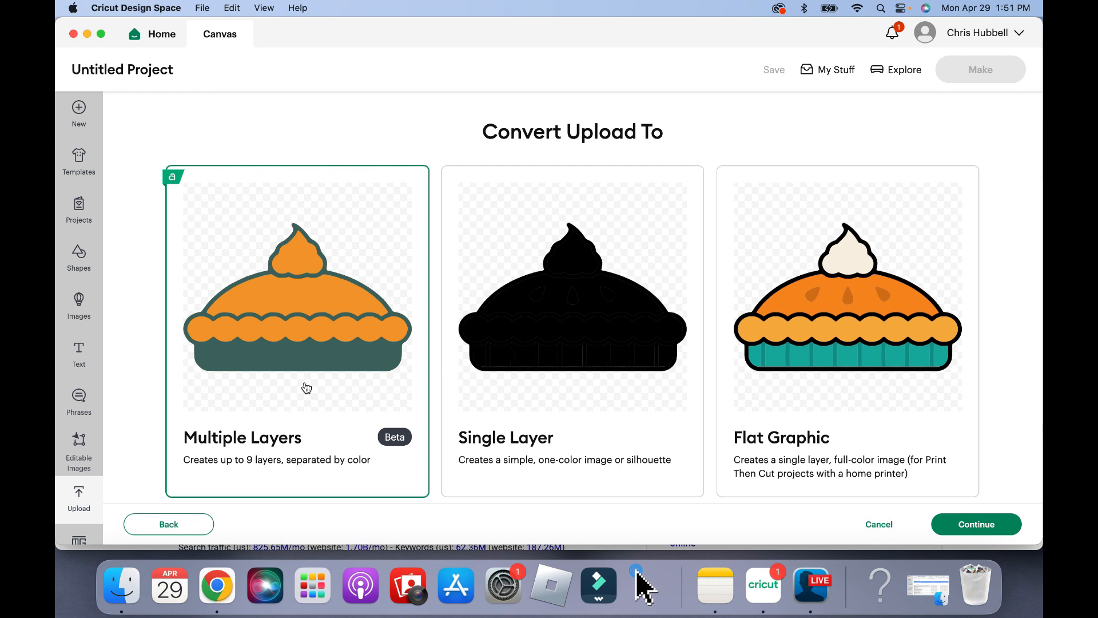
mouse_move(364, 234)
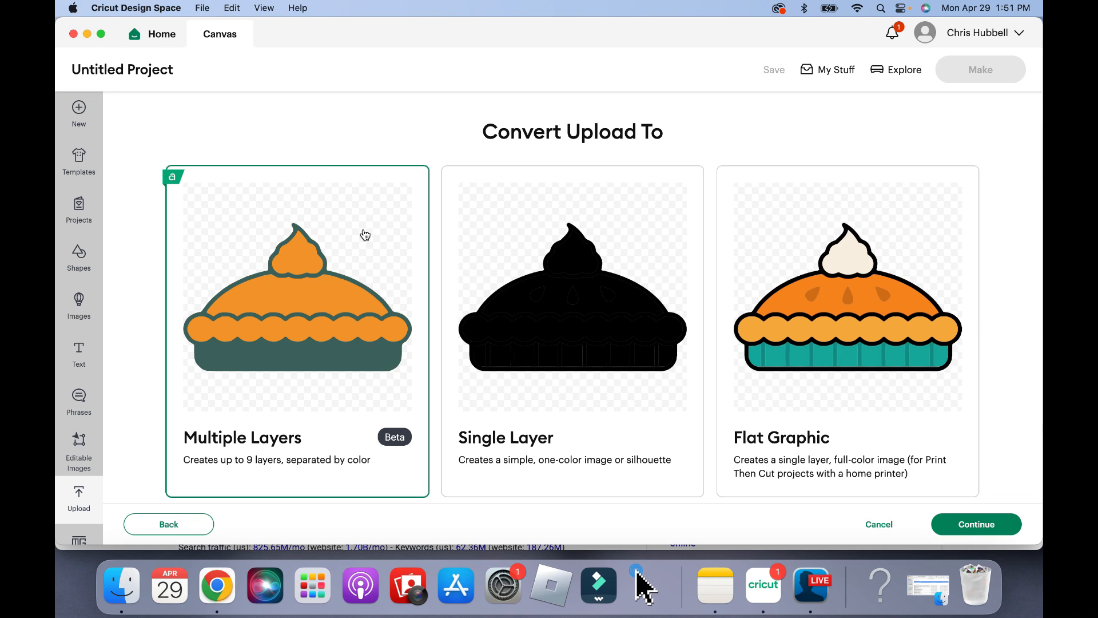
mouse_move(991, 536)
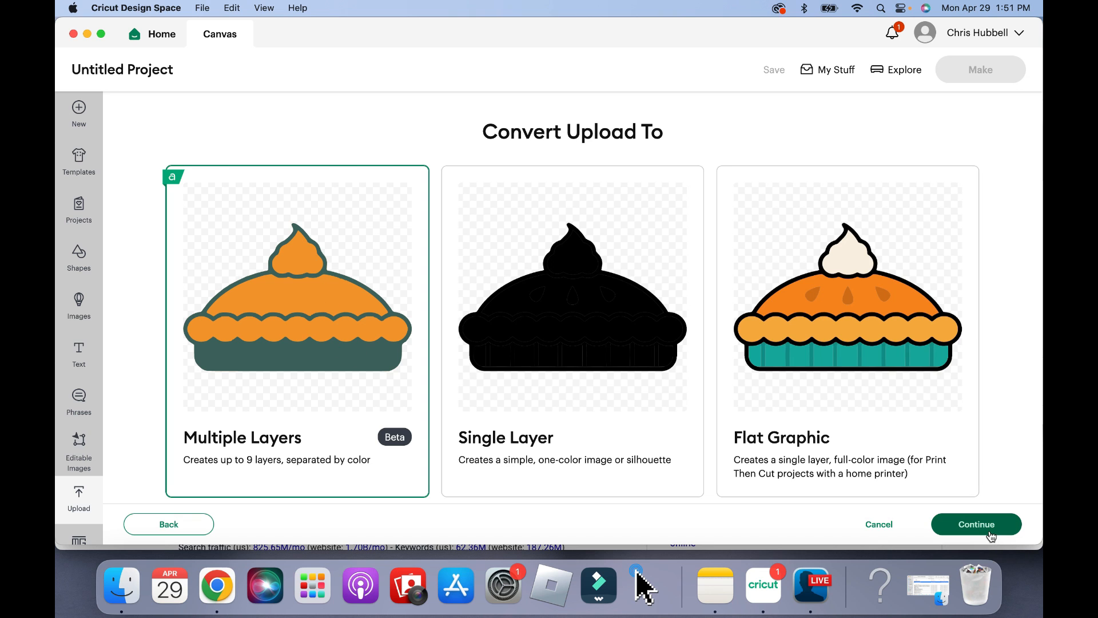
Step: Review the Multiple Layers settings: Clipart, Stacked, and the orange and dark green preview
left_click(974, 524)
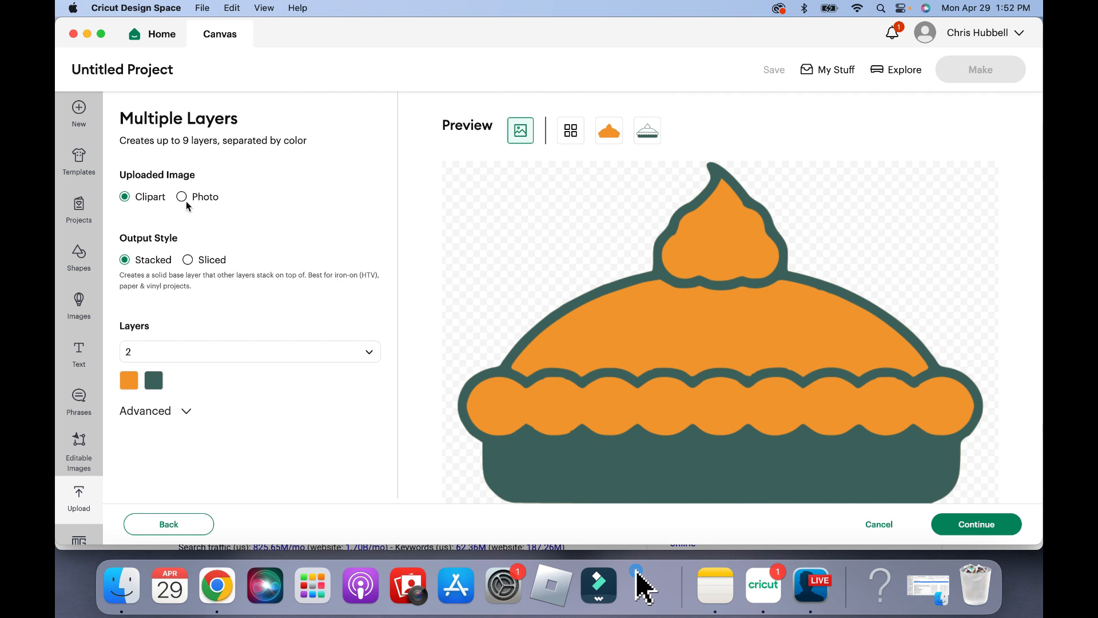
mouse_move(521, 374)
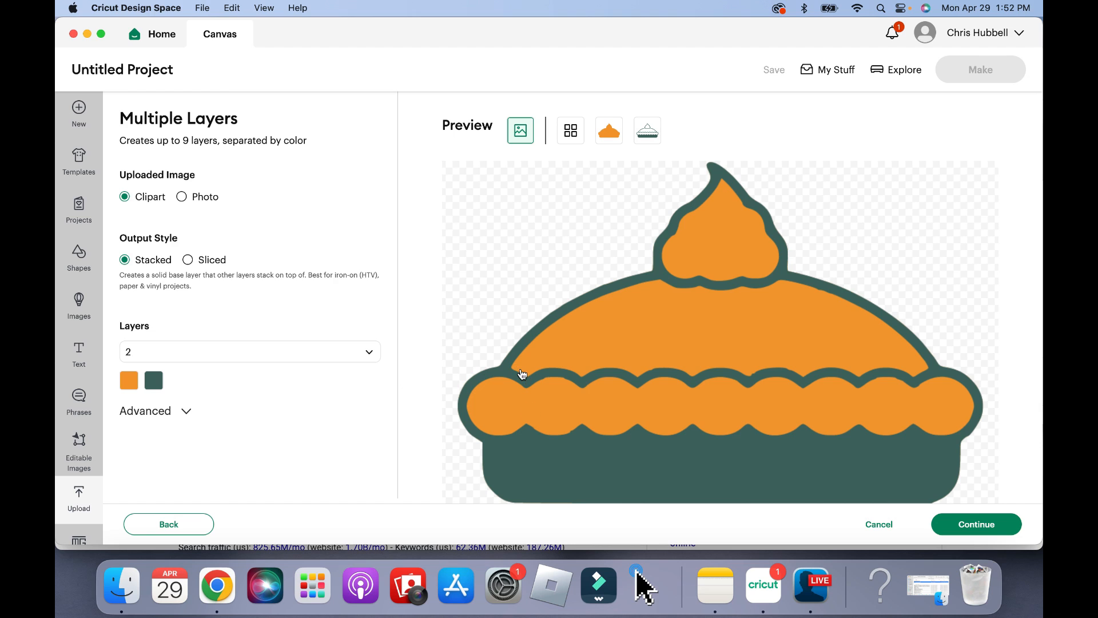
mouse_move(123, 252)
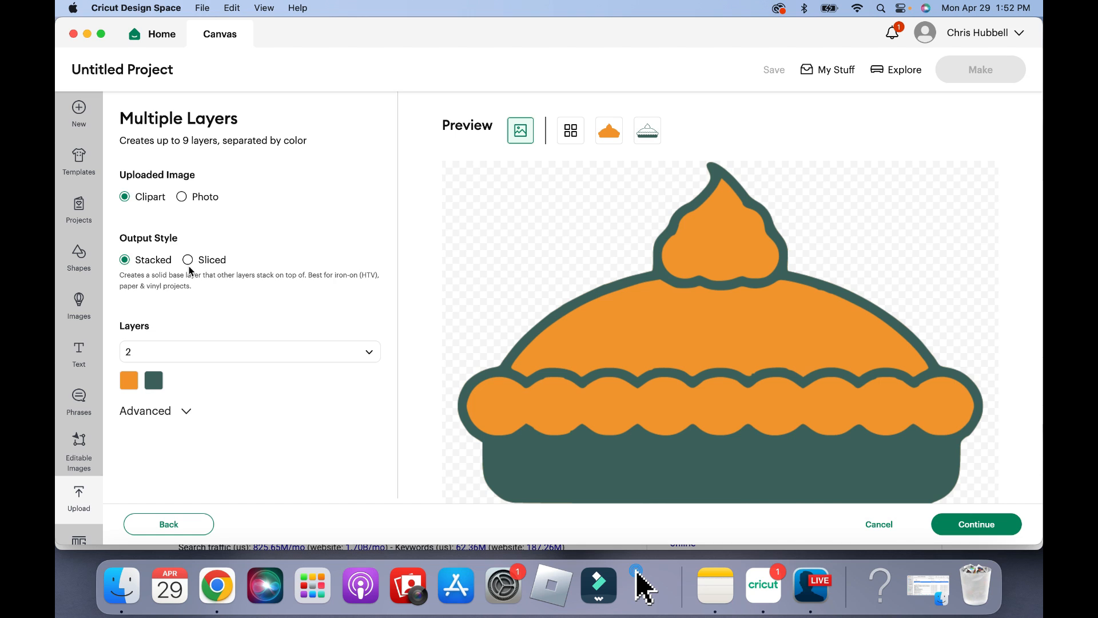
scroll("down", 3)
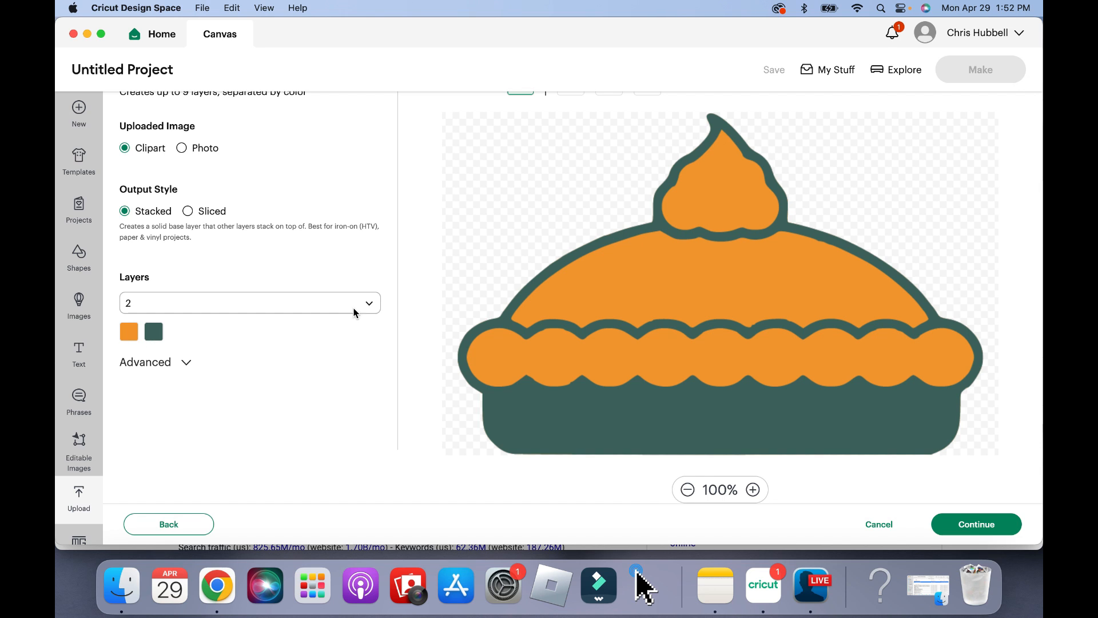
Step: Try 4 layers, then settle on 7 colour layers for the pie
left_click(368, 302)
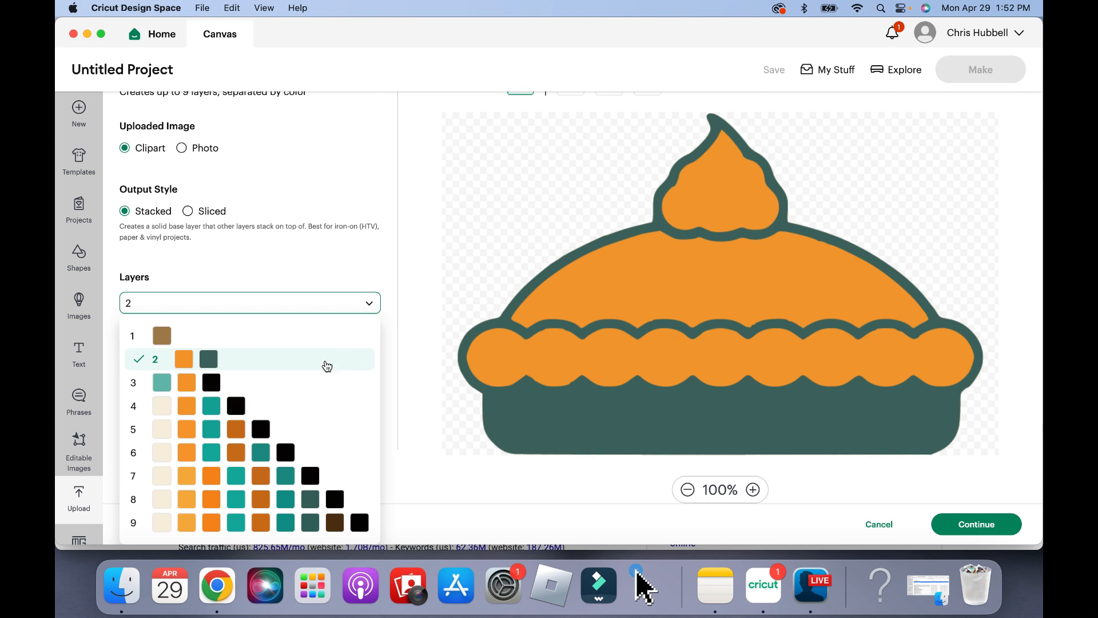
mouse_move(268, 406)
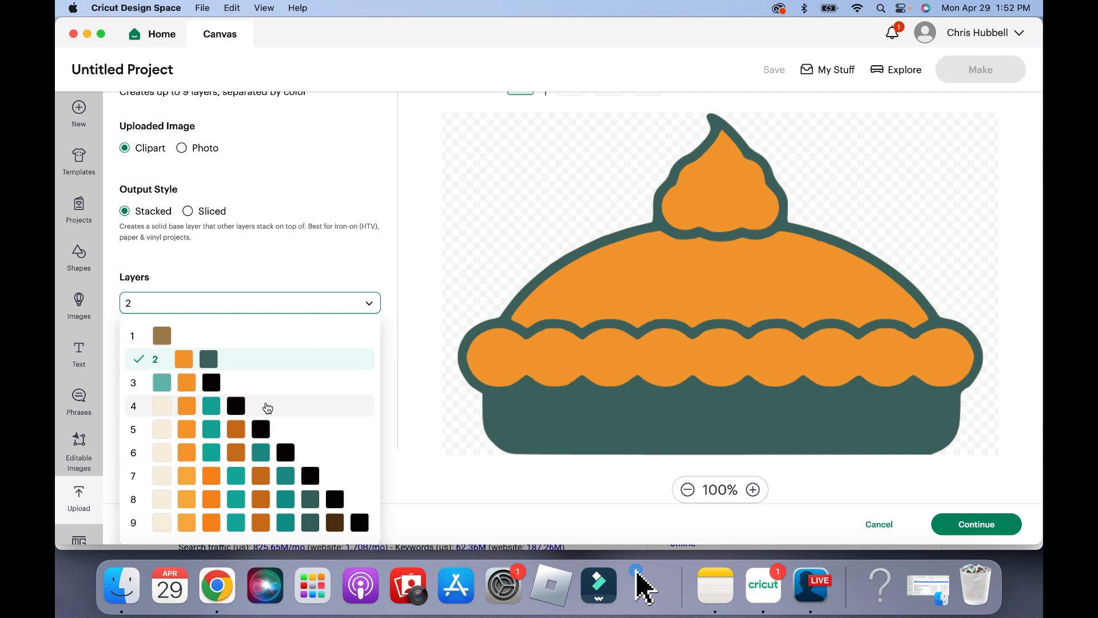
left_click(132, 405)
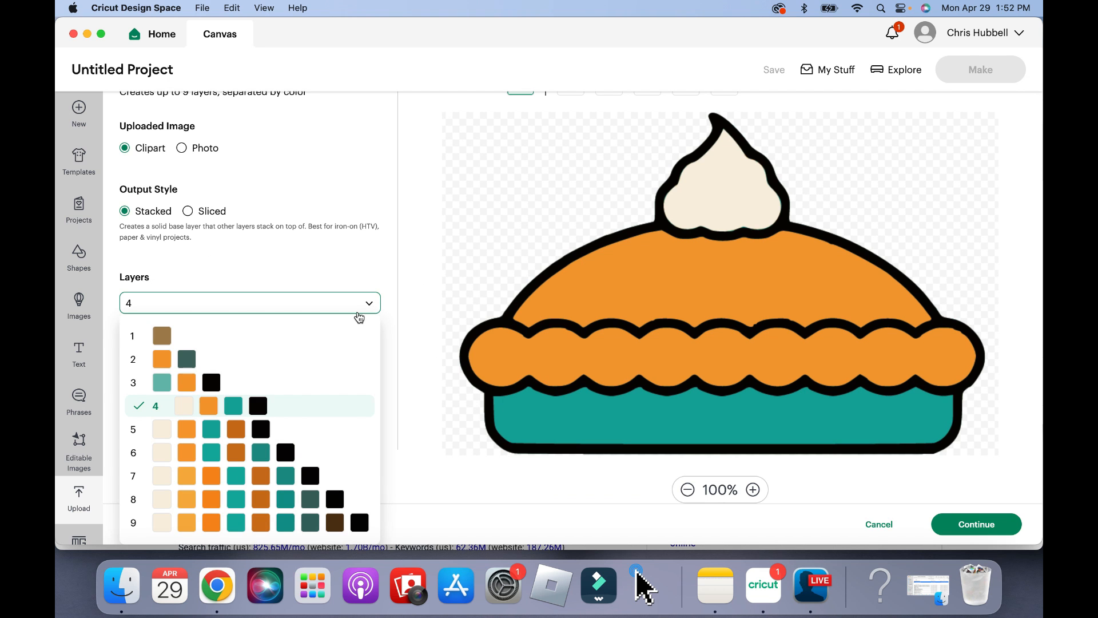
mouse_move(314, 455)
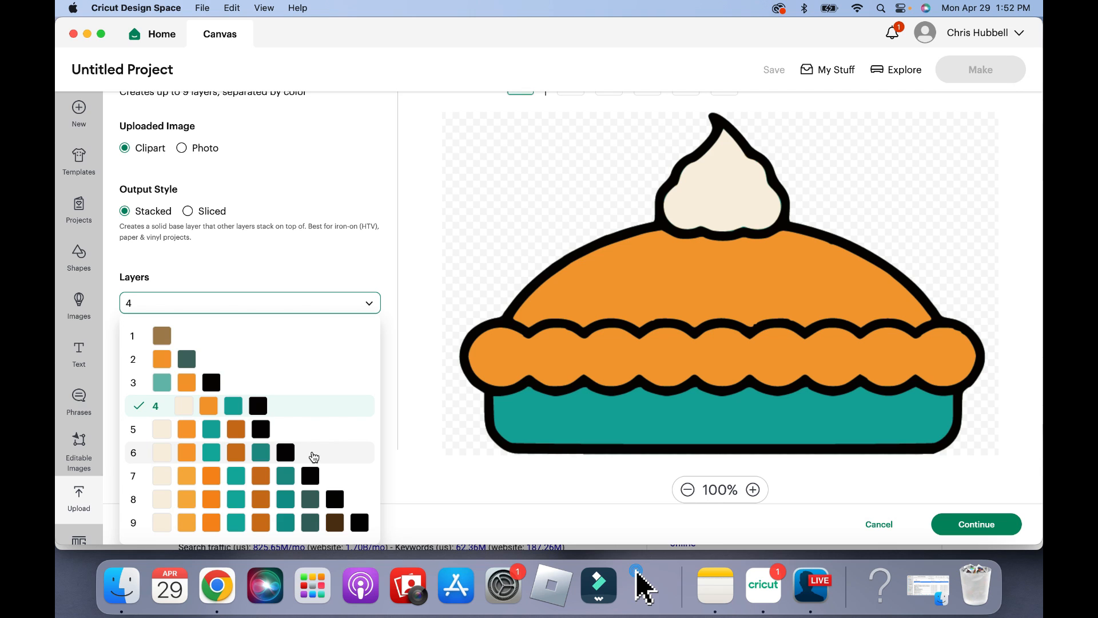
mouse_move(181, 480)
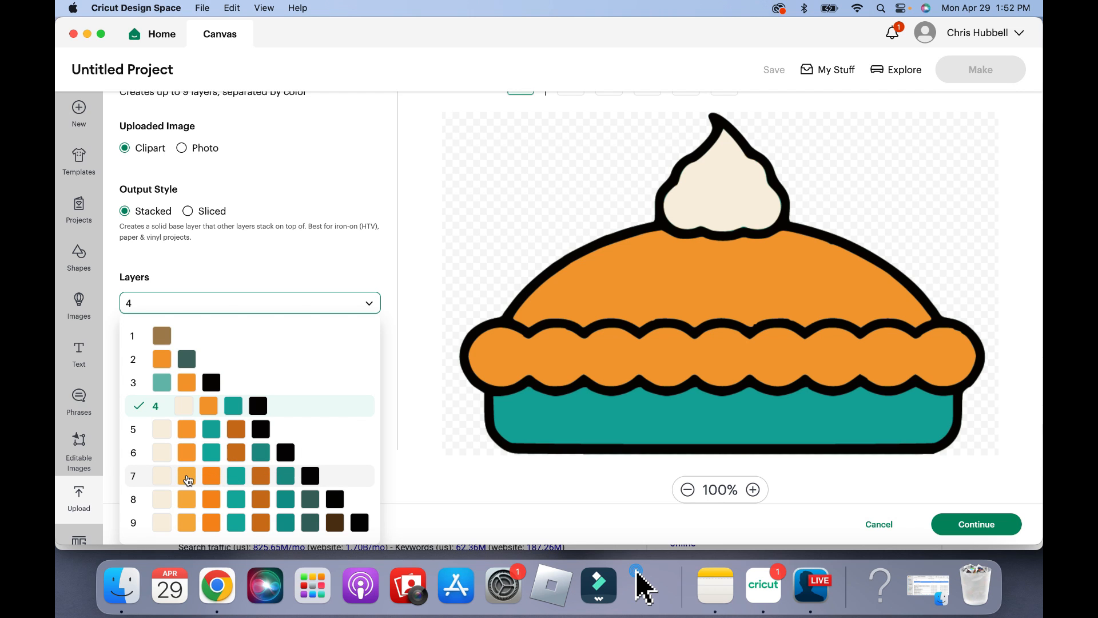
mouse_move(313, 480)
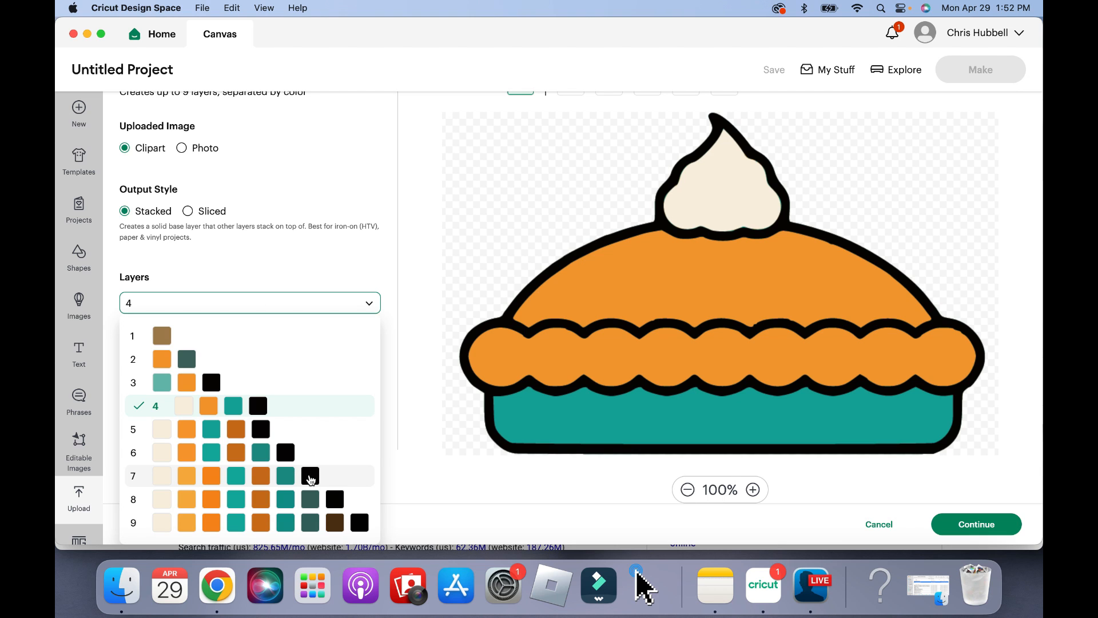
left_click(161, 477)
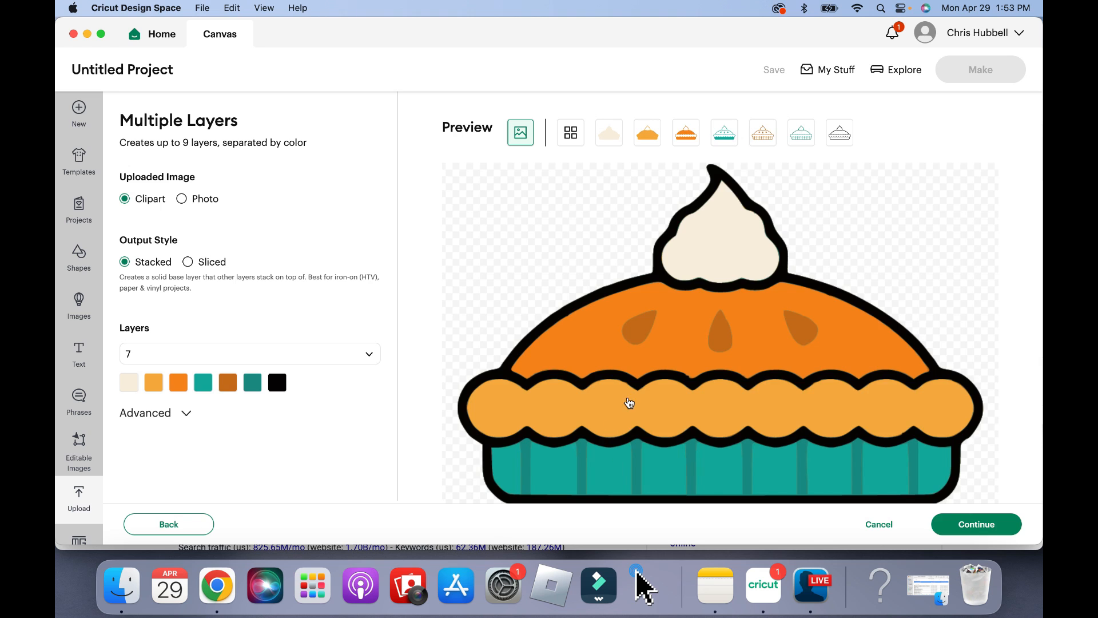
mouse_move(627, 506)
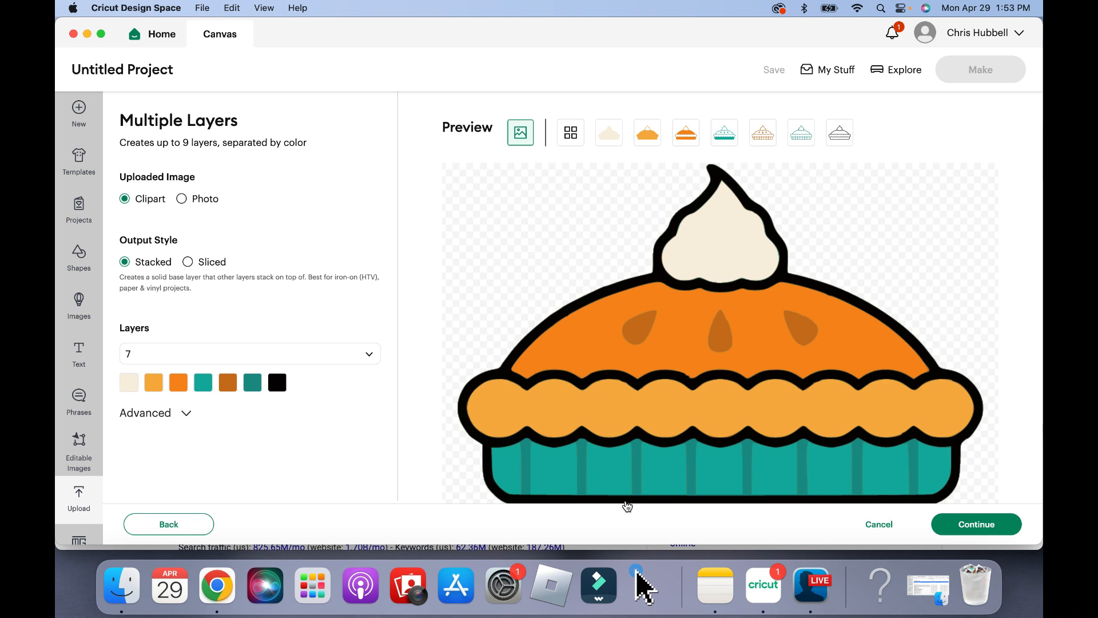
mouse_move(663, 369)
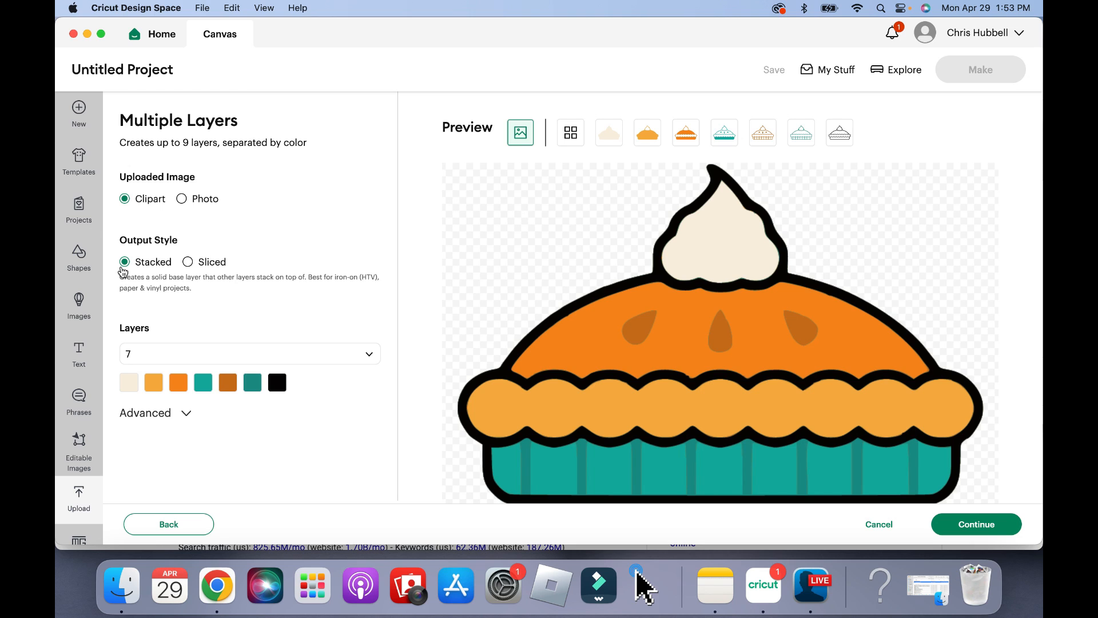
mouse_move(501, 161)
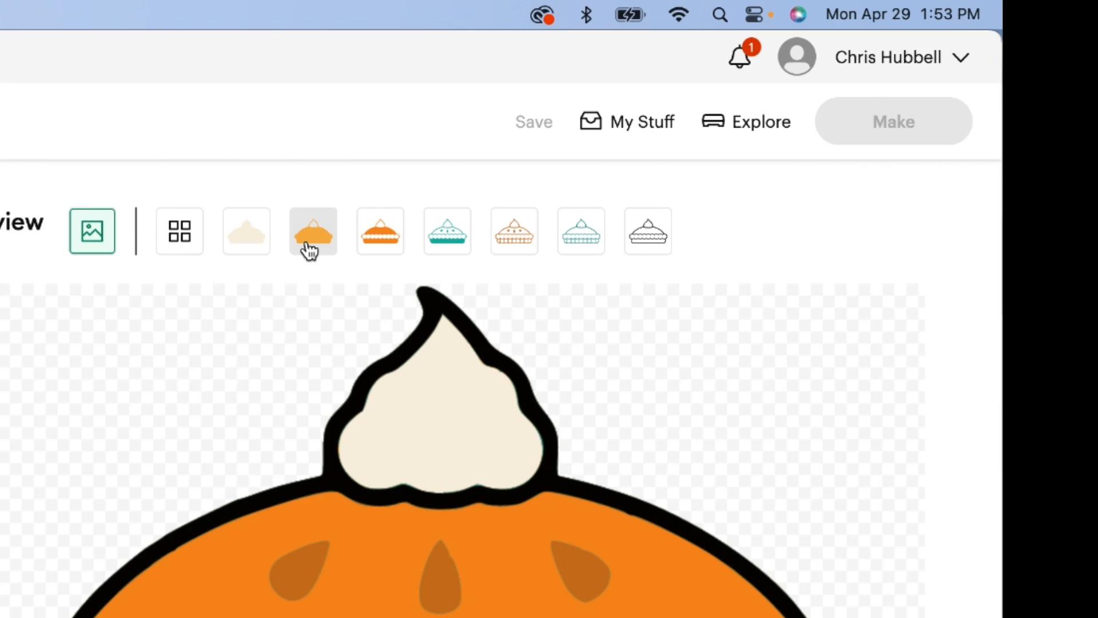
mouse_move(380, 244)
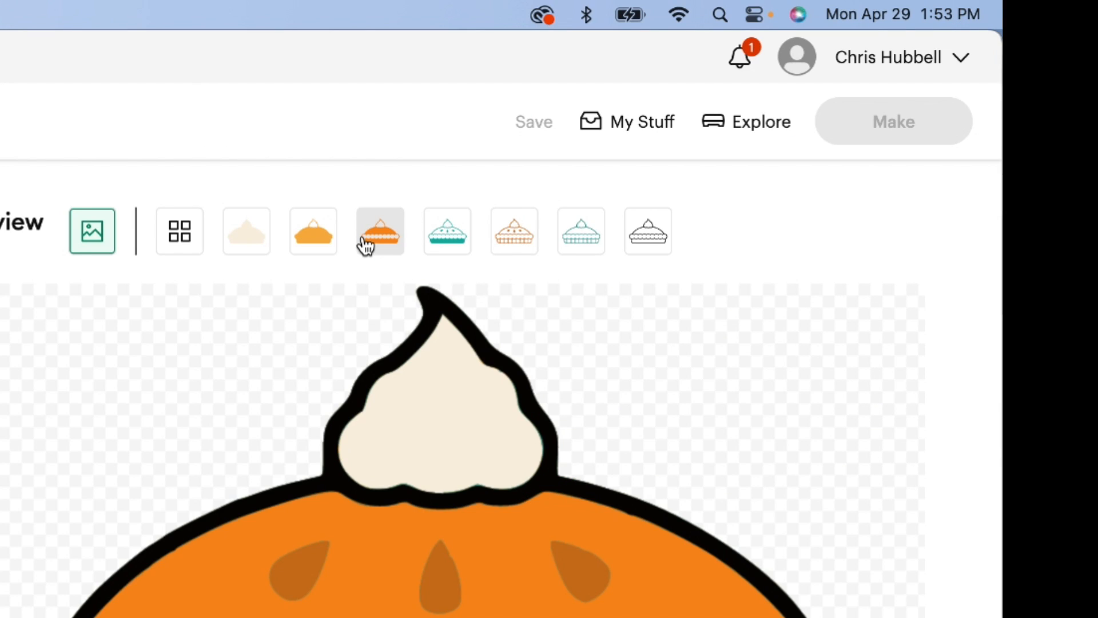
mouse_move(446, 252)
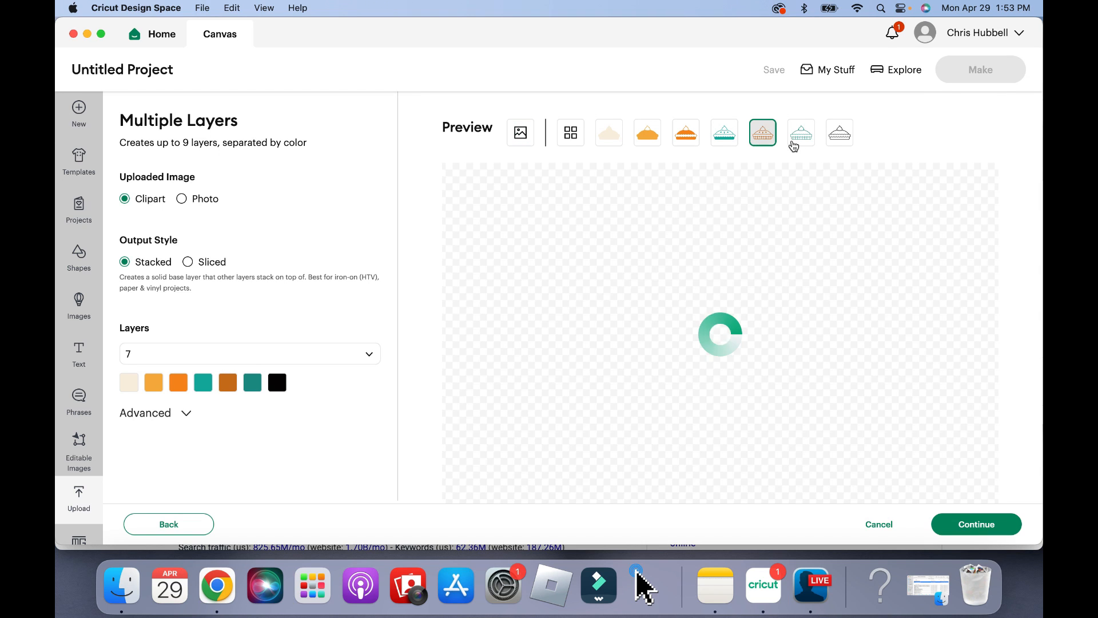
Step: Preview brown outline, teal outline, orange and other layers singly, ending on cream base
left_click(800, 133)
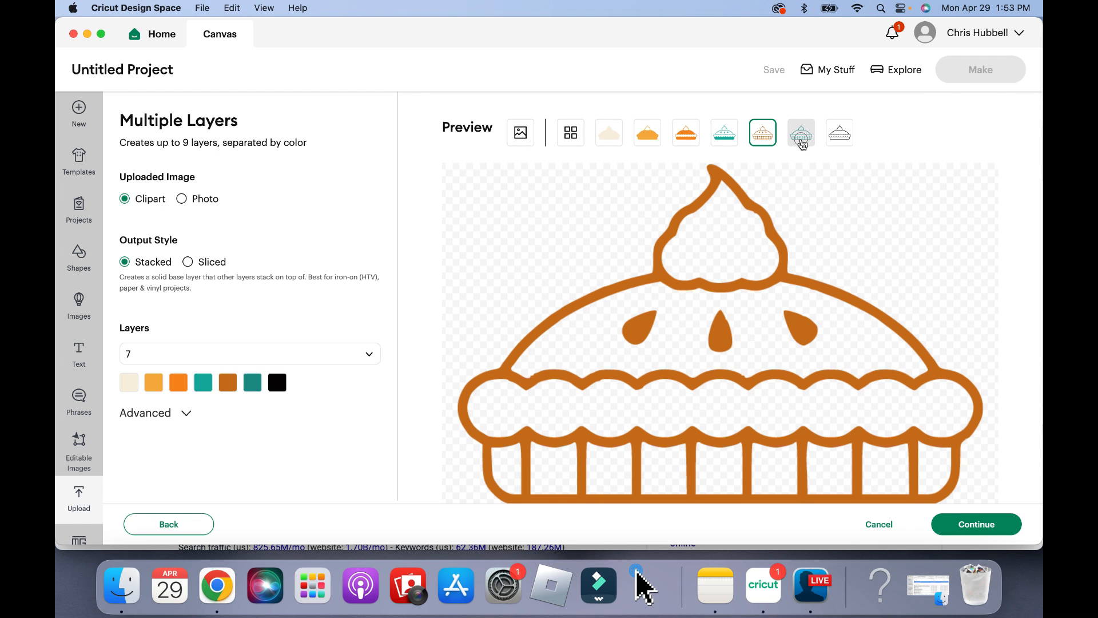
left_click(801, 132)
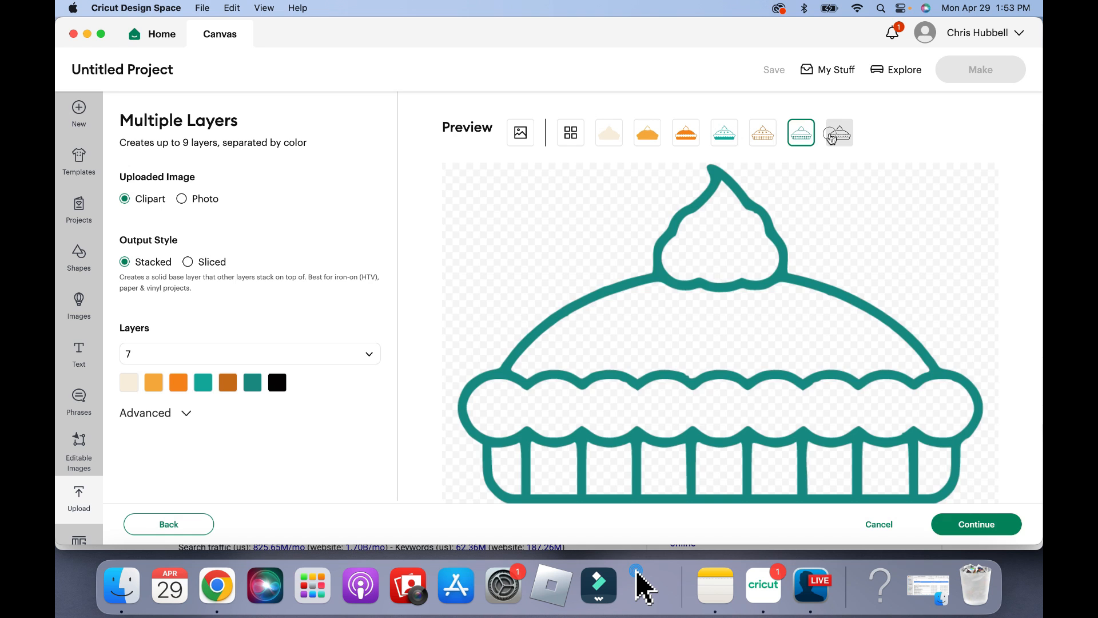
left_click(839, 134)
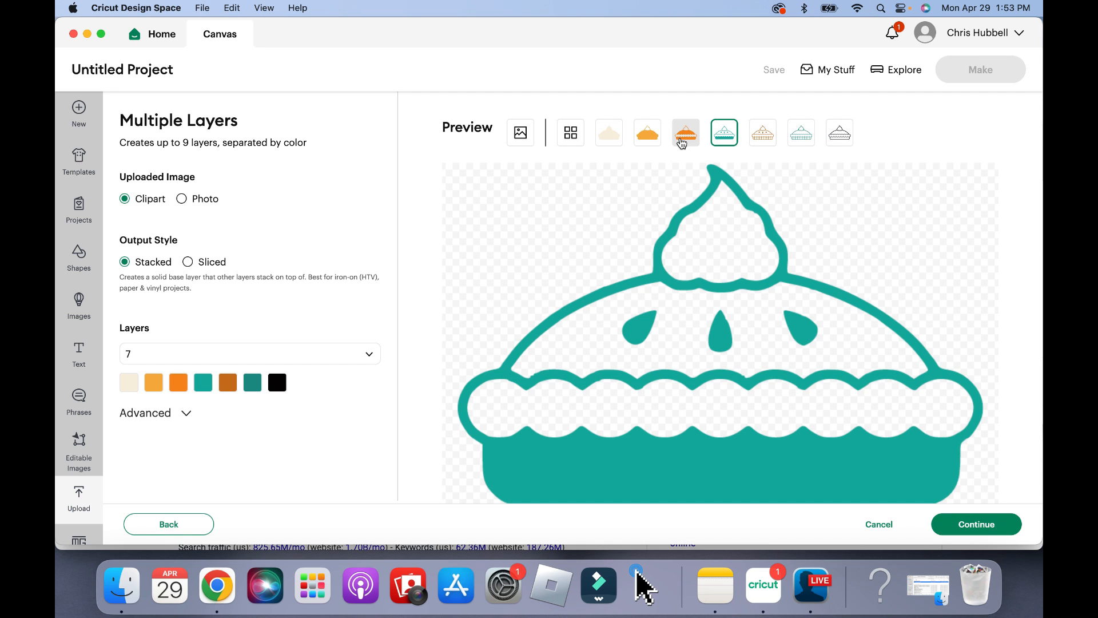
left_click(647, 133)
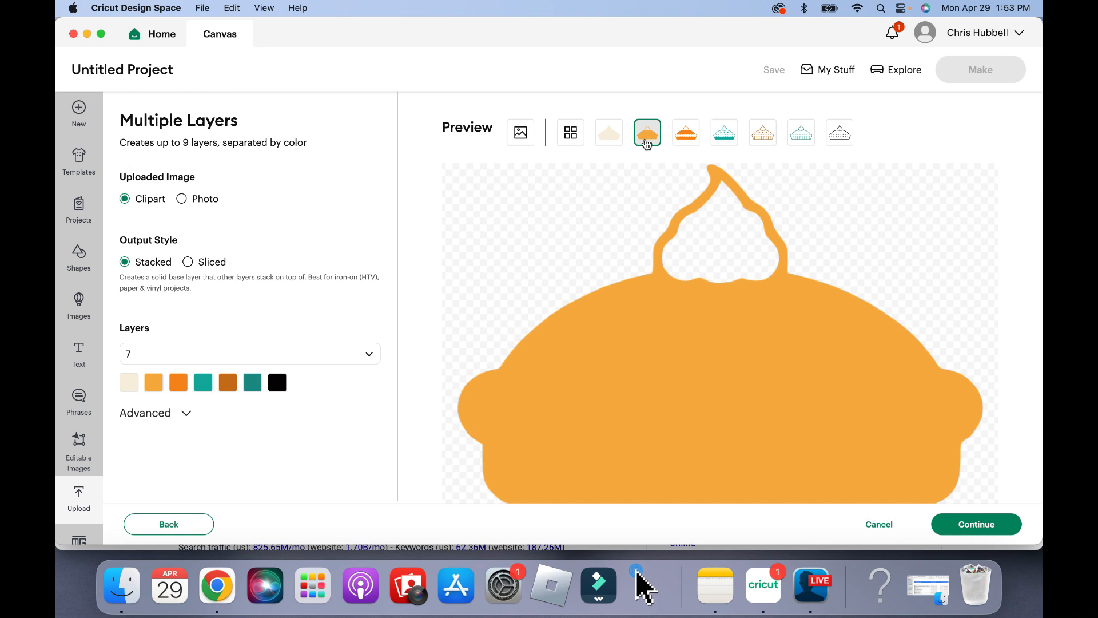
left_click(608, 132)
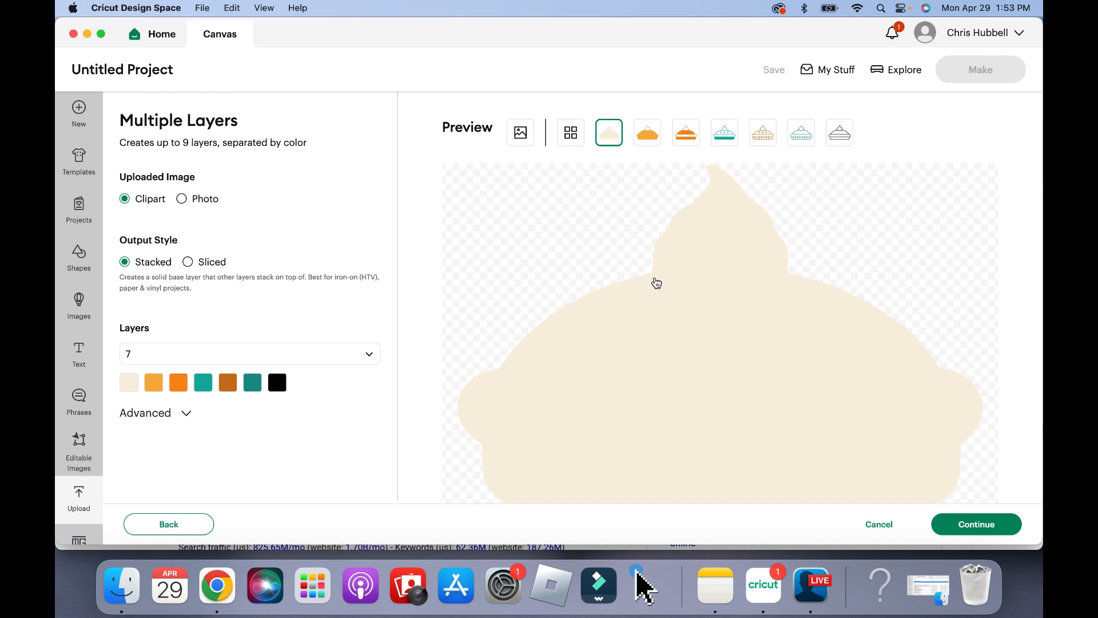
mouse_move(252, 227)
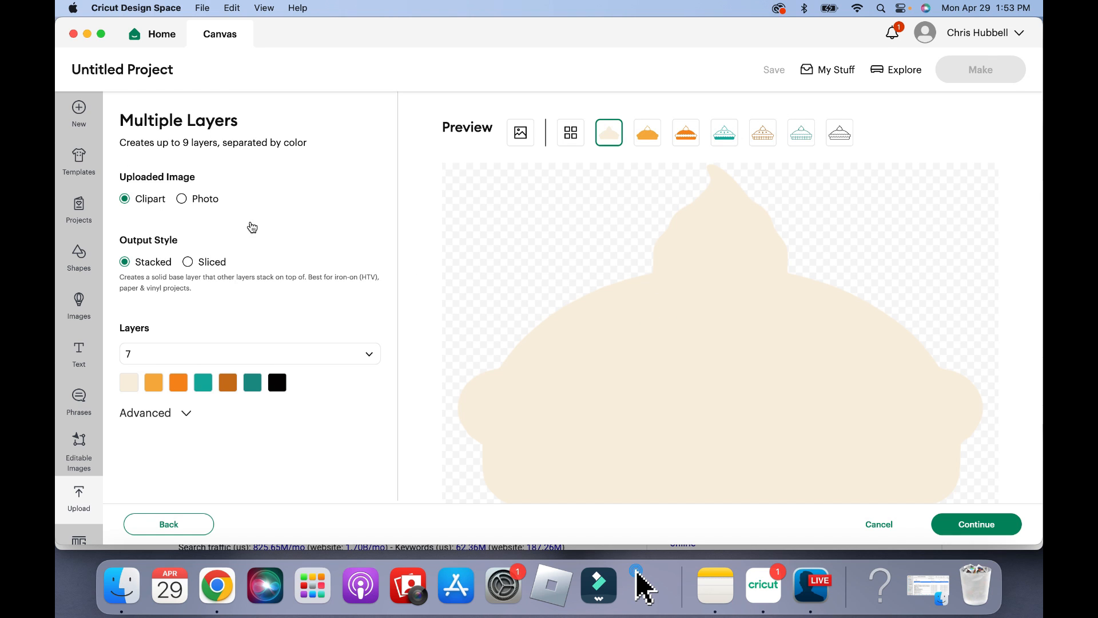
mouse_move(188, 265)
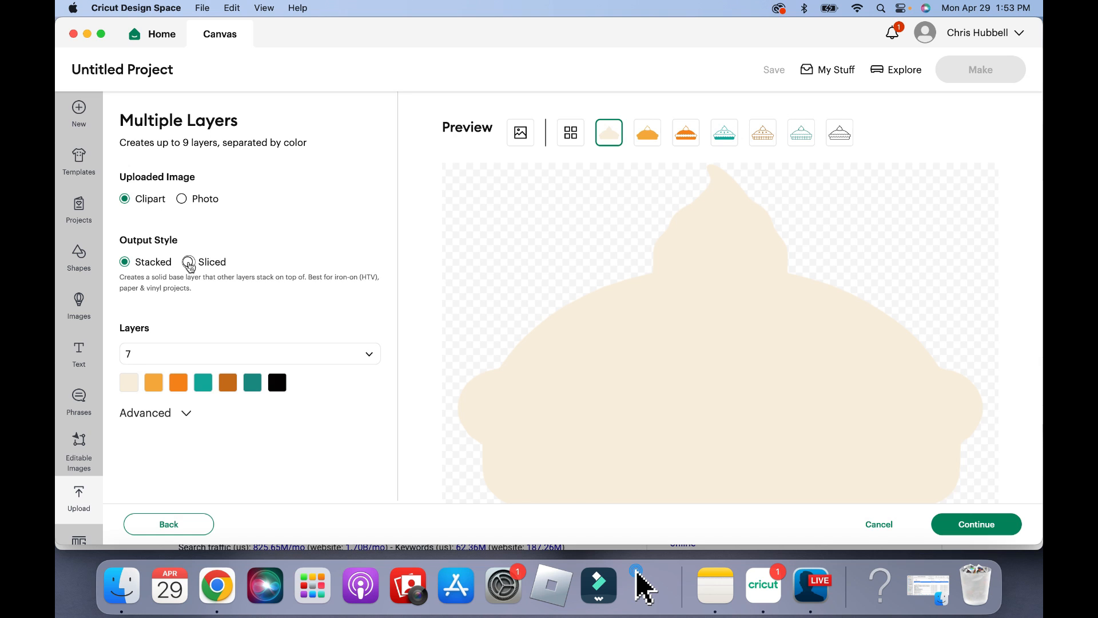
Step: Compare Sliced output with all seven layers displayed, then return to Stacked
left_click(187, 262)
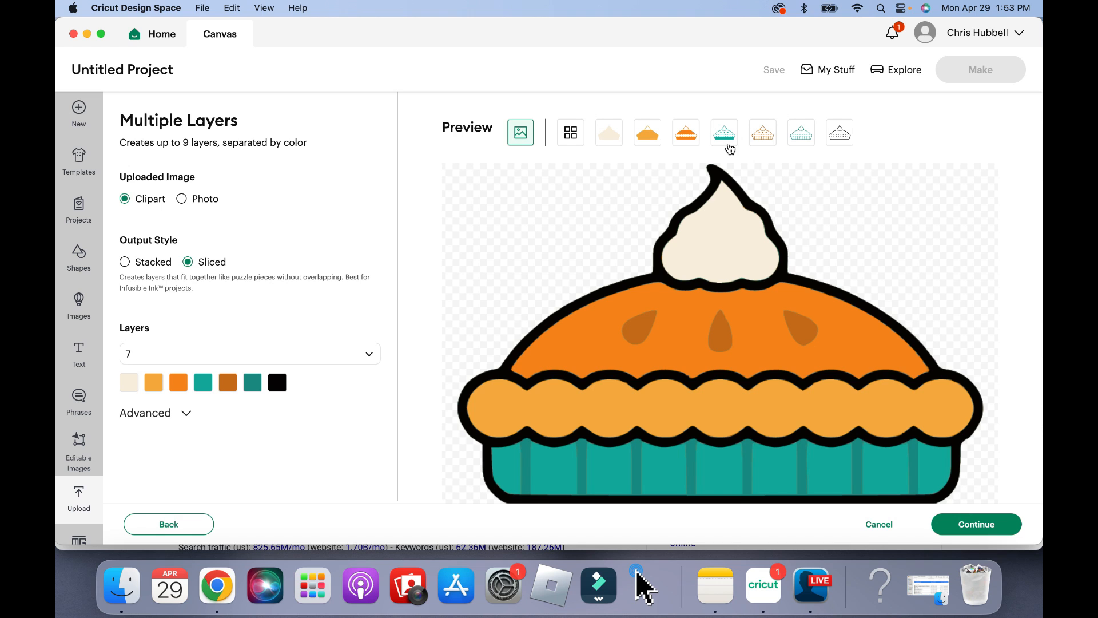
left_click(570, 132)
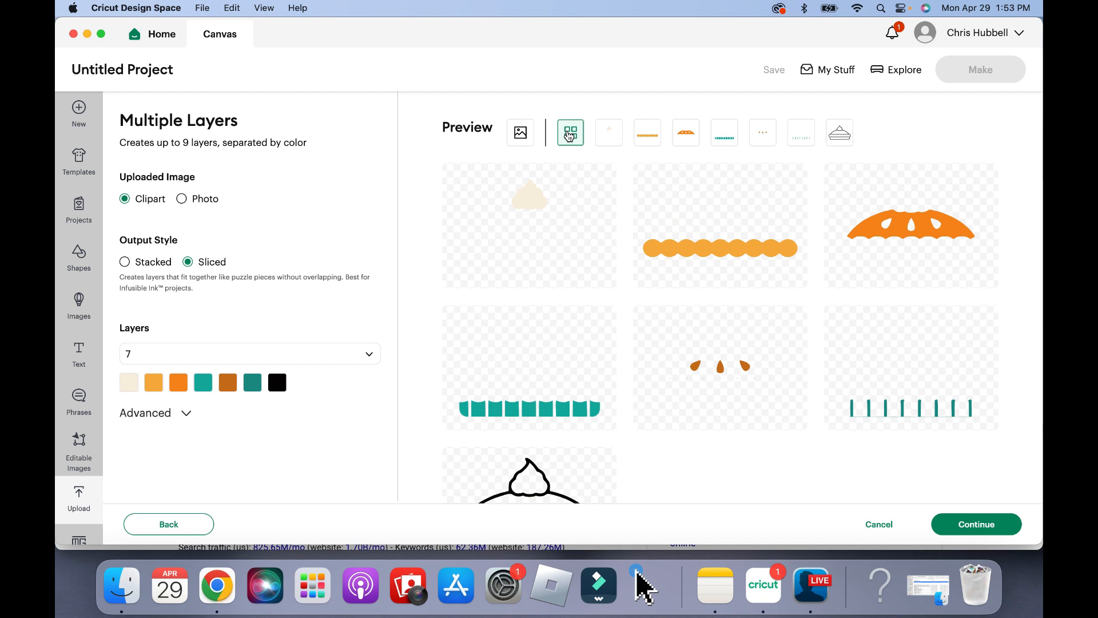
scroll("down", 3)
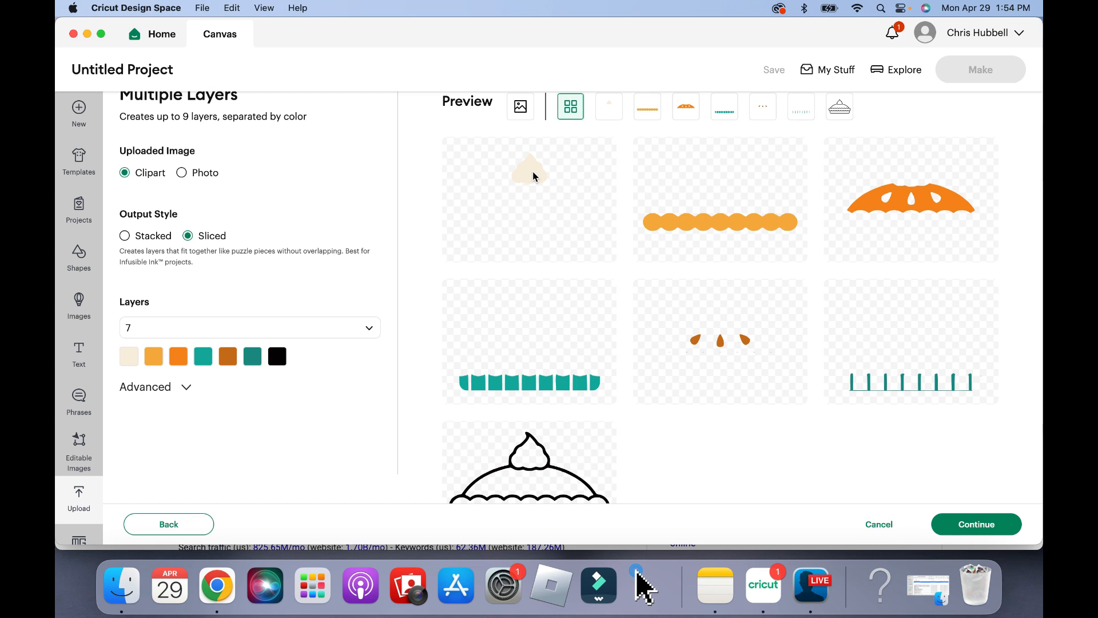
mouse_move(683, 225)
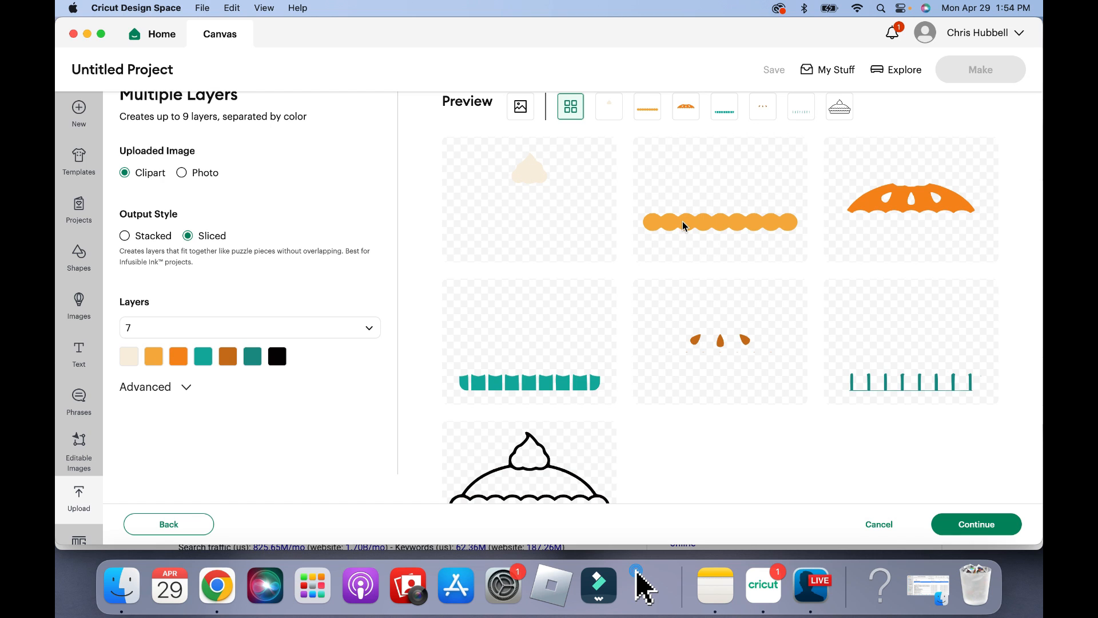
mouse_move(884, 204)
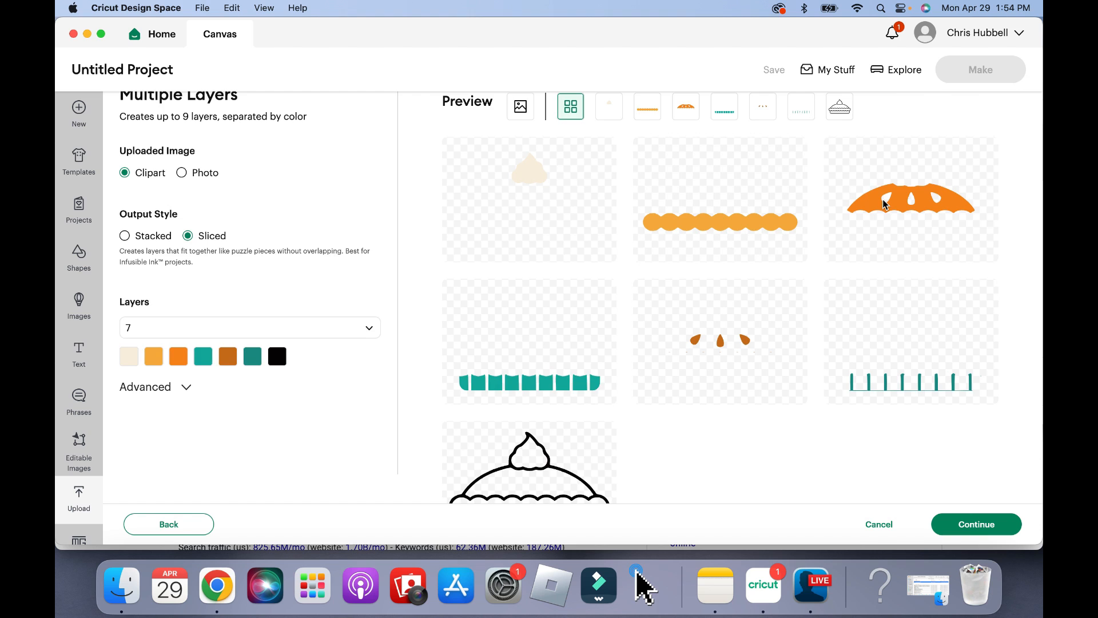
scroll("down", 3)
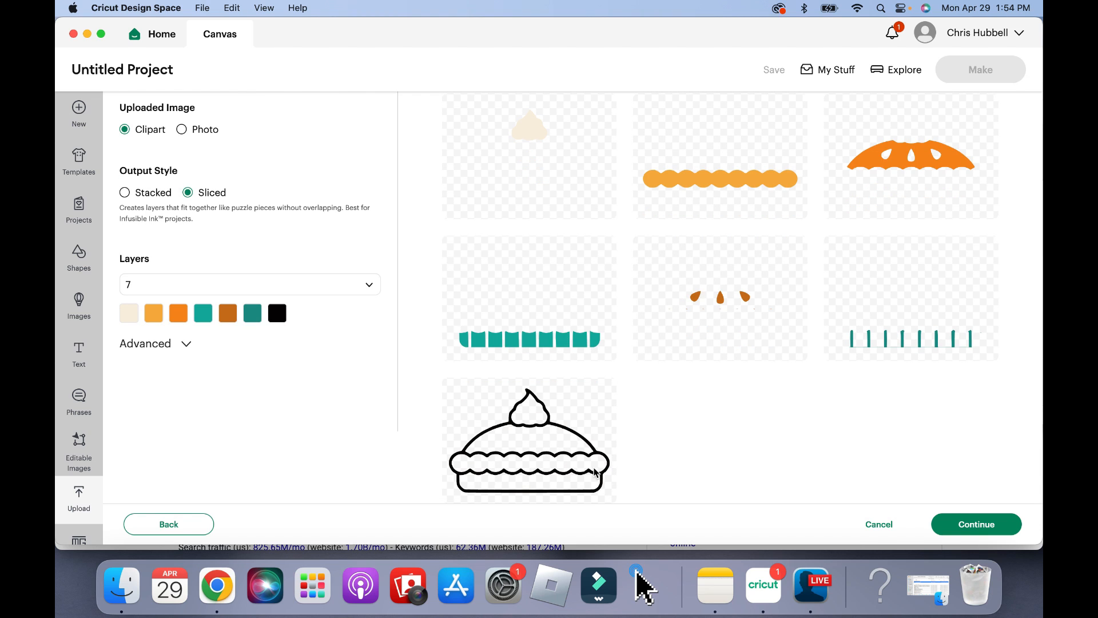
mouse_move(733, 305)
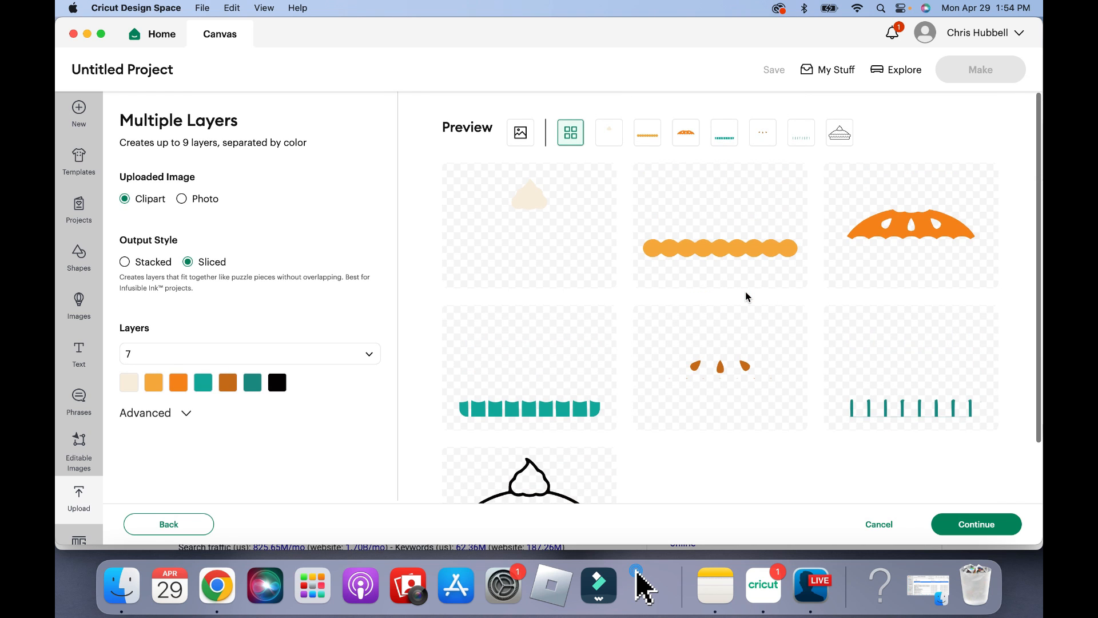
mouse_move(258, 239)
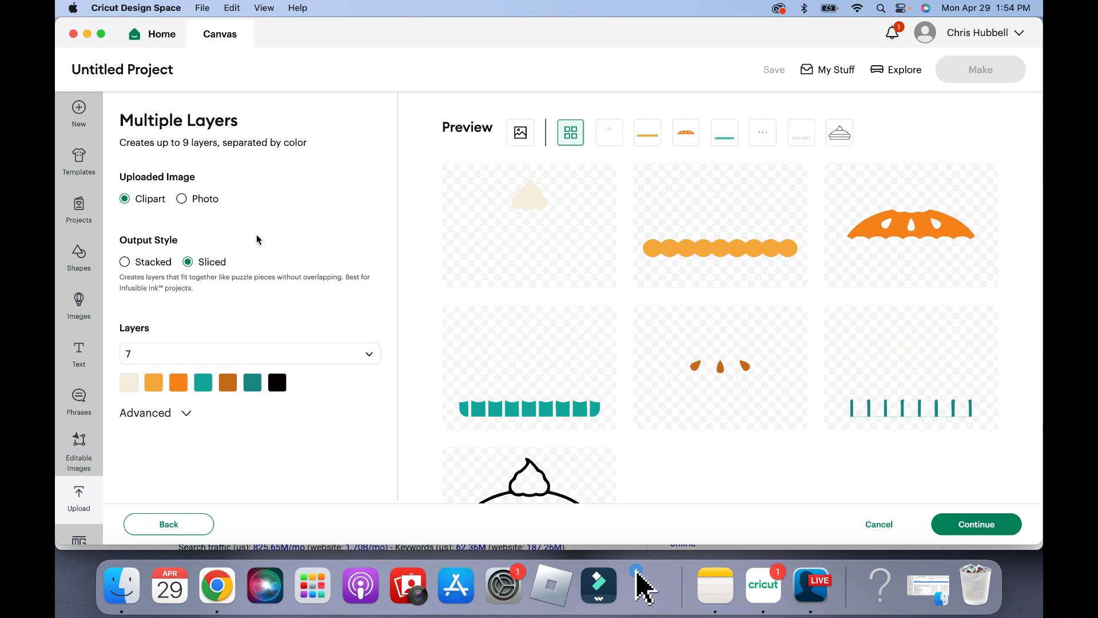
left_click(125, 262)
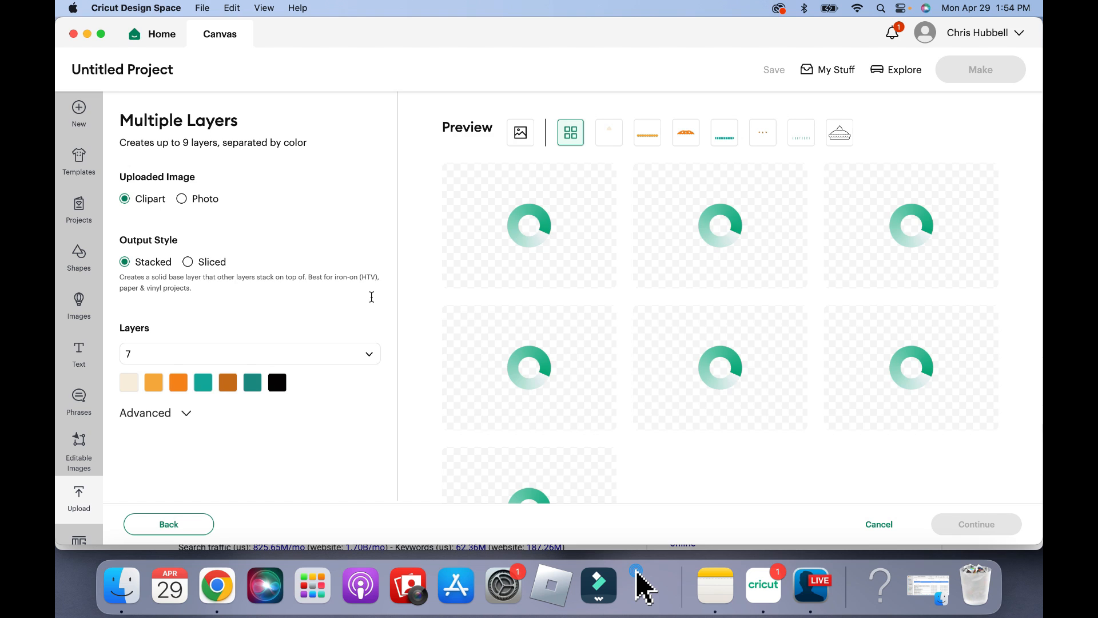
Step: Switch to Sliced output and show Advanced Smooth, Reduce Noise and Simplify, all None
left_click(188, 262)
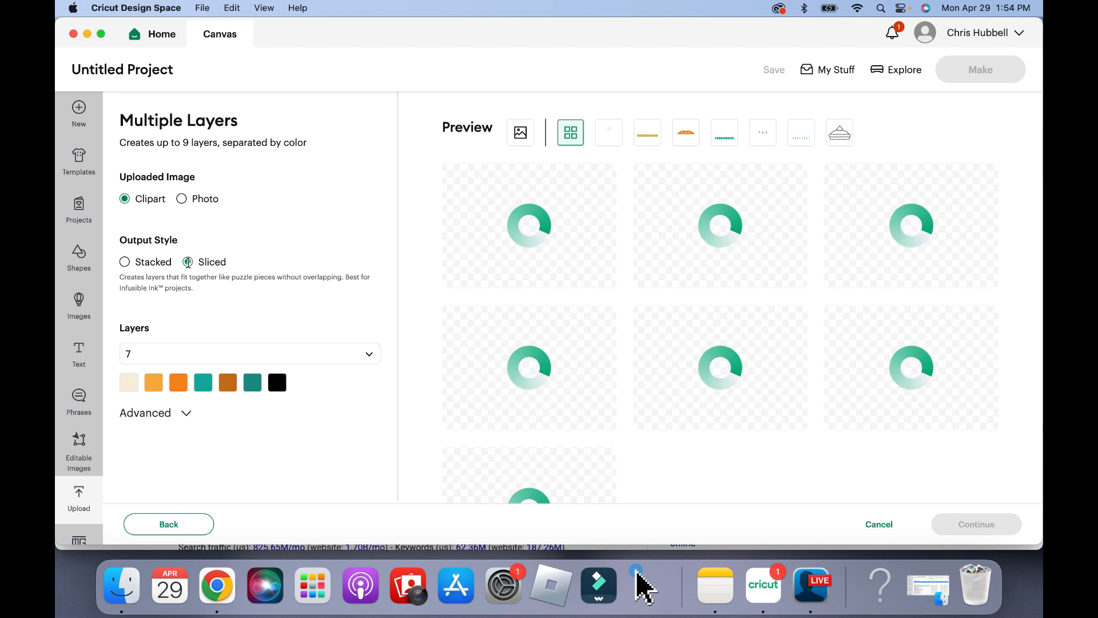
left_click(187, 262)
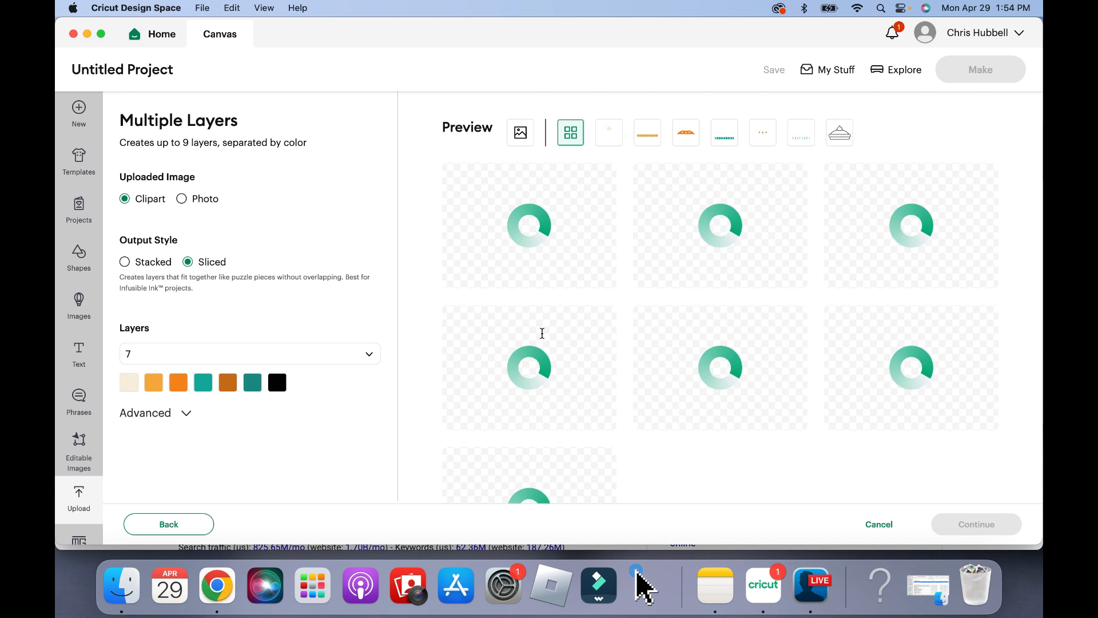
scroll("down", 3)
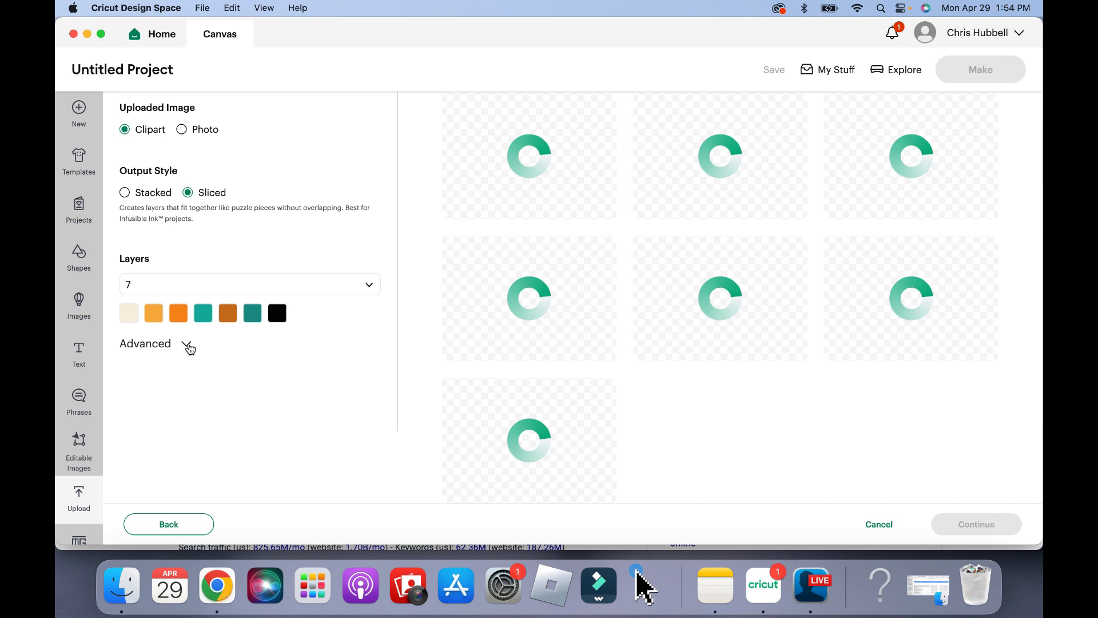
left_click(188, 346)
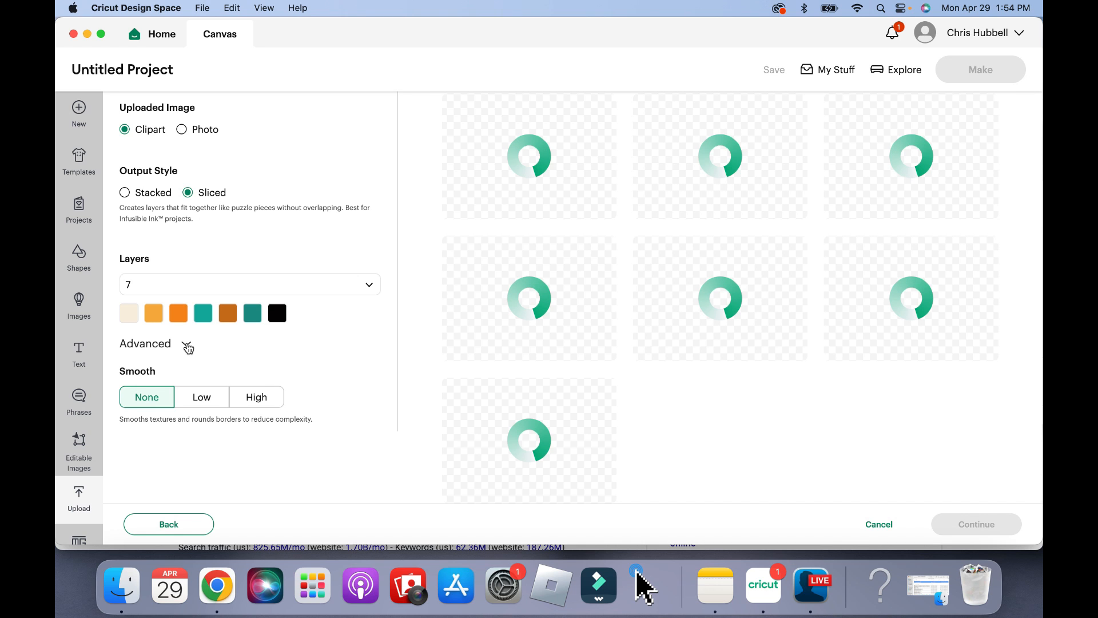
left_click(186, 349)
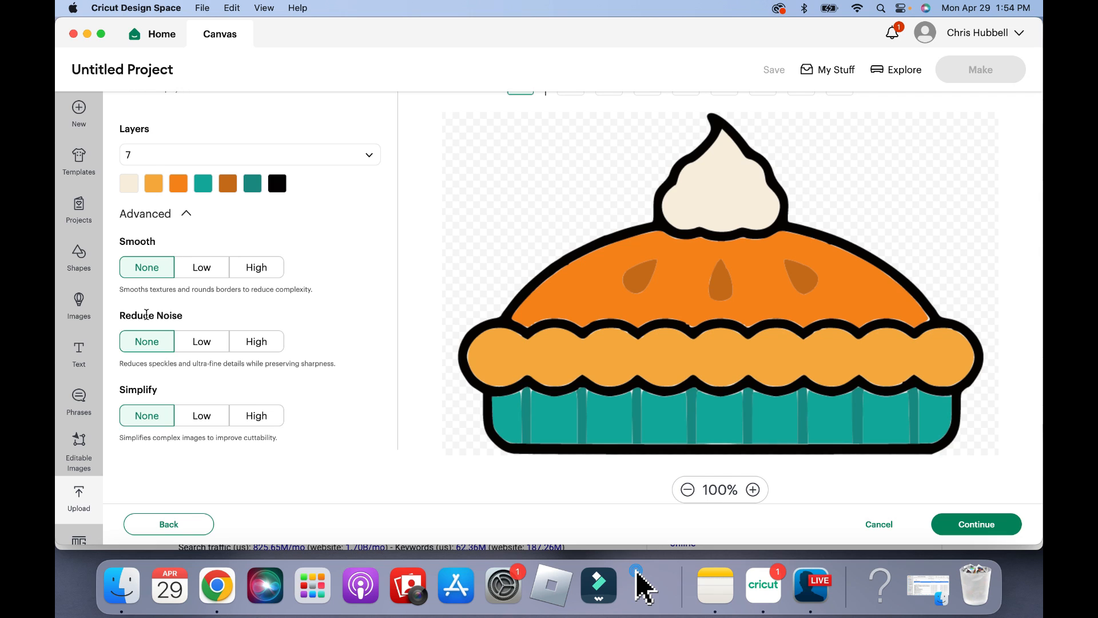
mouse_move(159, 275)
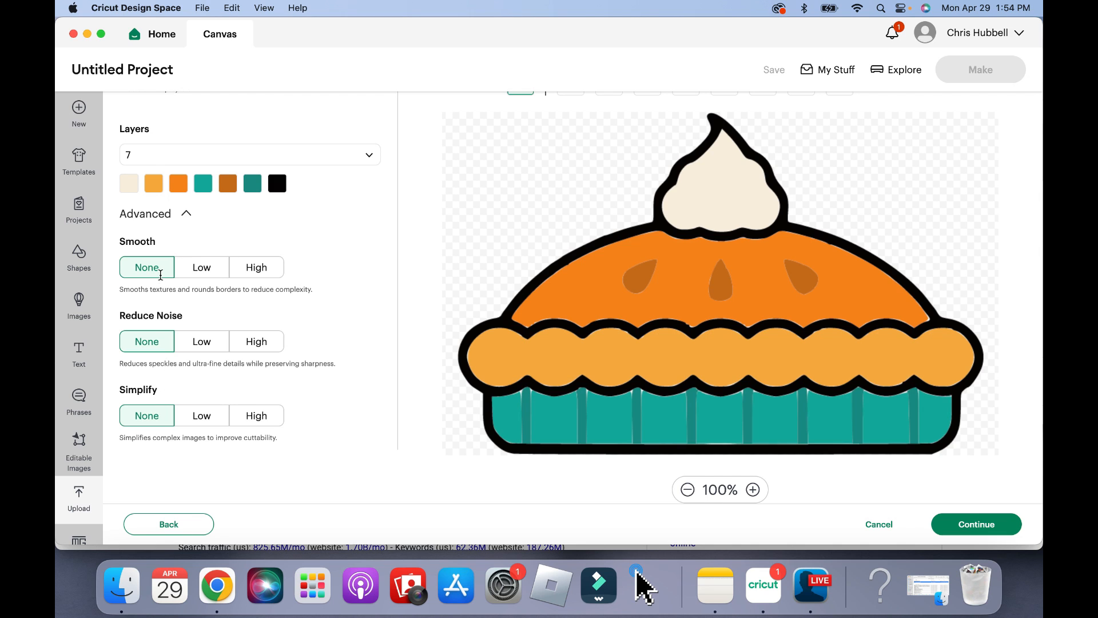
mouse_move(256, 271)
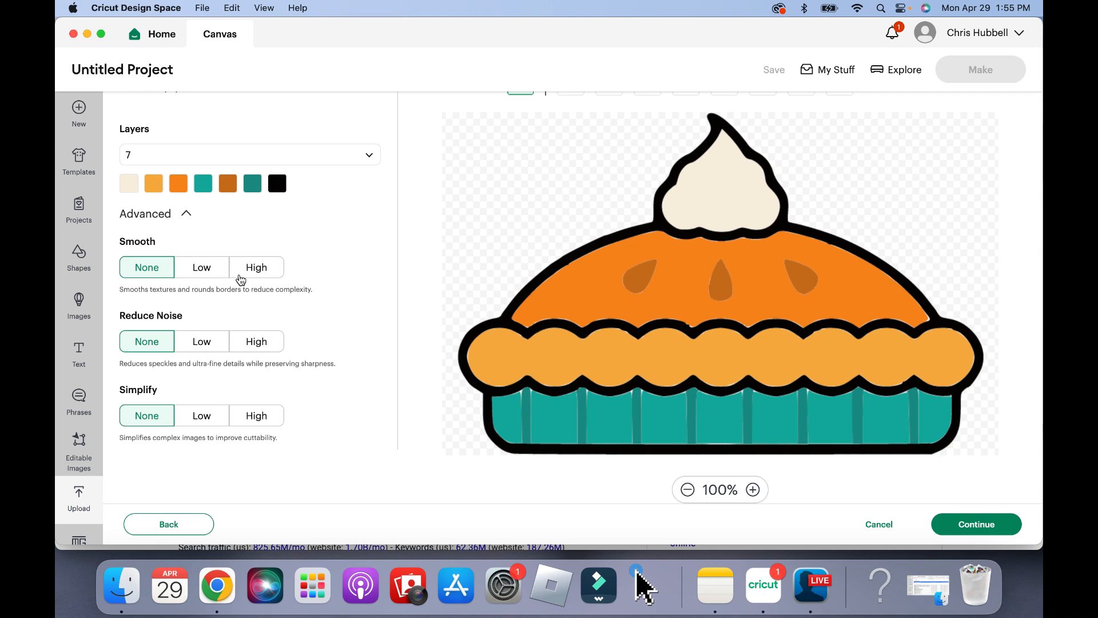
mouse_move(573, 378)
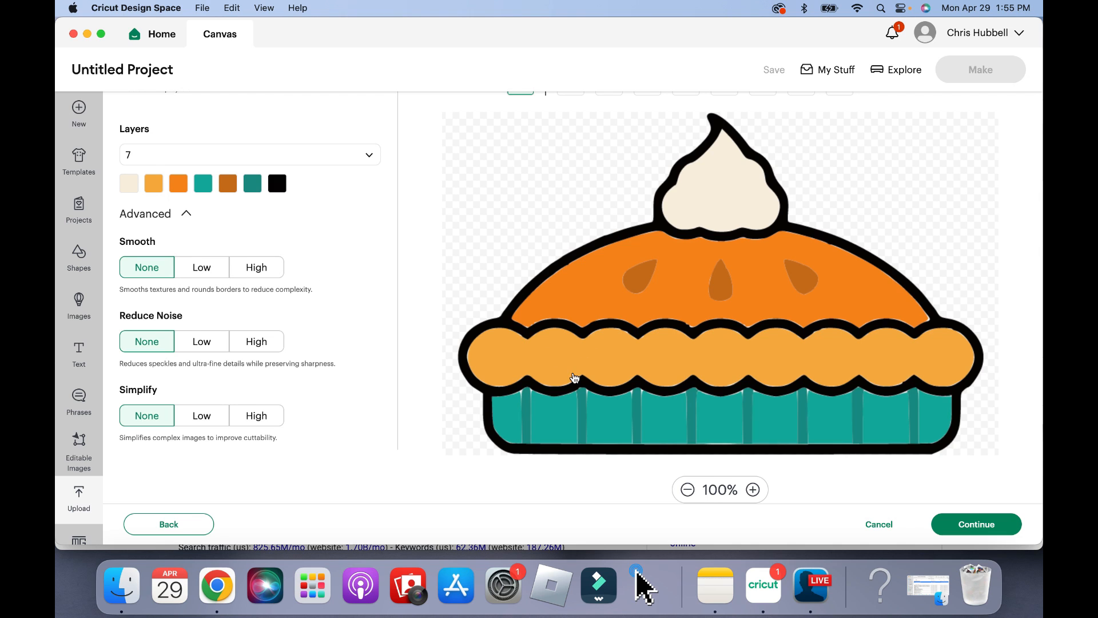
mouse_move(642, 392)
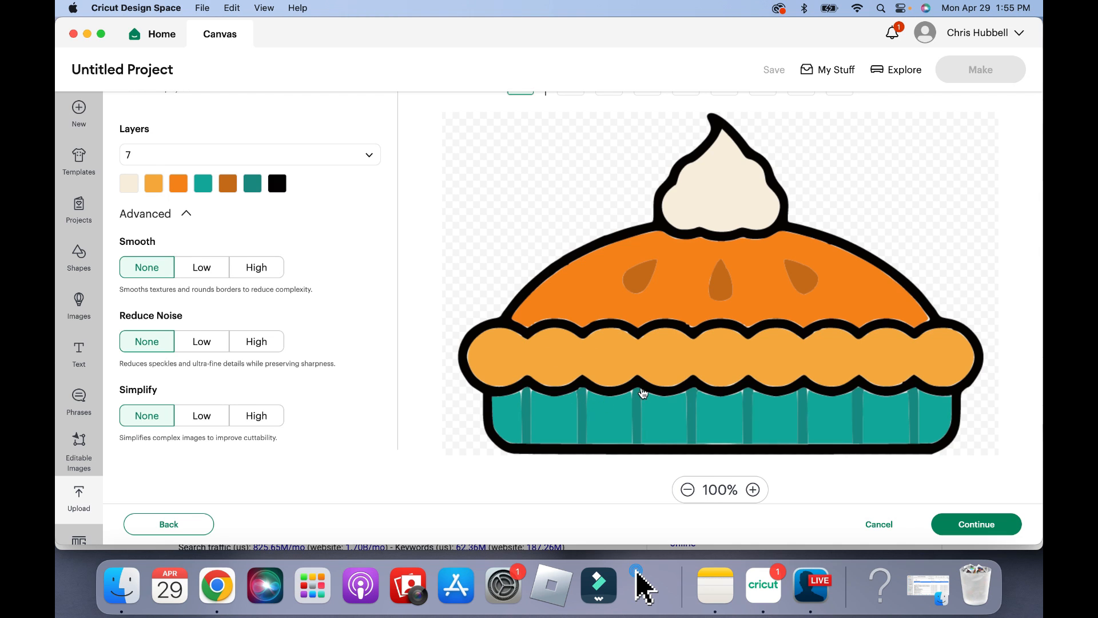
mouse_move(565, 325)
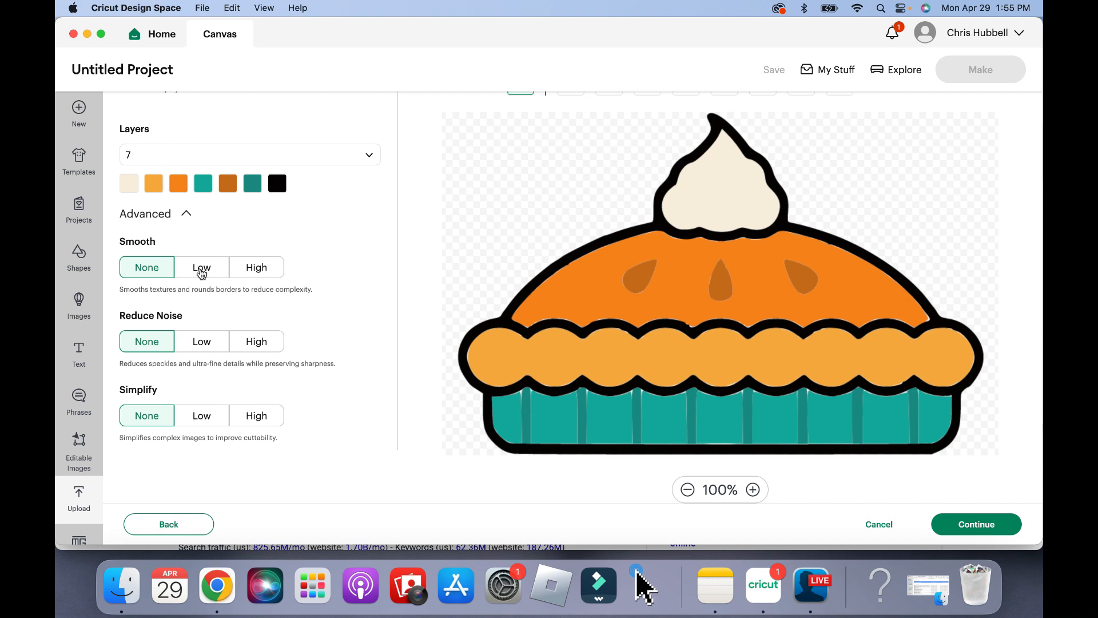
Step: Set the pie upload to Low smoothing, Reduce Noise None, and Simplify None
left_click(202, 267)
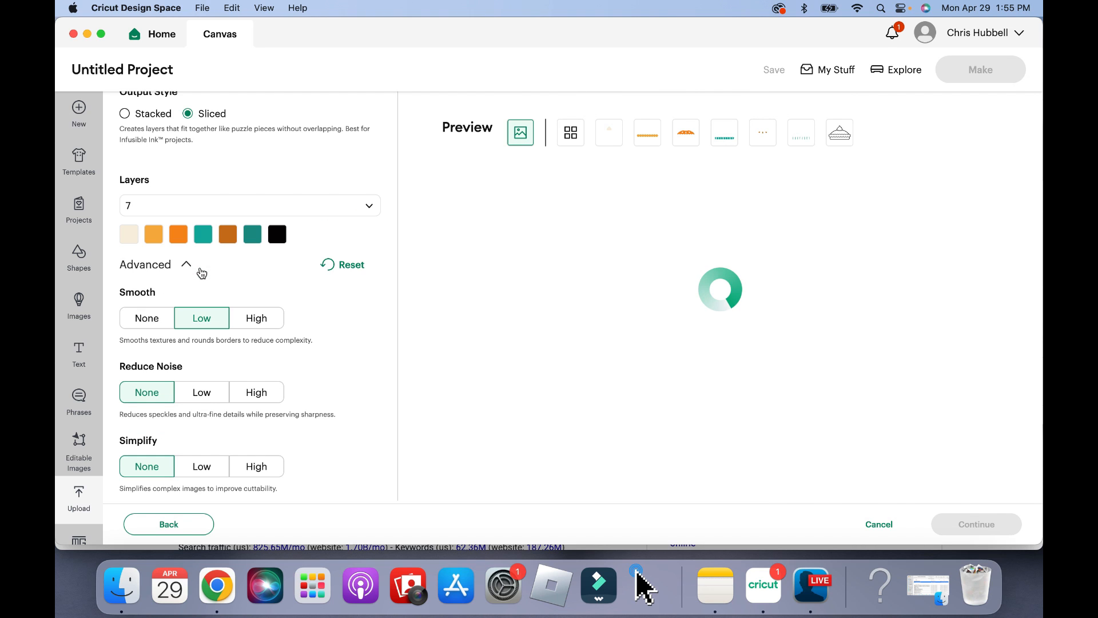
mouse_move(671, 338)
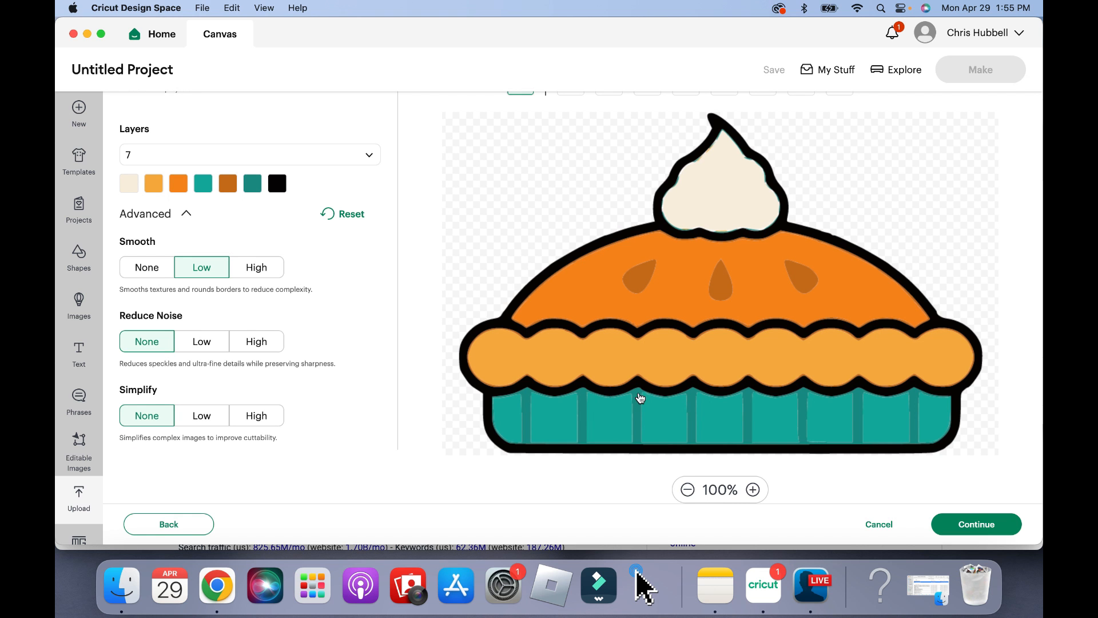
mouse_move(739, 196)
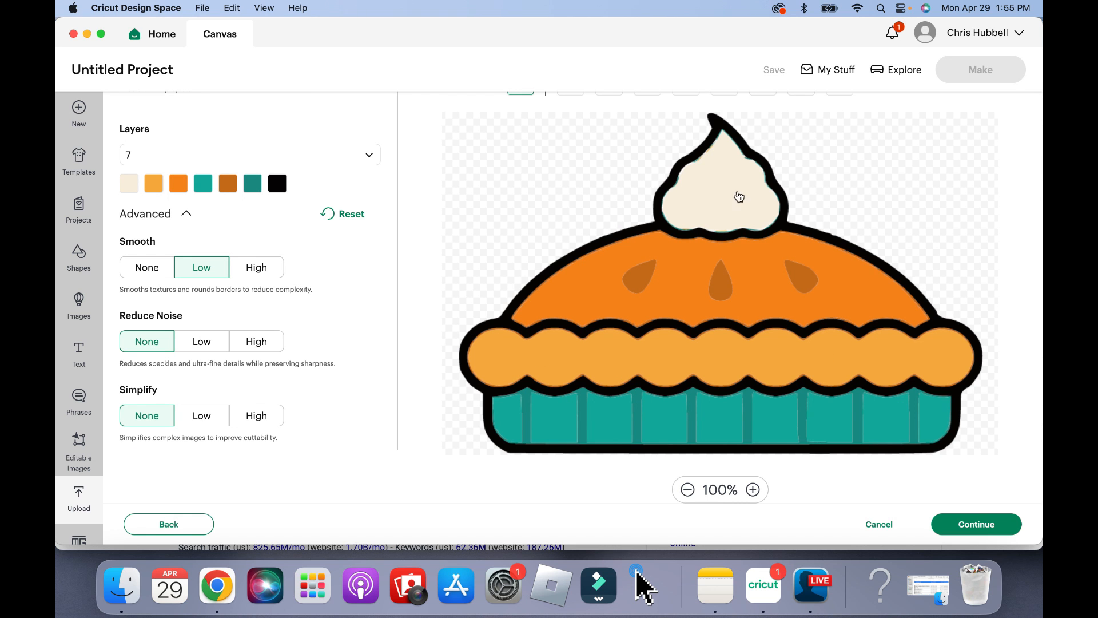
scroll("up", 3)
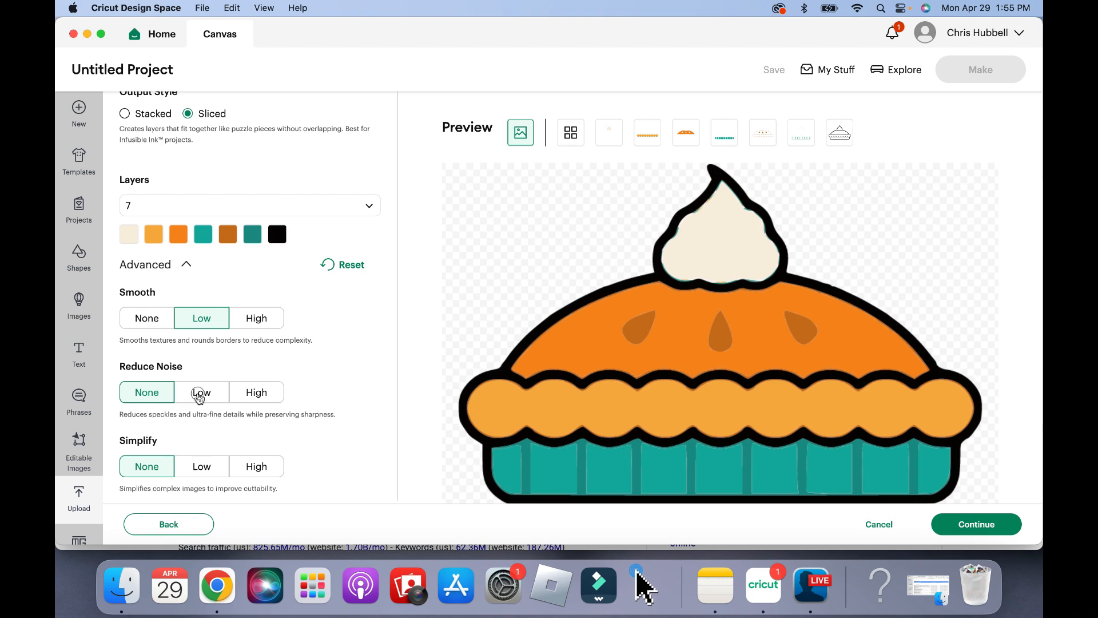
left_click(200, 392)
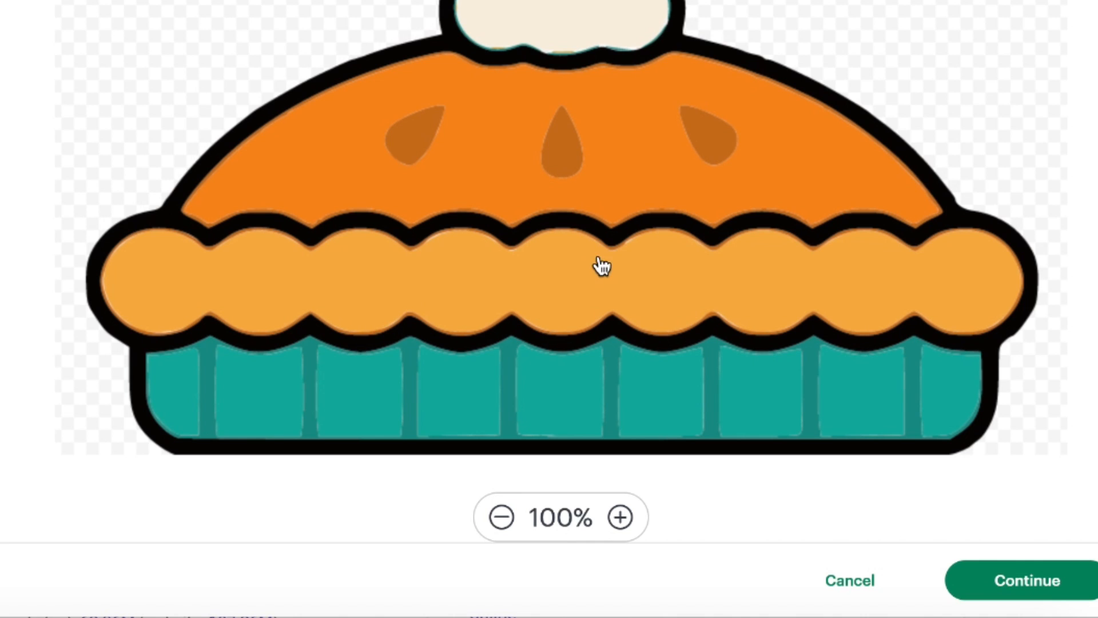
mouse_move(480, 252)
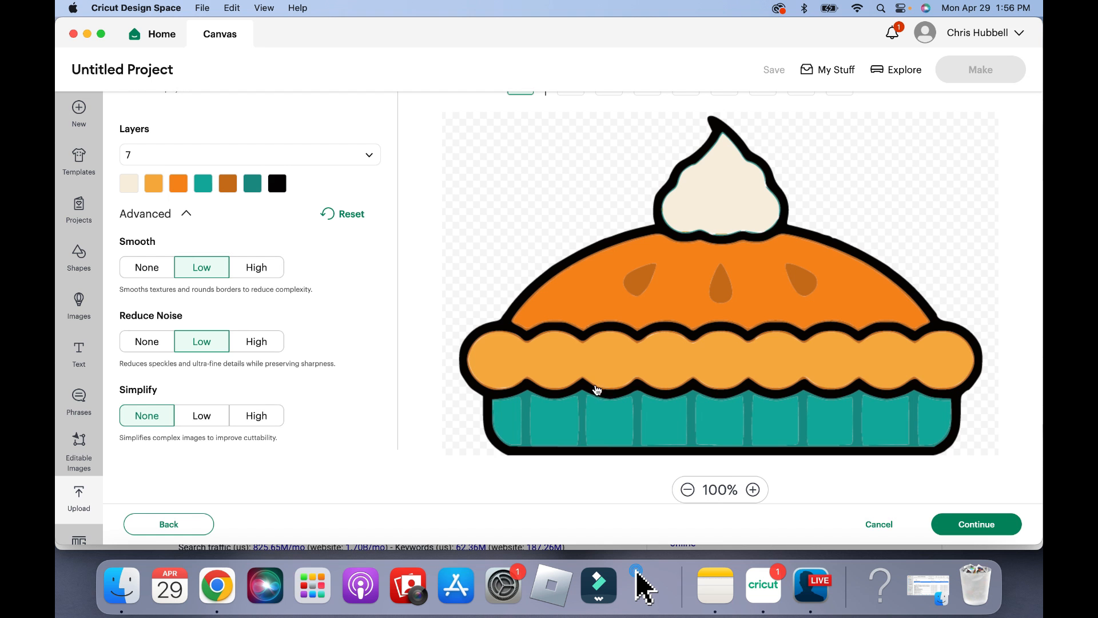
mouse_move(514, 344)
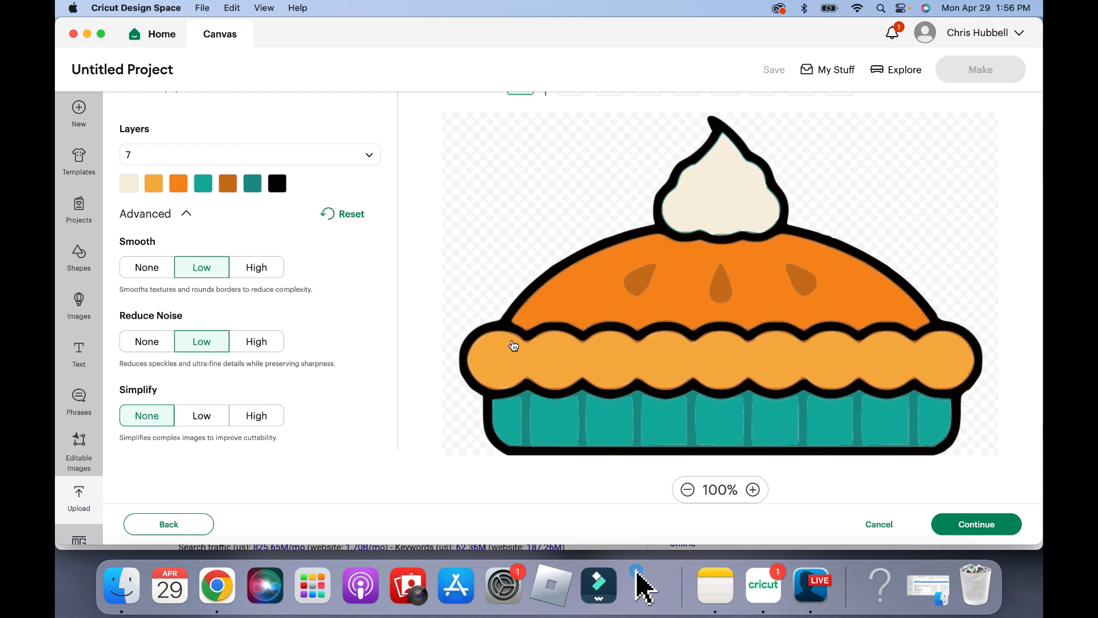
left_click(147, 341)
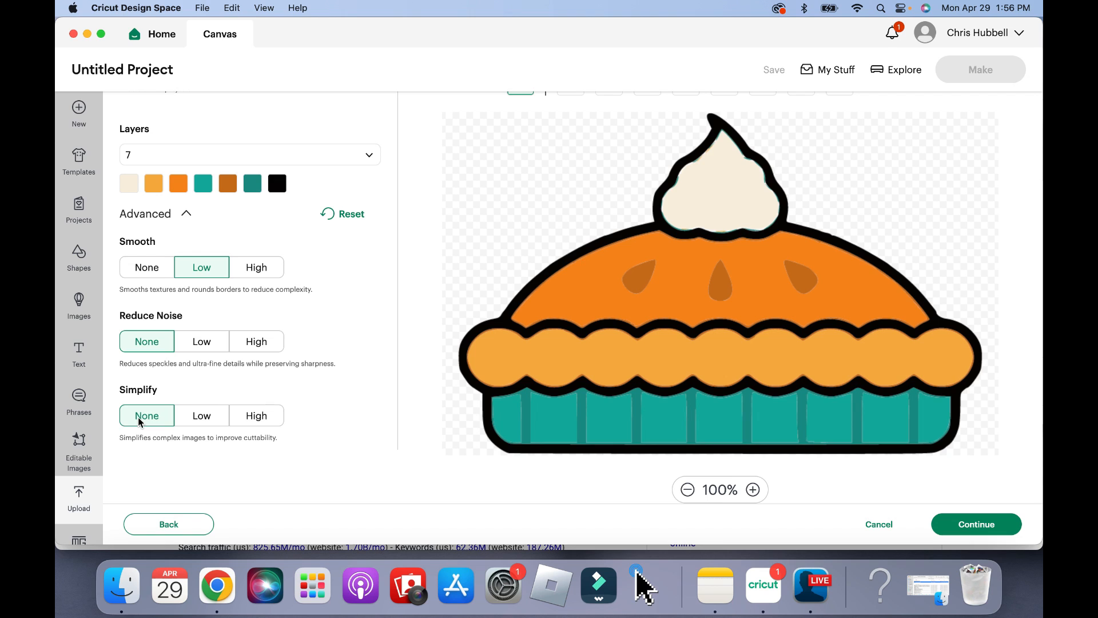
mouse_move(217, 446)
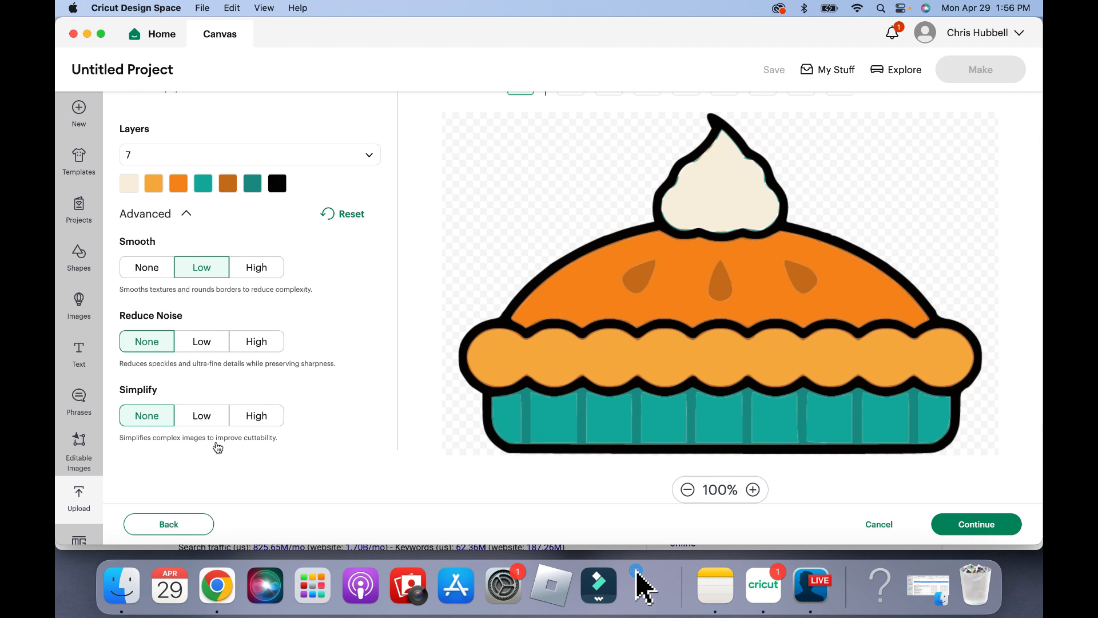
mouse_move(156, 453)
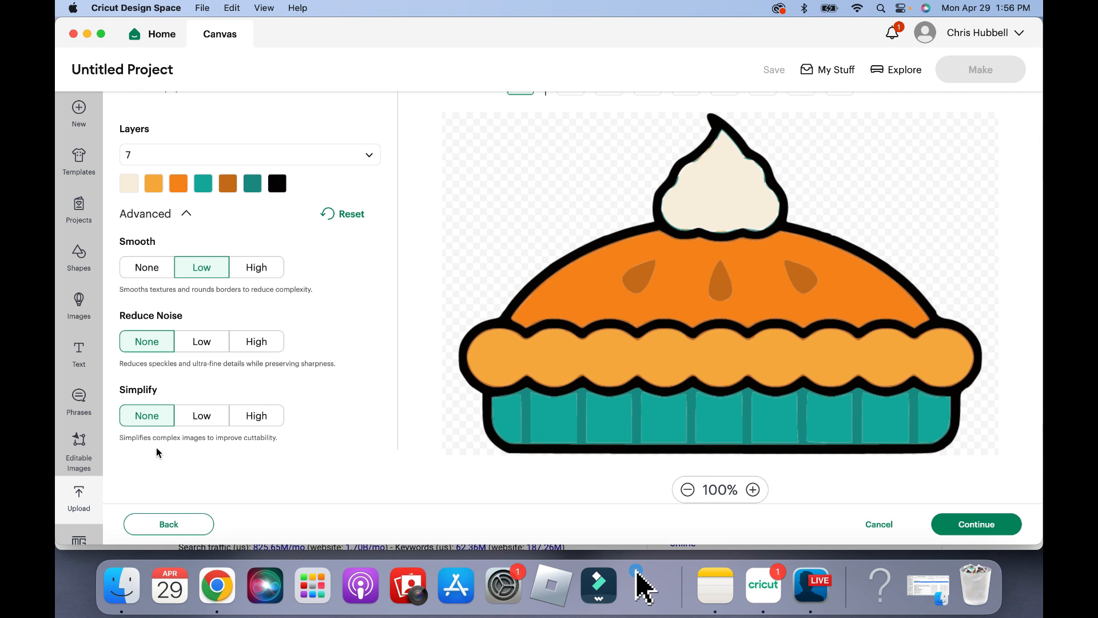
mouse_move(201, 415)
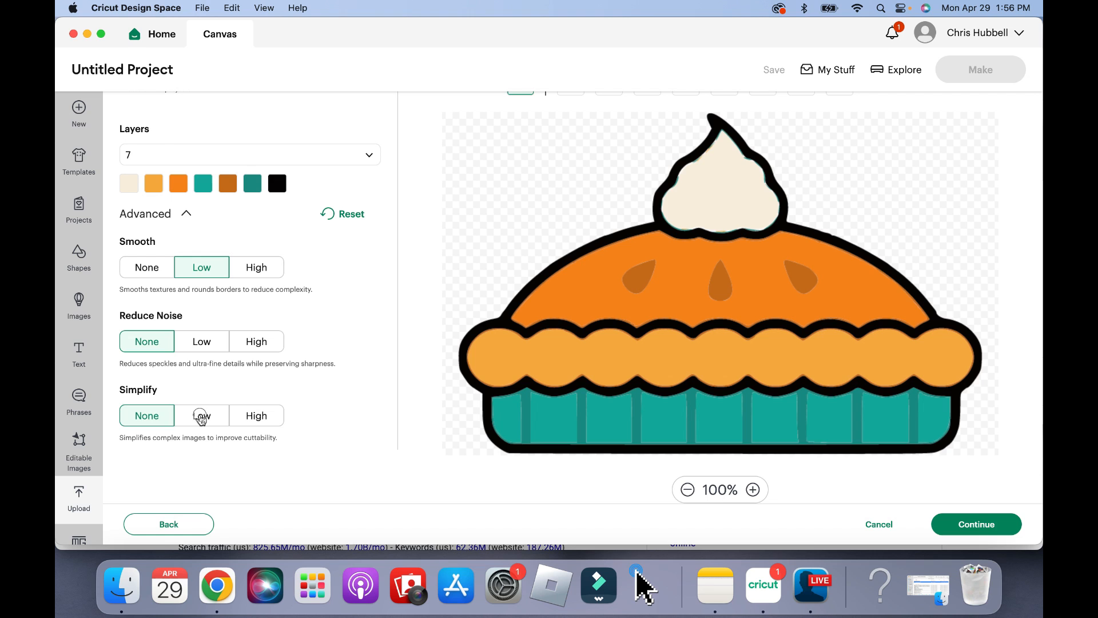
left_click(200, 415)
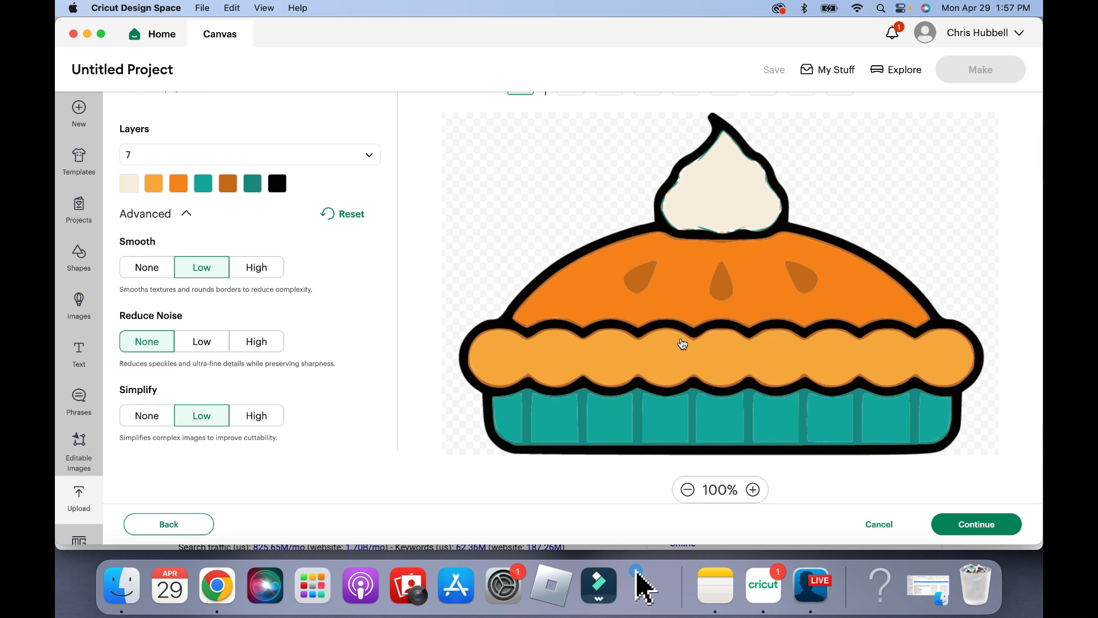
mouse_move(501, 355)
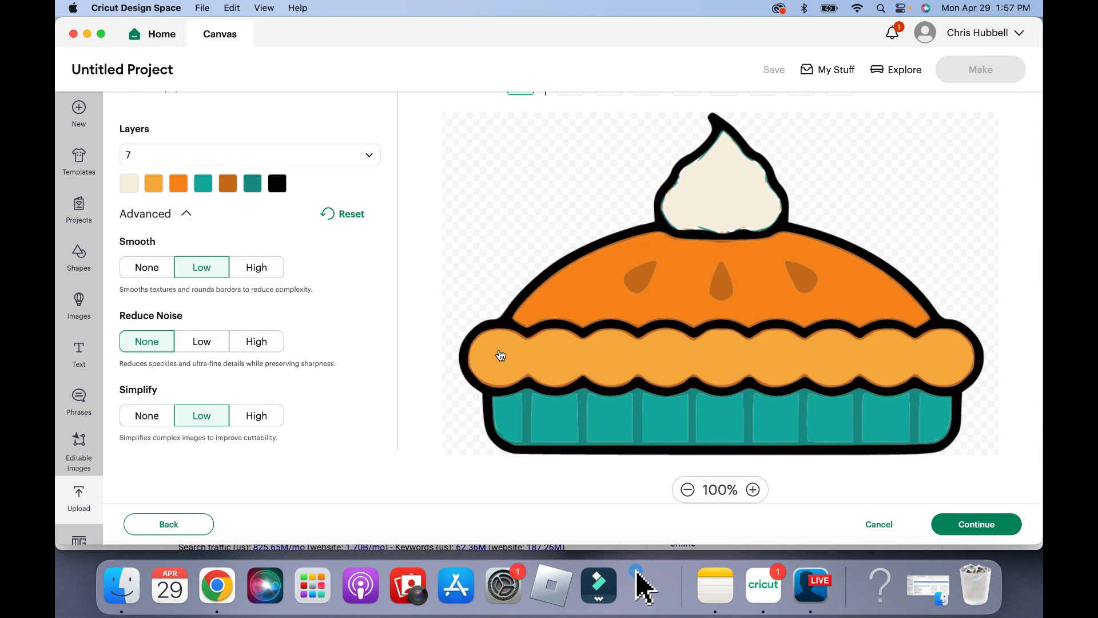
mouse_move(618, 401)
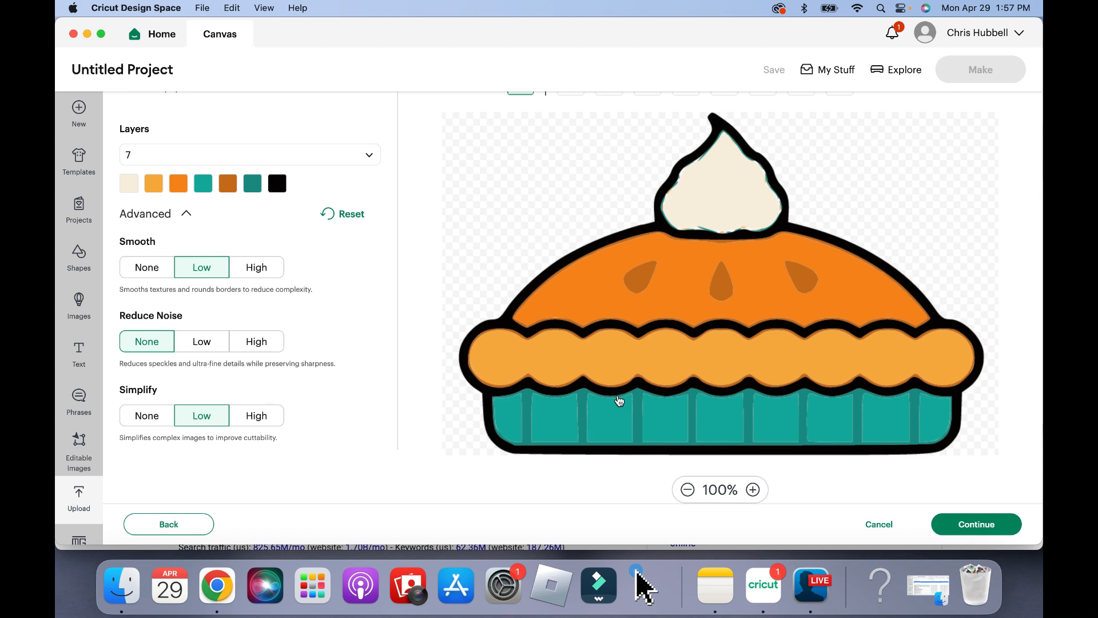
mouse_move(782, 415)
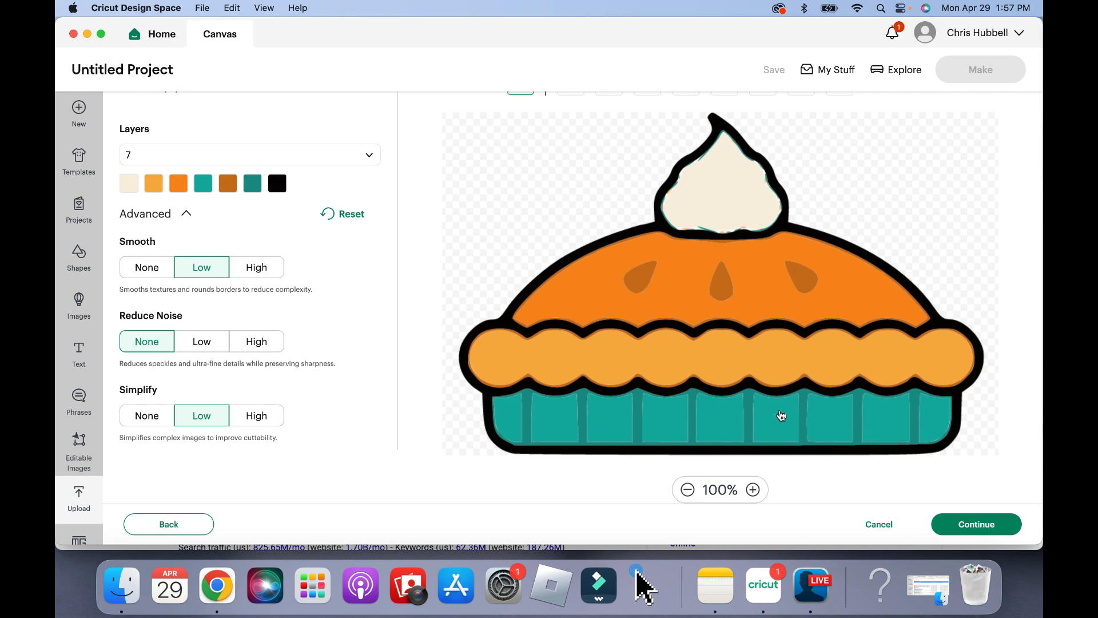
mouse_move(541, 411)
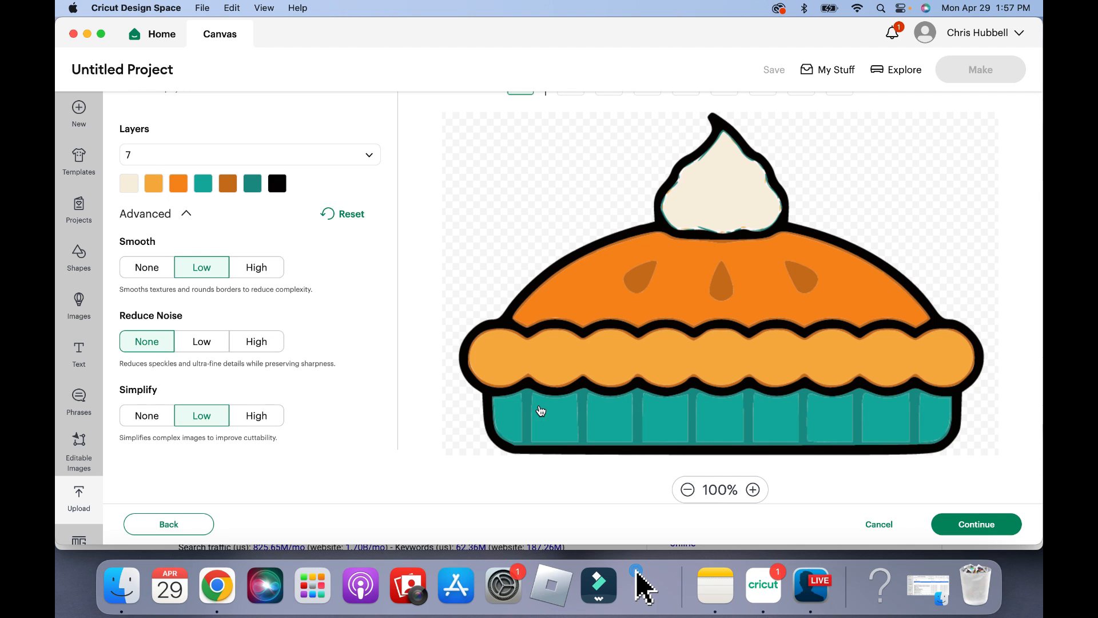
mouse_move(671, 231)
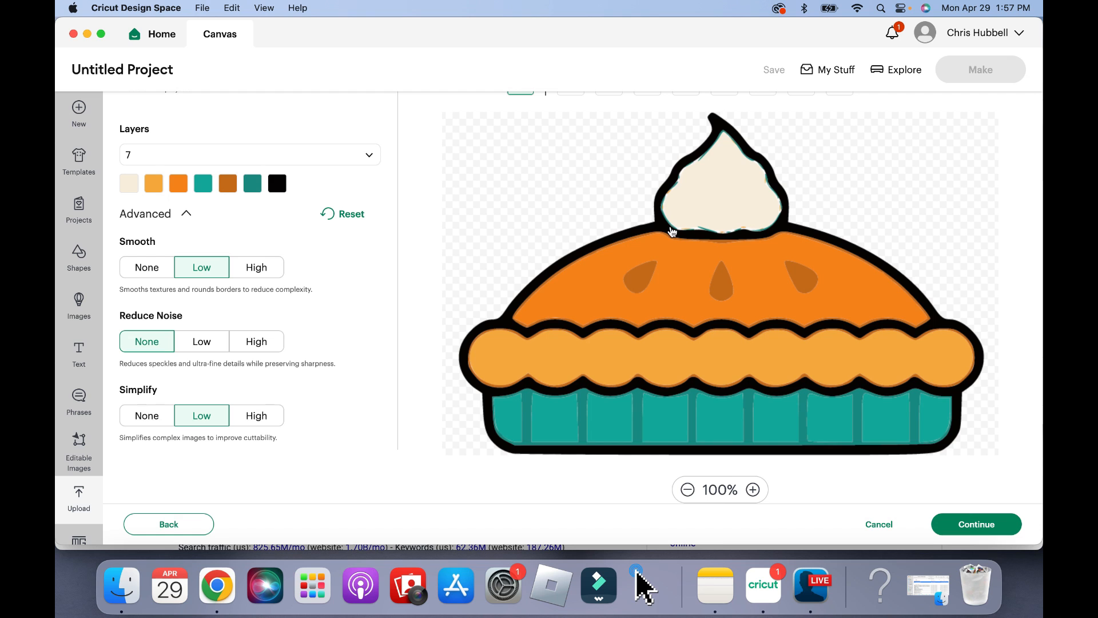
mouse_move(153, 436)
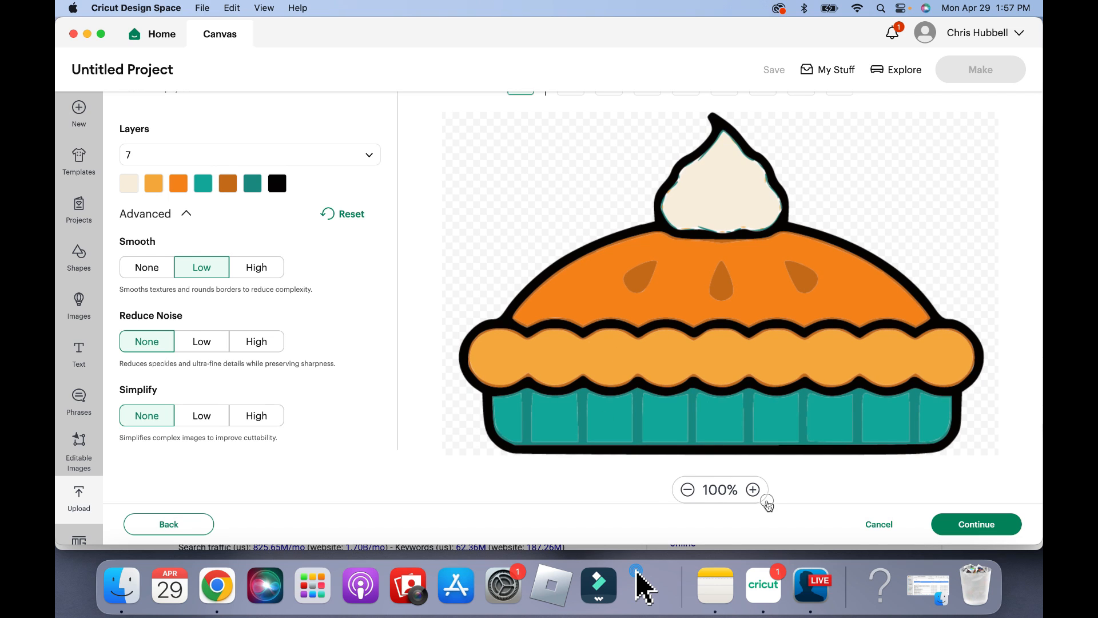
mouse_move(208, 380)
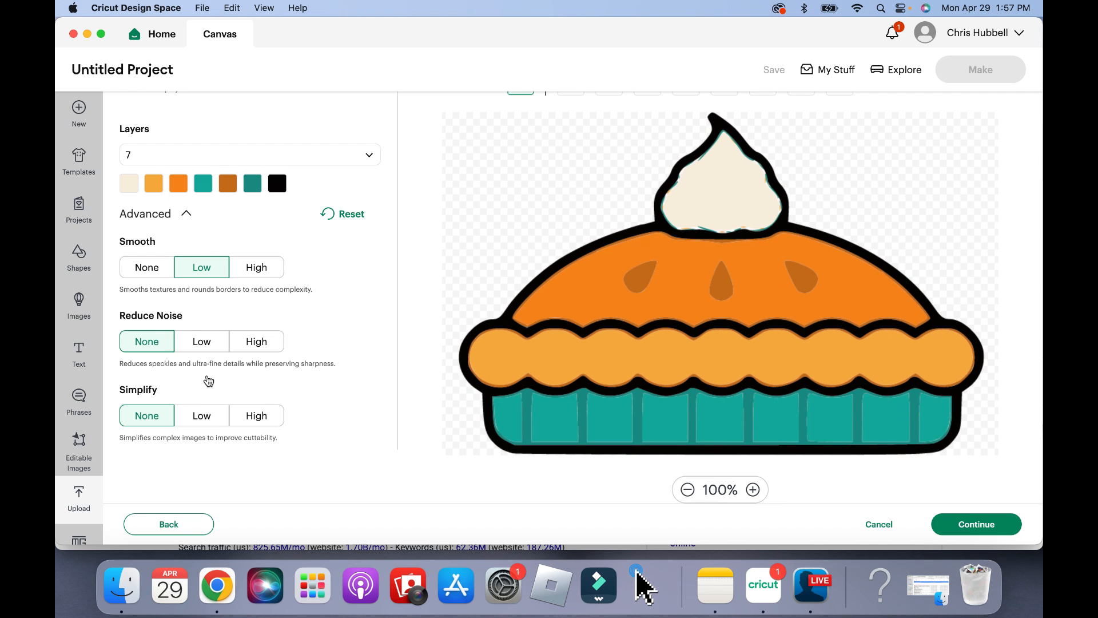
mouse_move(976, 524)
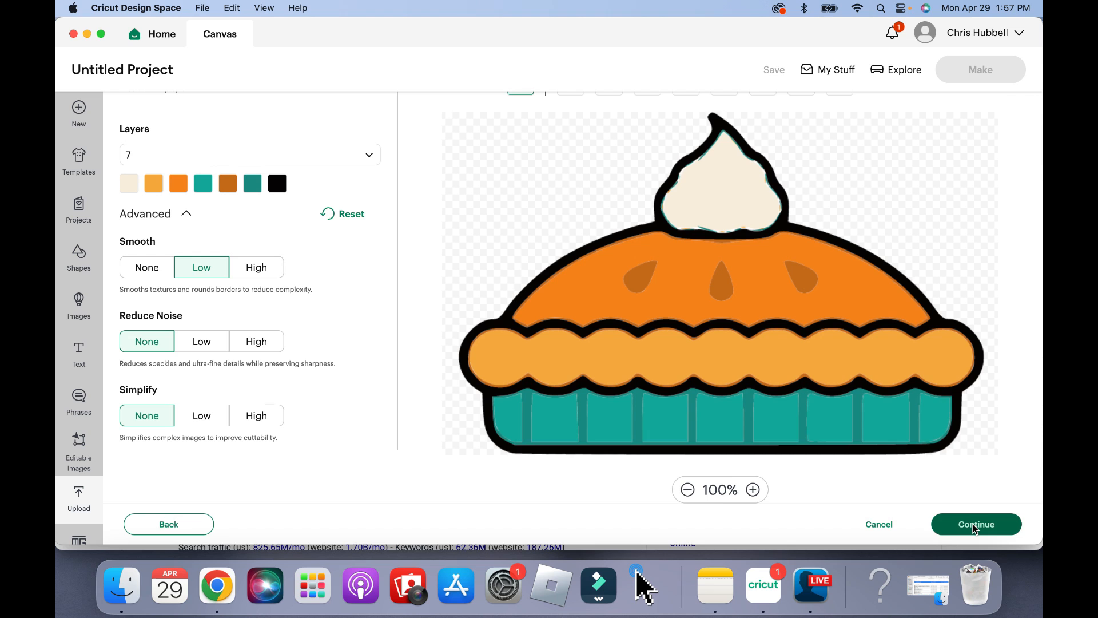
Step: Upload the pie as Opumpkinpie and add its seven layers to the canvas
left_click(975, 524)
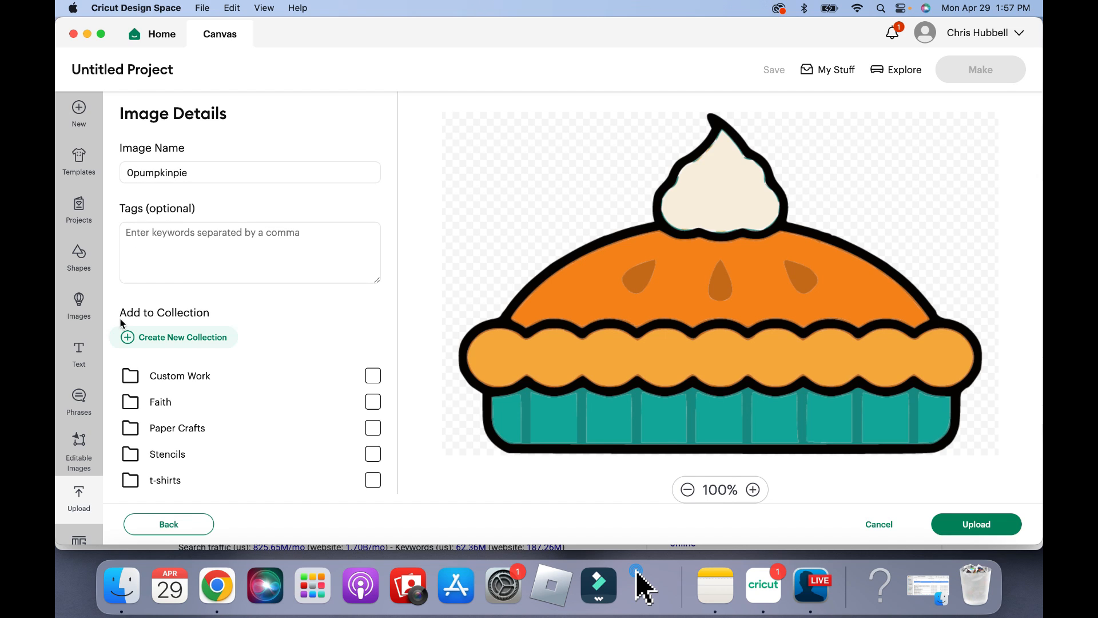
mouse_move(784, 403)
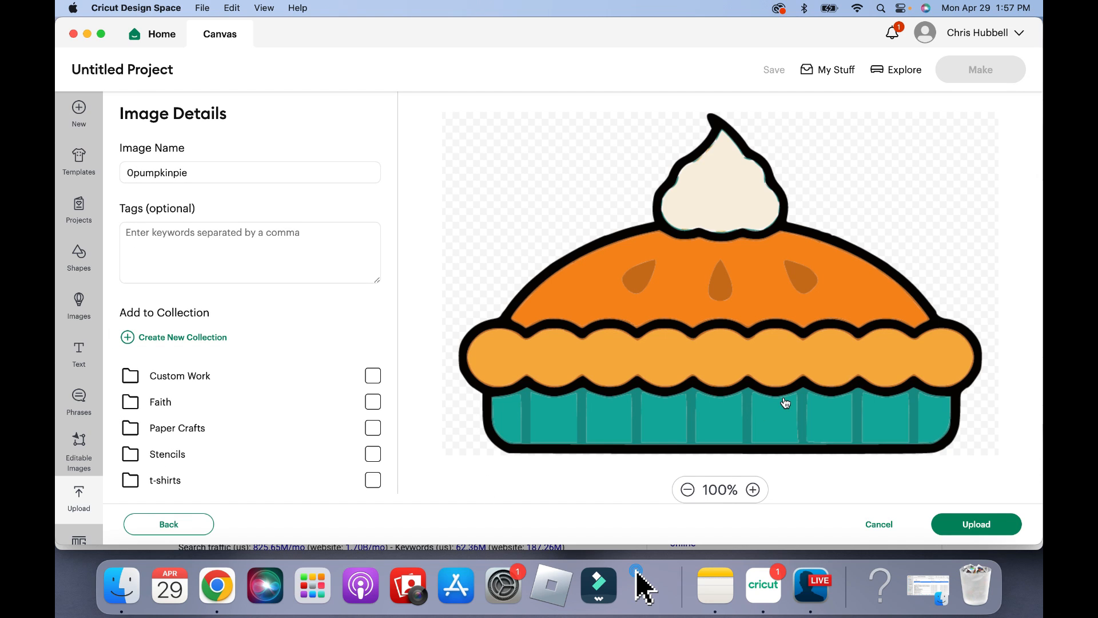
left_click(976, 523)
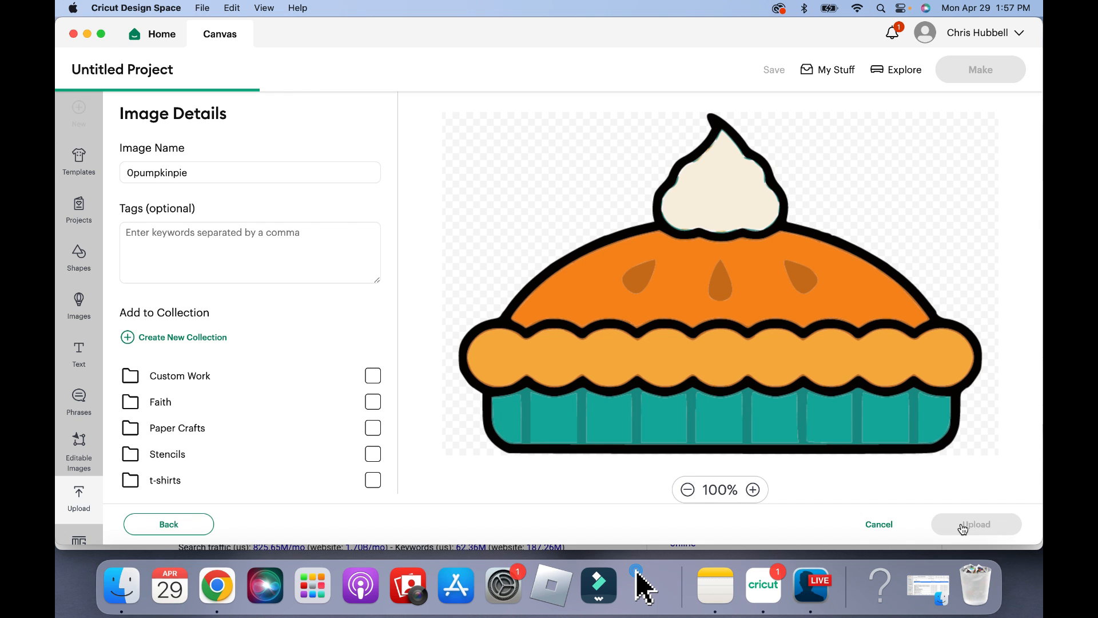
left_click(974, 523)
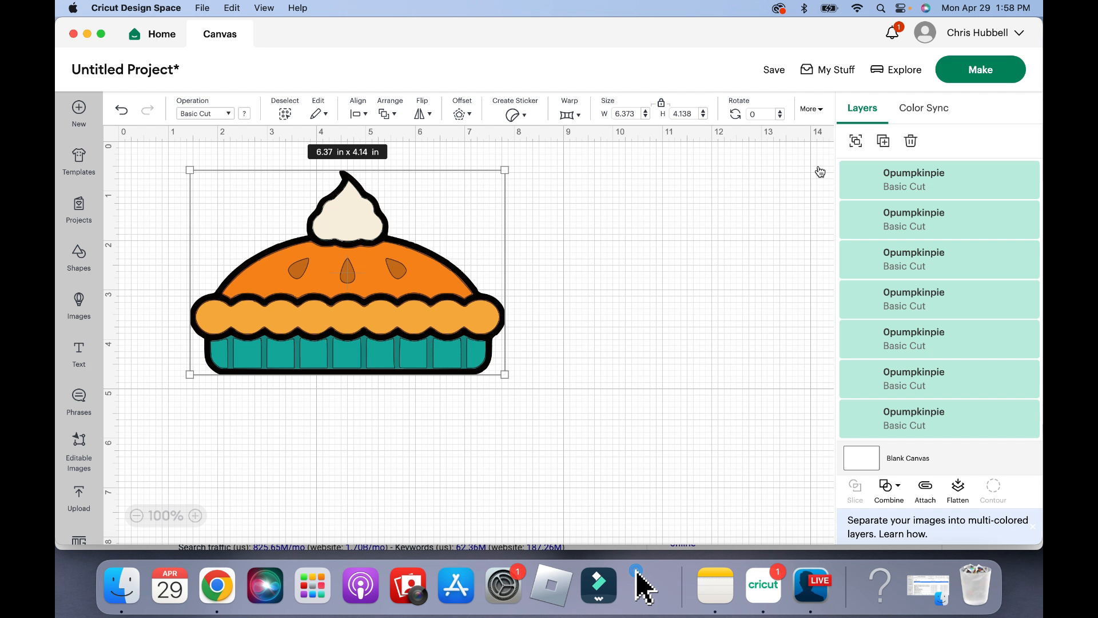
Step: Select a single pie layer on the canvas
left_click(610, 199)
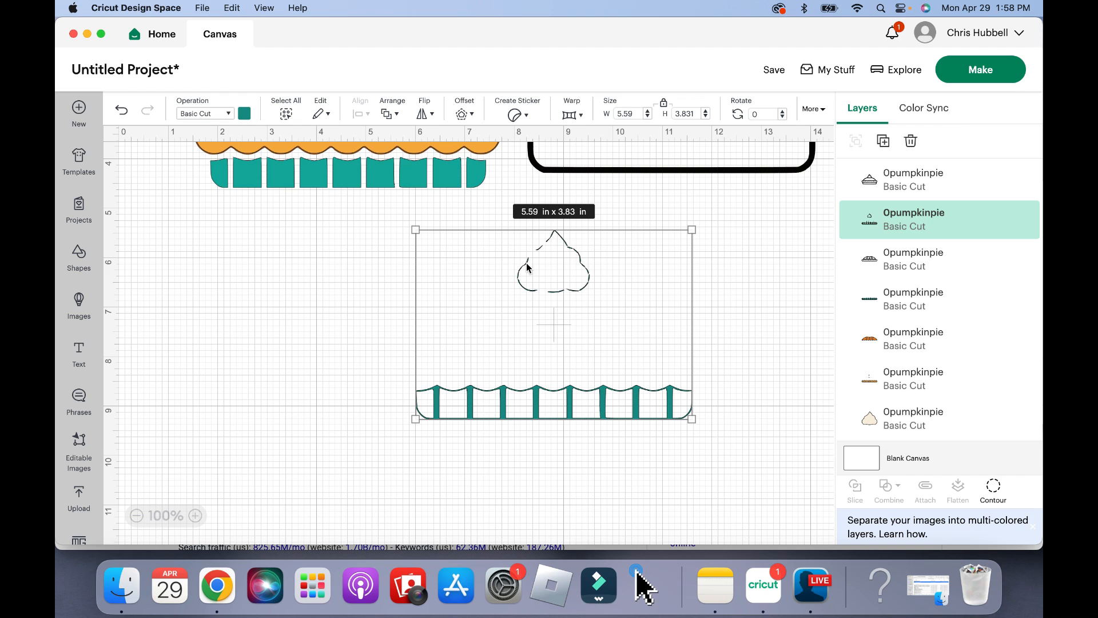
mouse_move(589, 294)
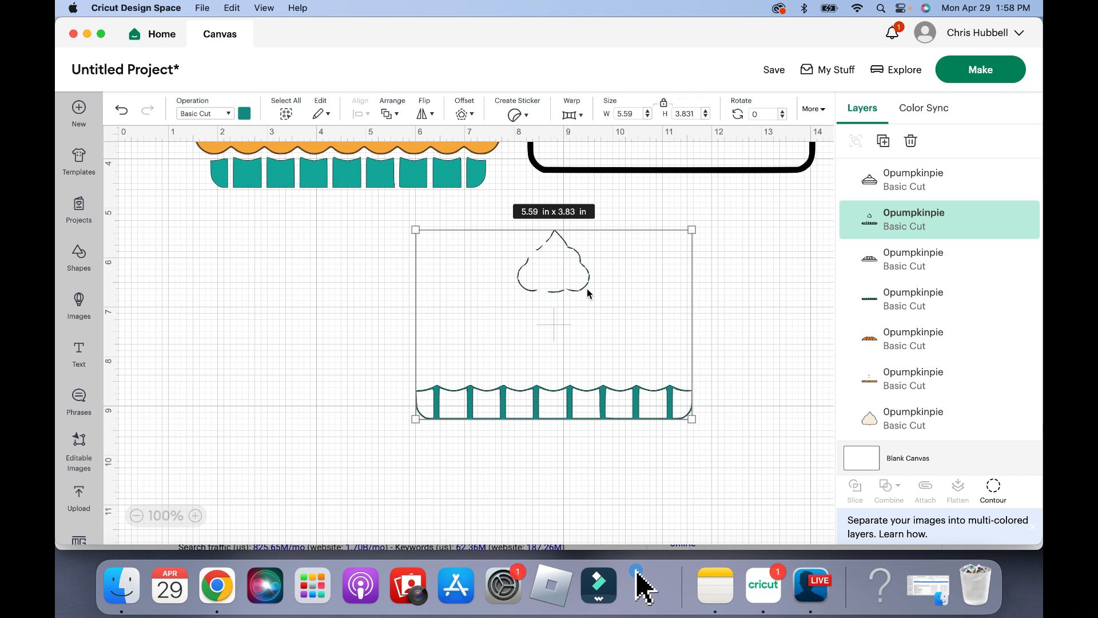
mouse_move(572, 261)
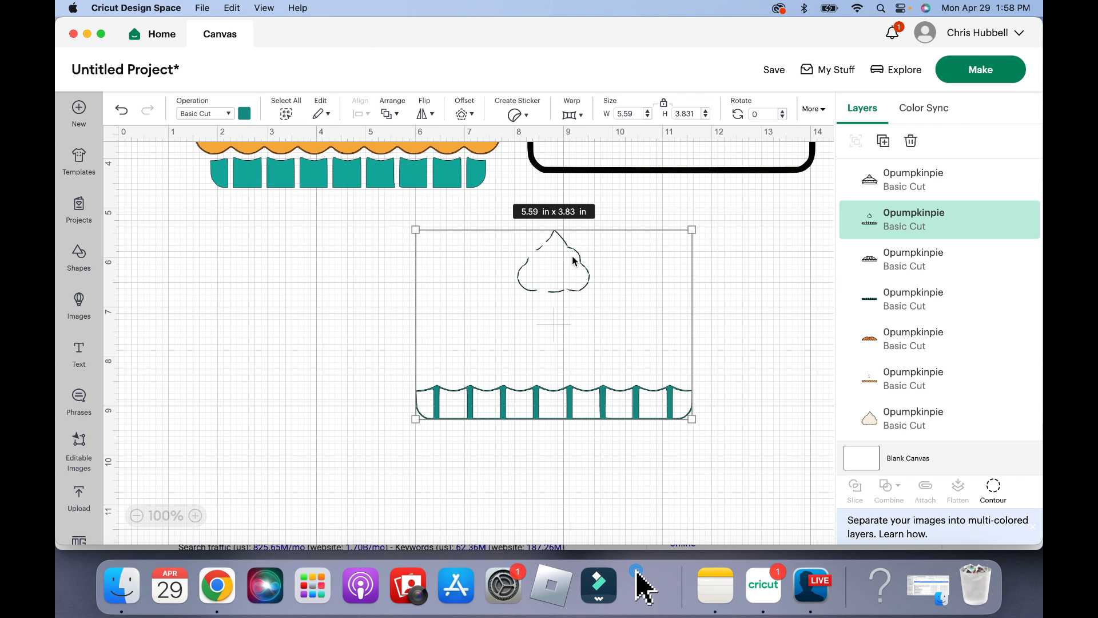
mouse_move(536, 249)
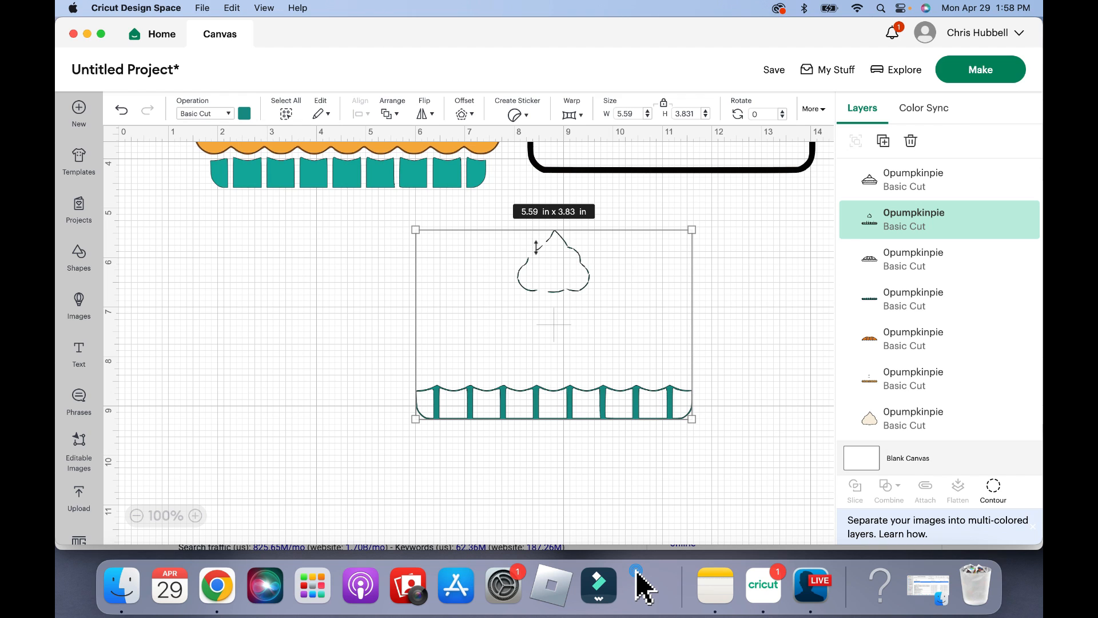
mouse_move(621, 405)
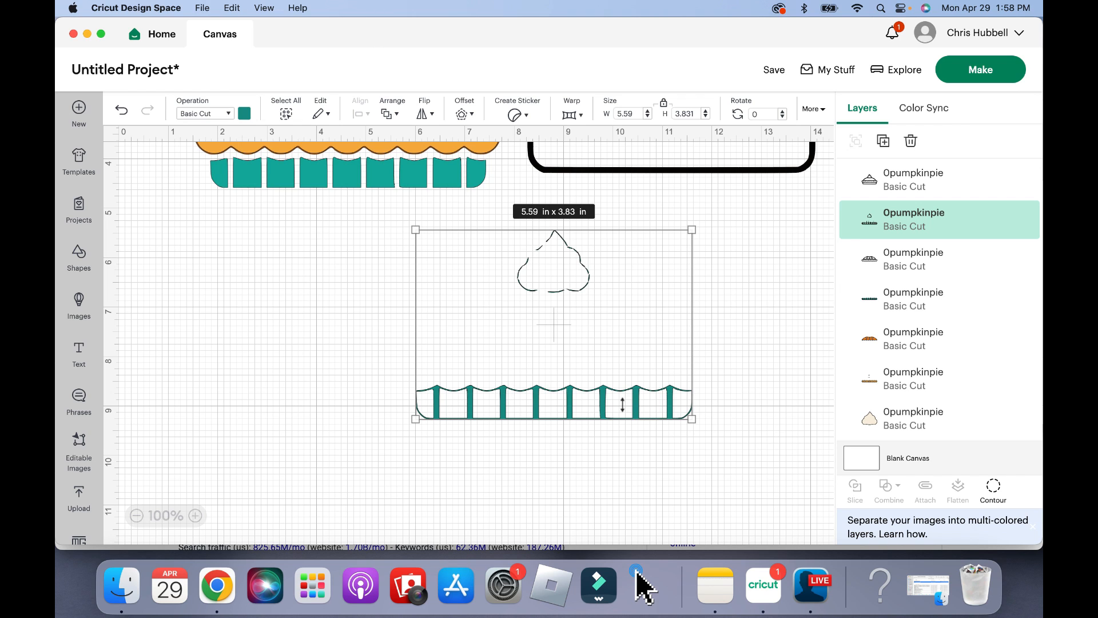
mouse_move(580, 271)
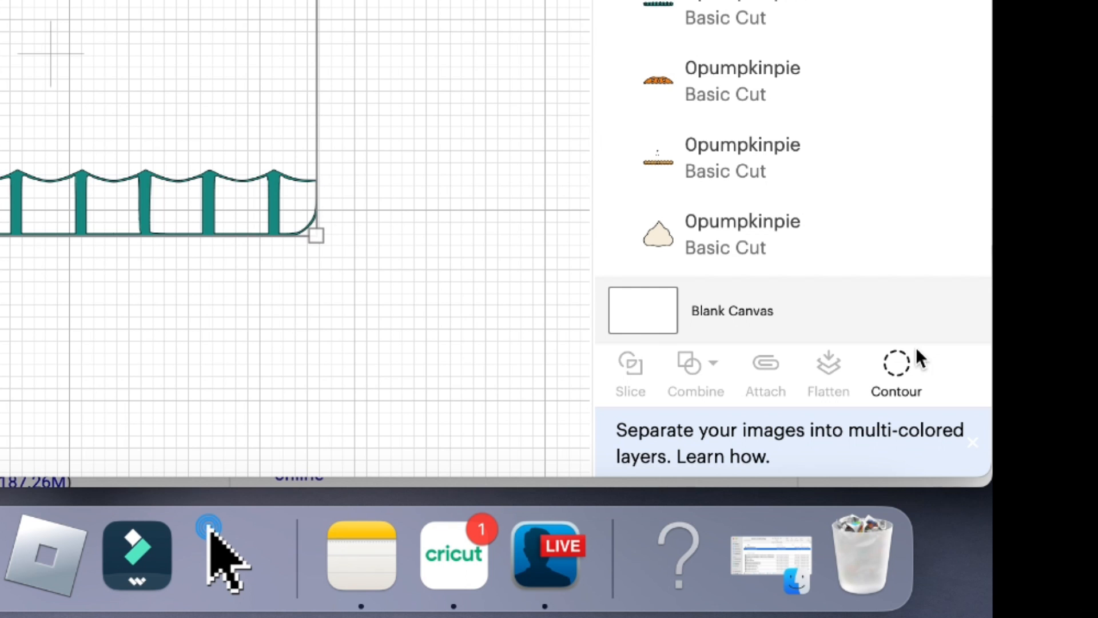
mouse_move(895, 368)
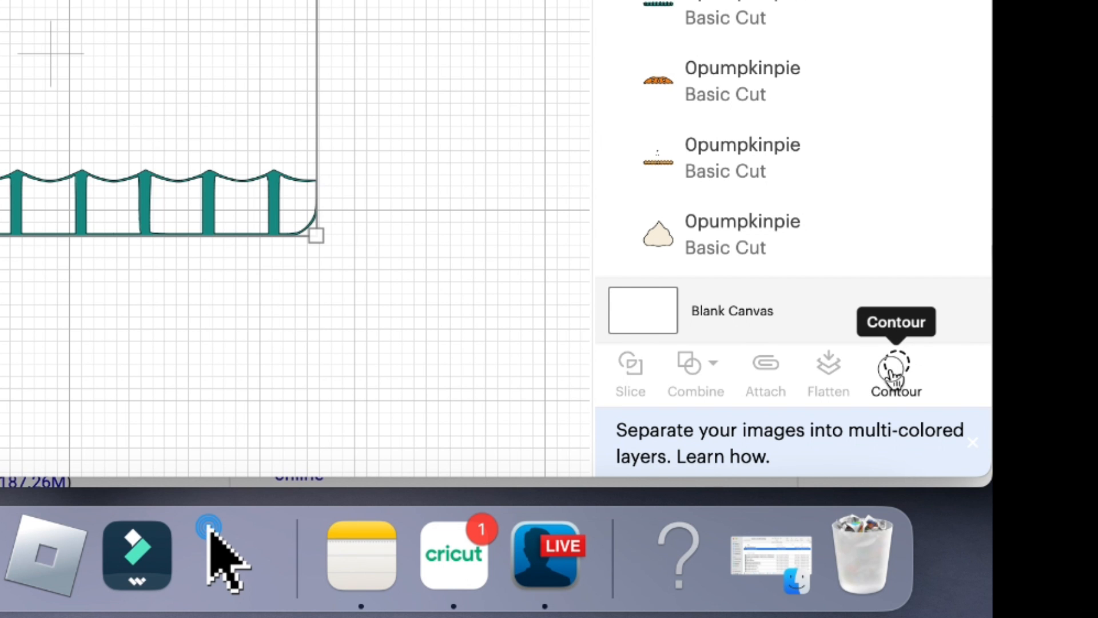
Step: Hide the stray outline fragments on the teal crust layer with Hide Contour
left_click(896, 370)
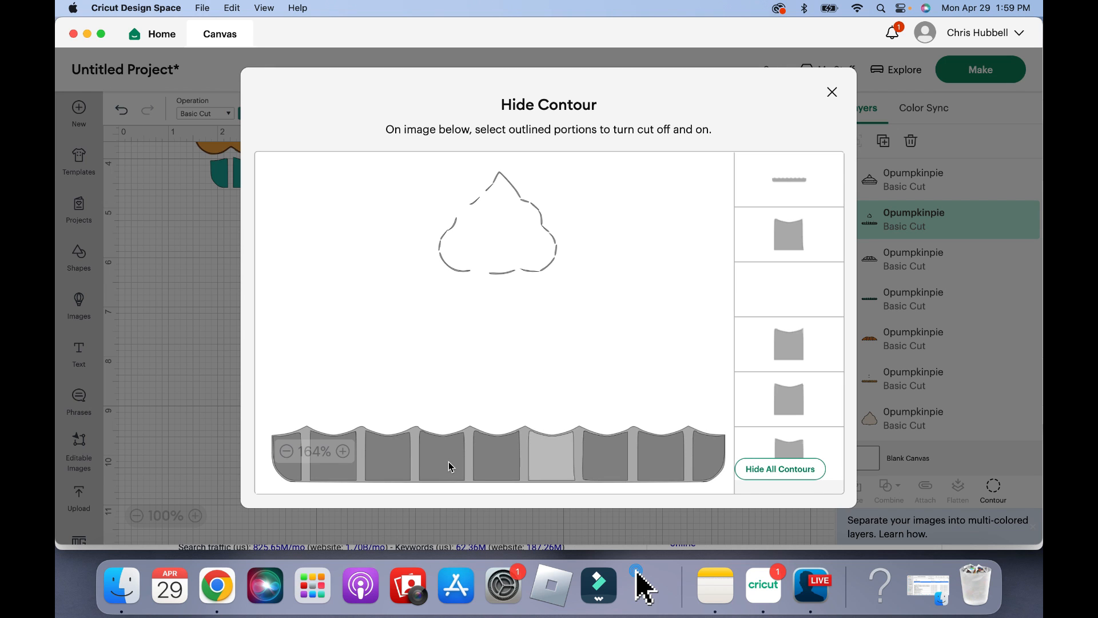
left_click(551, 455)
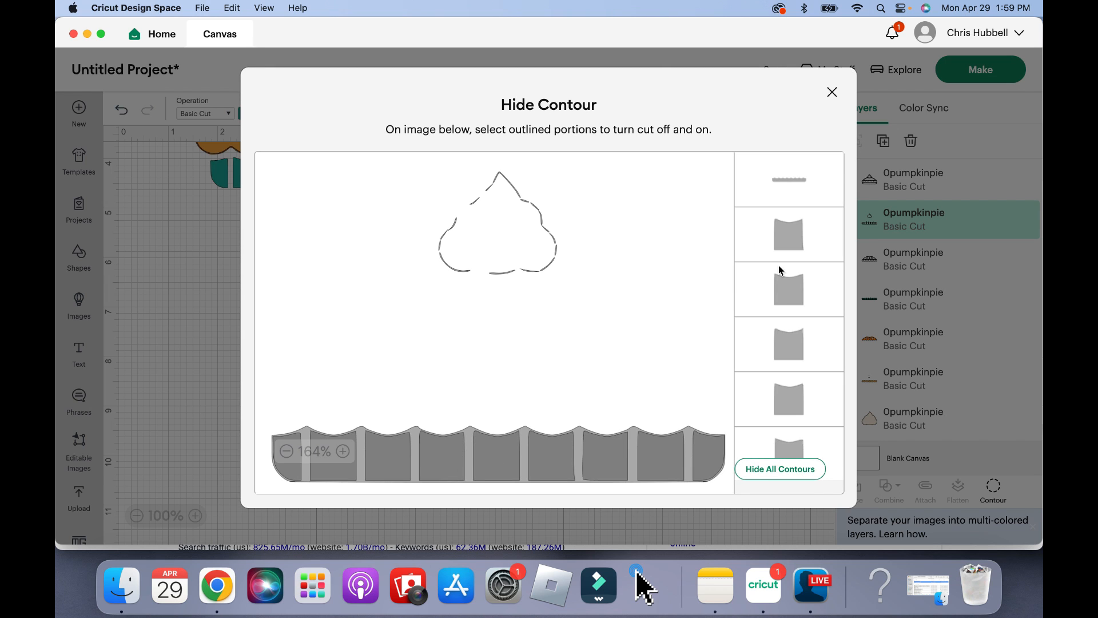
mouse_move(793, 327)
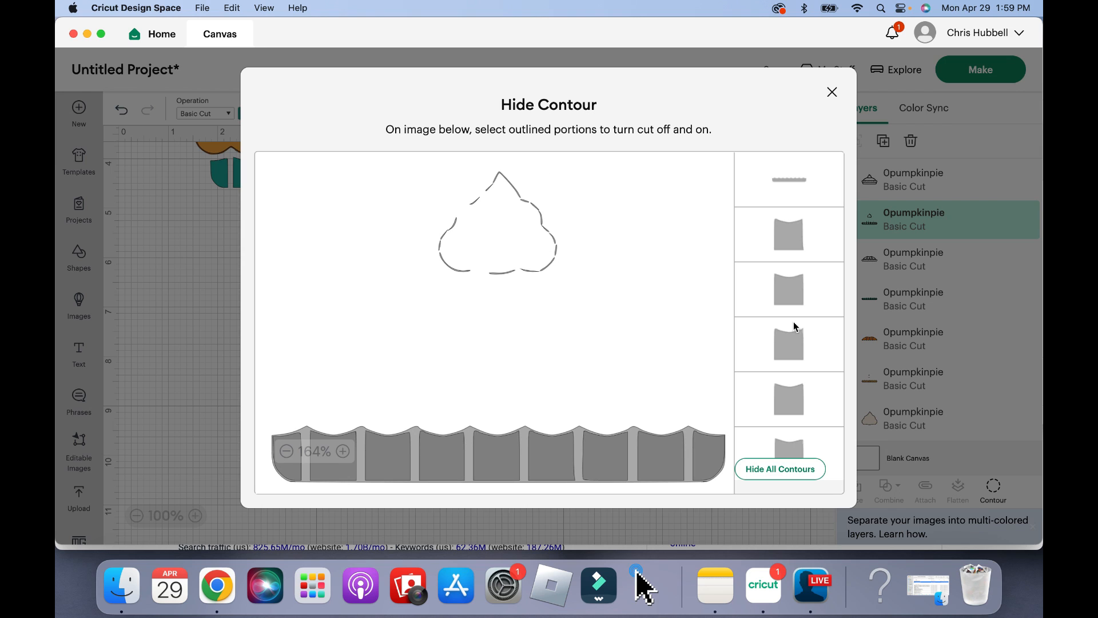
scroll("down", 3)
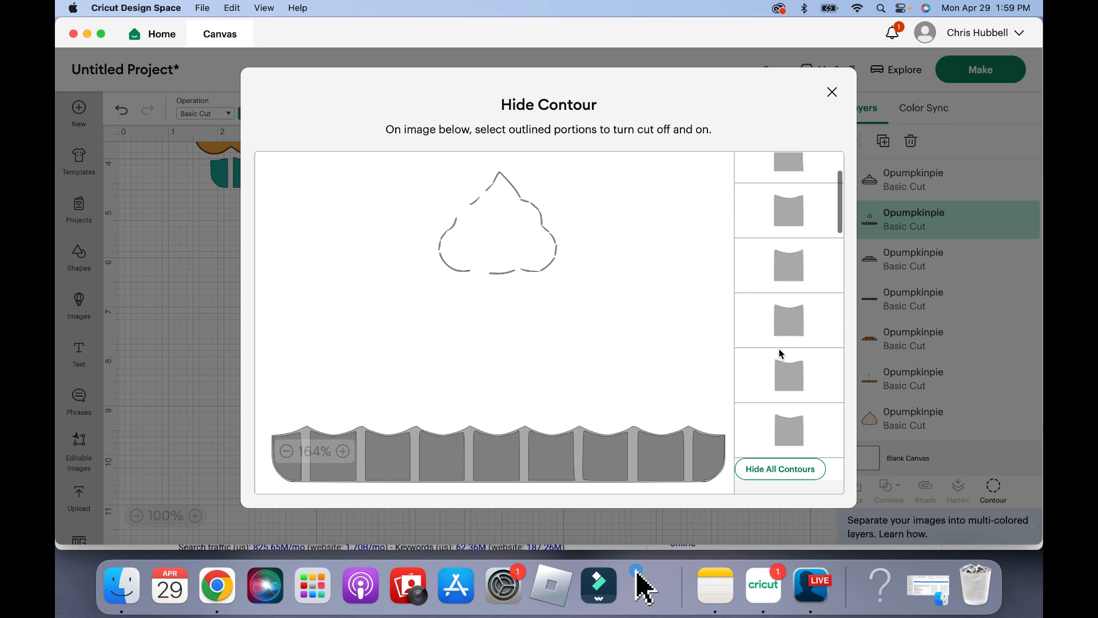
scroll("down", 3)
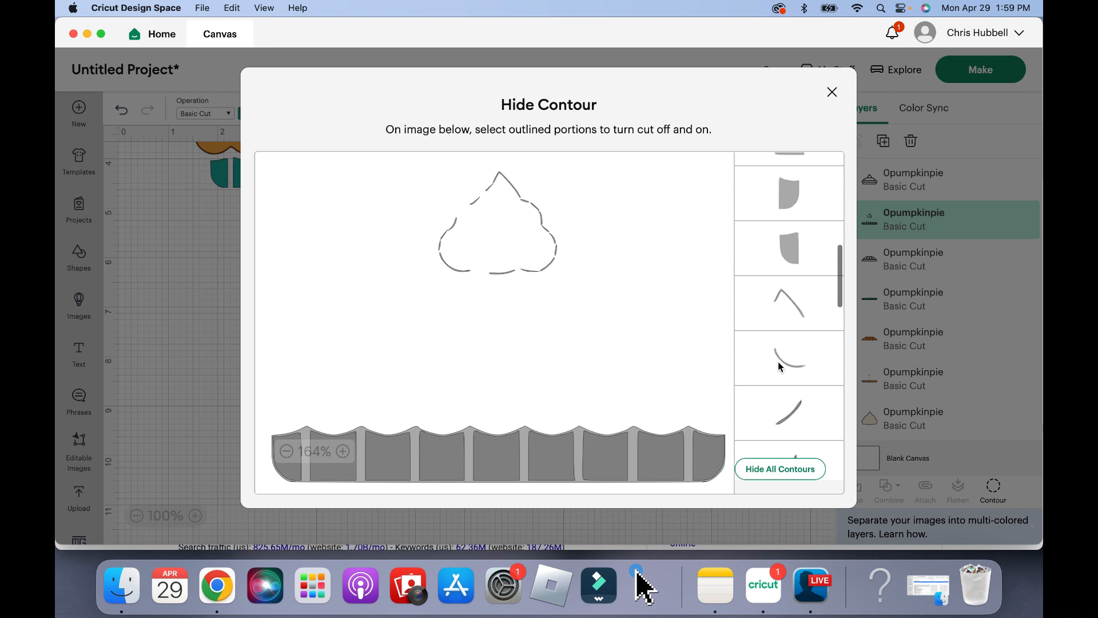
scroll("down", 3)
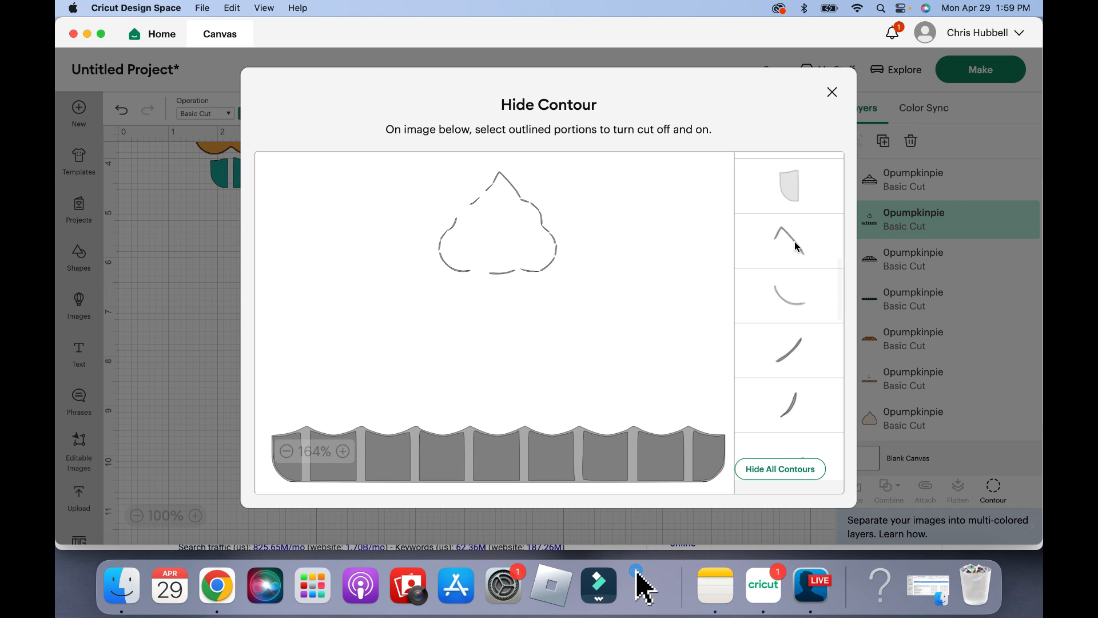
left_click(788, 241)
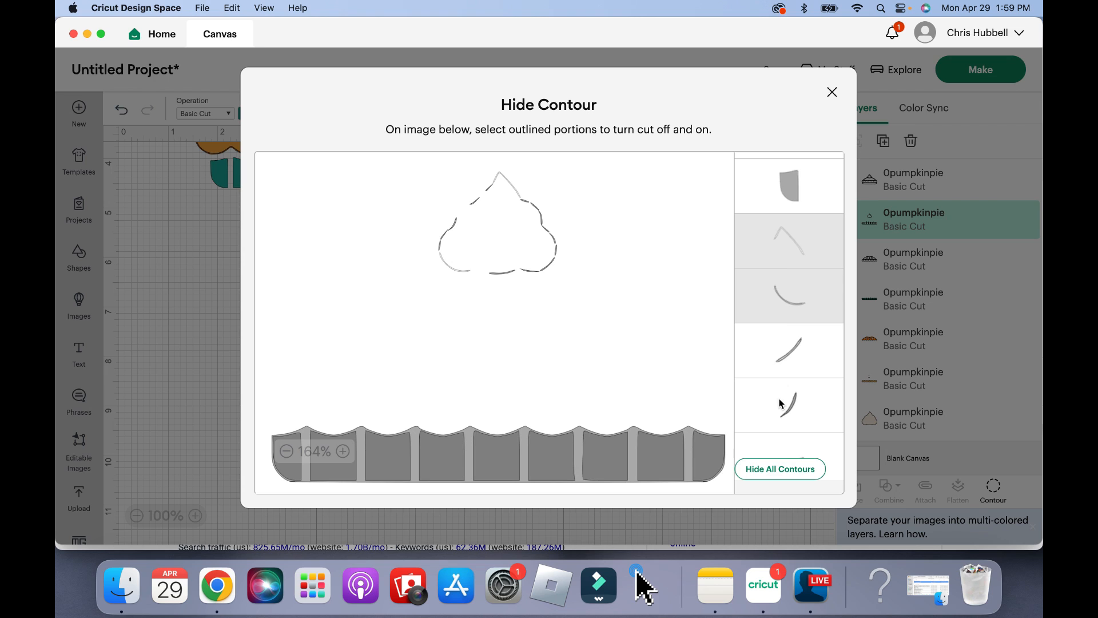
scroll("down", 3)
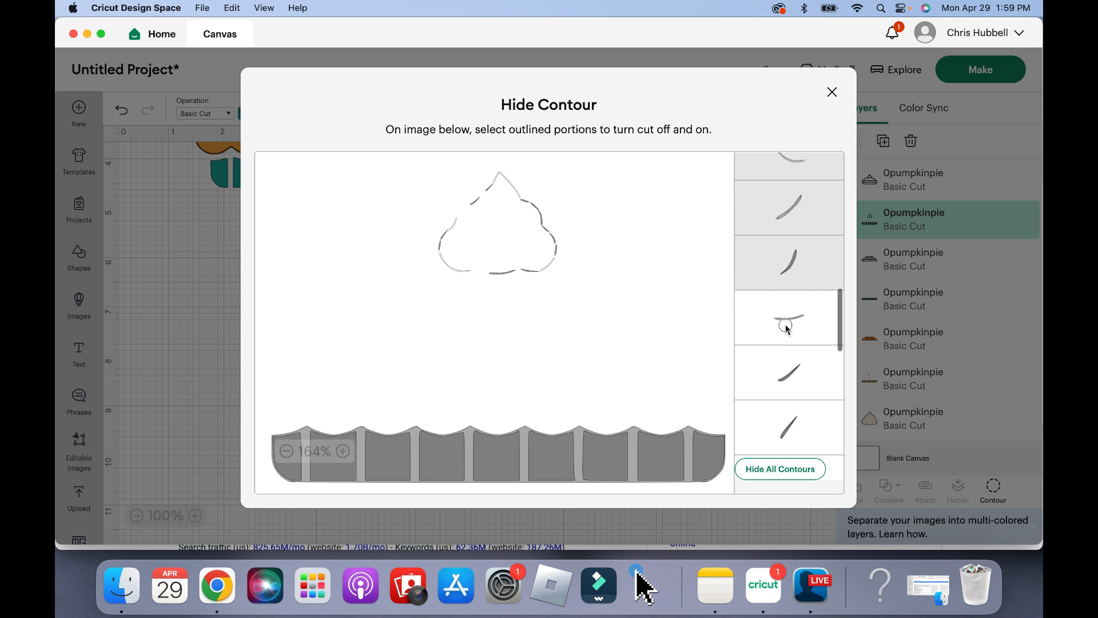
scroll("down", 3)
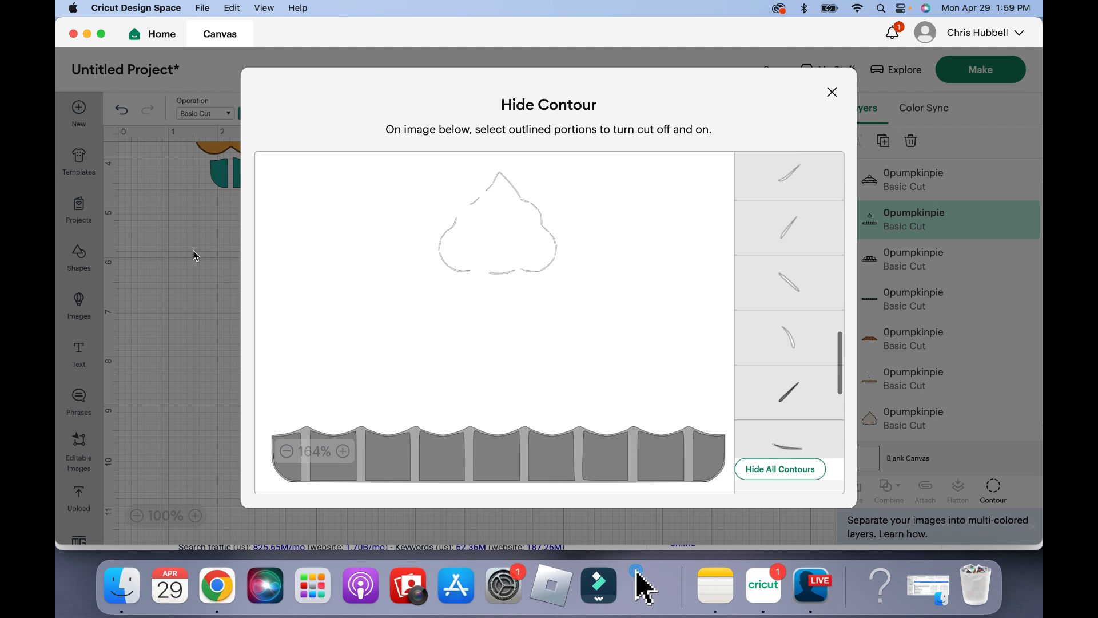
left_click(832, 92)
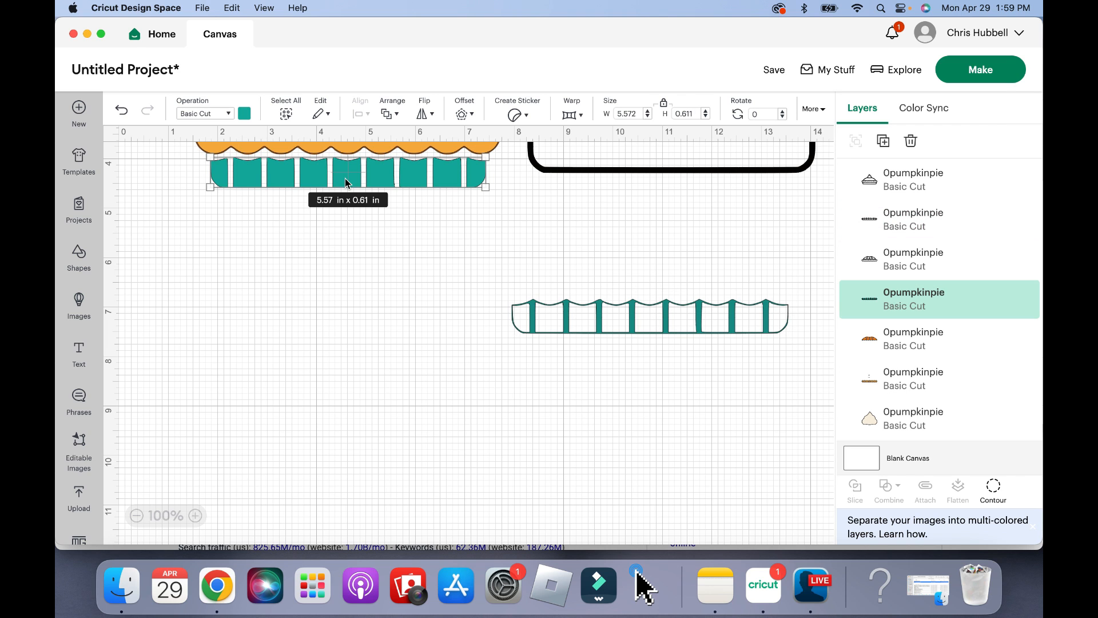
mouse_move(267, 309)
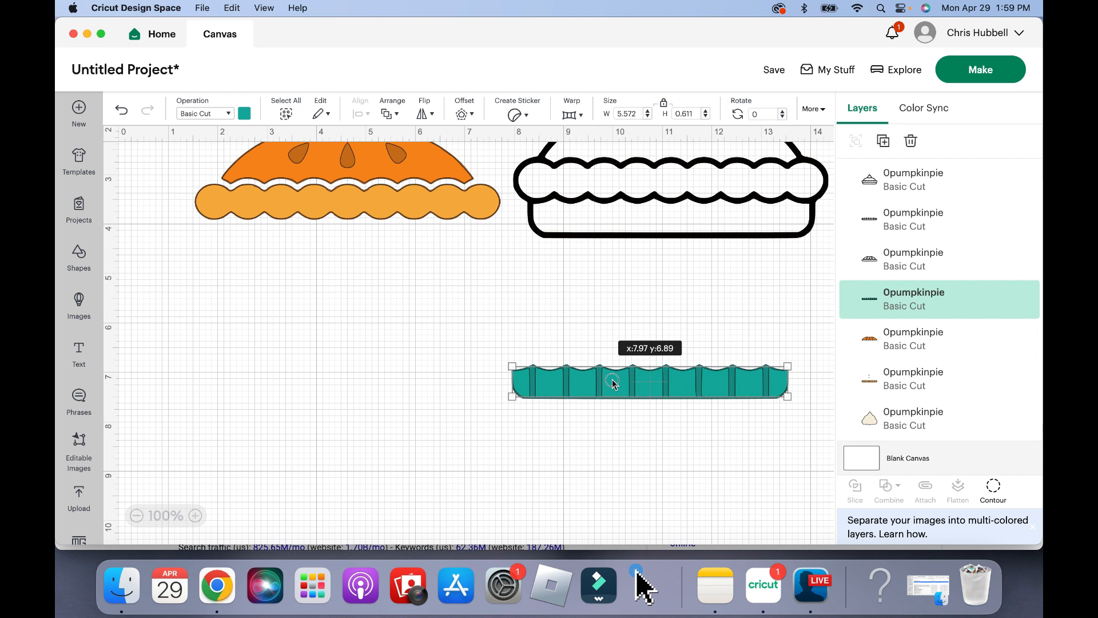
mouse_move(400, 206)
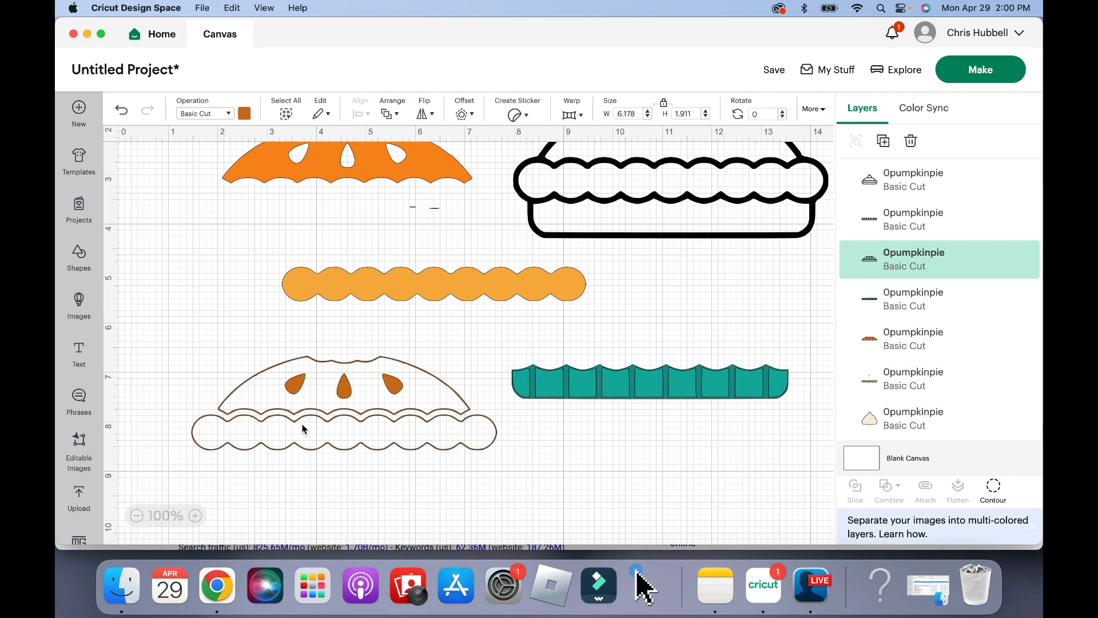
Step: Select the brown outline pie piece
left_click(343, 403)
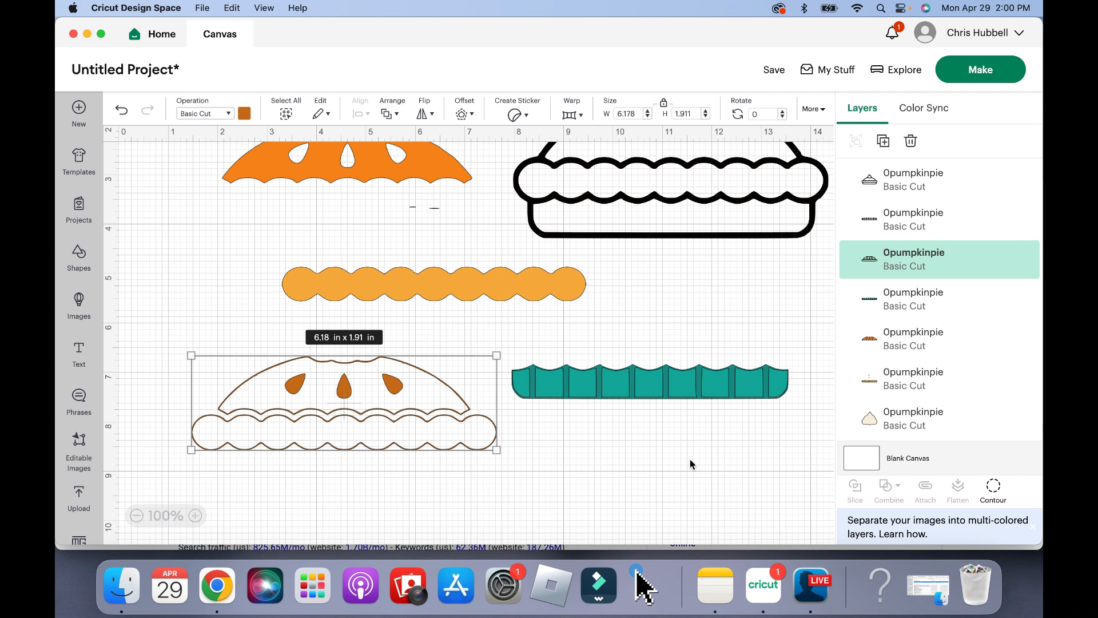
Step: Keep only the three teardrops on the brown layer and hide the scallop layer's leftover bits
left_click(992, 490)
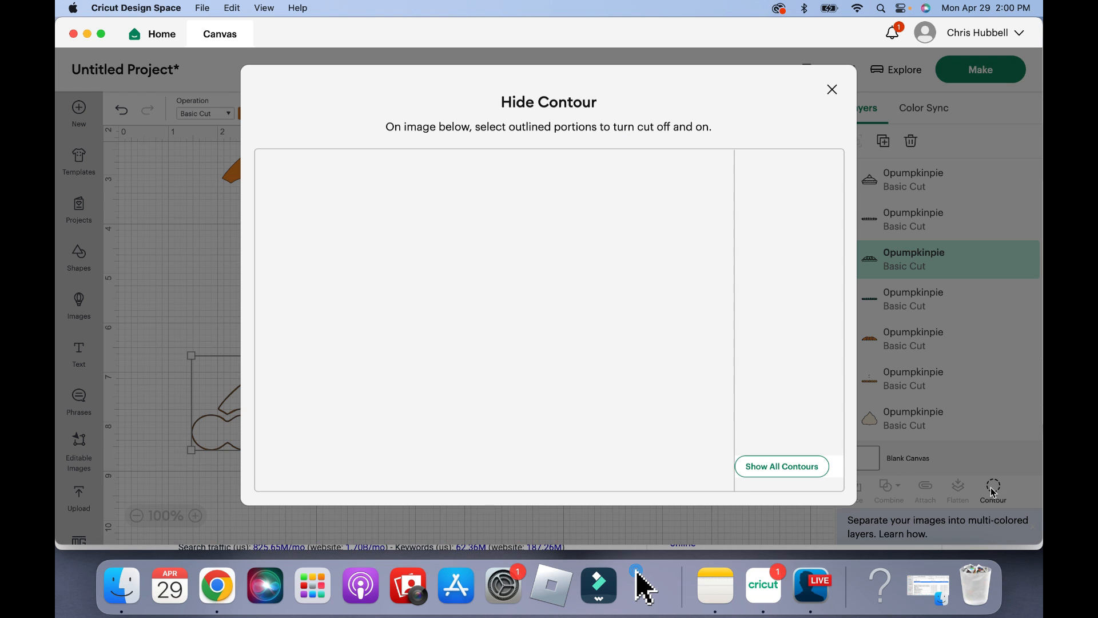
left_click(781, 465)
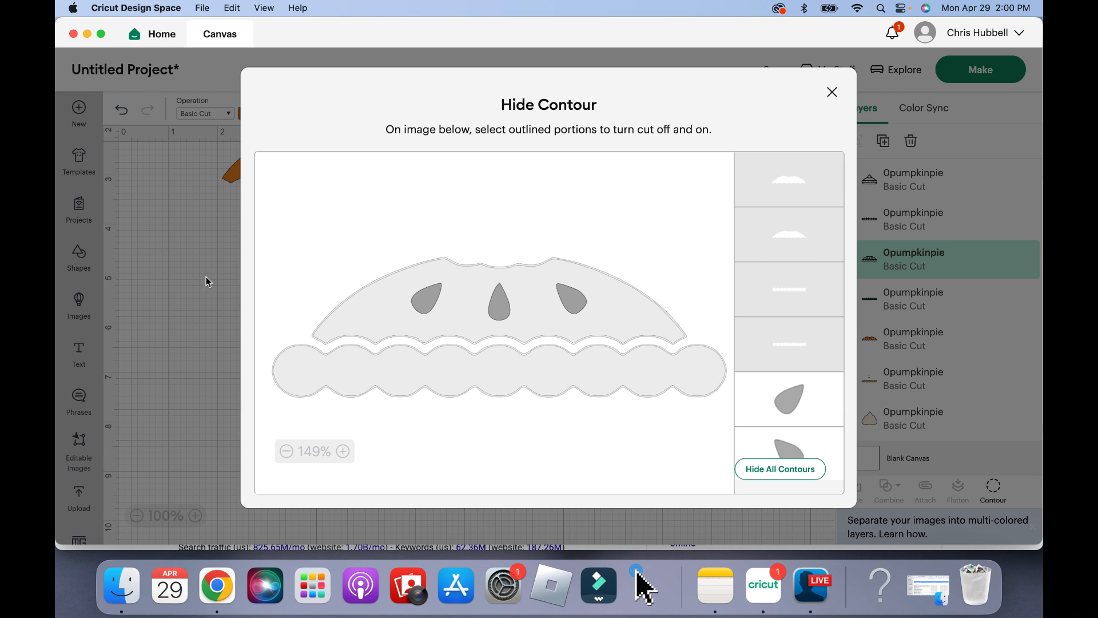
left_click(832, 91)
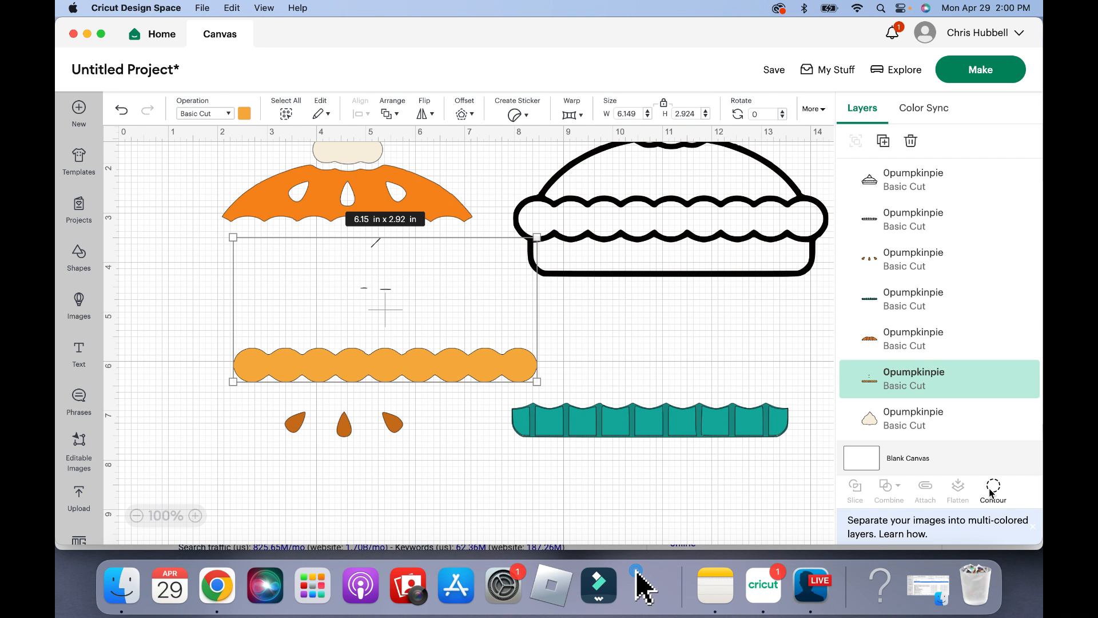
left_click(992, 490)
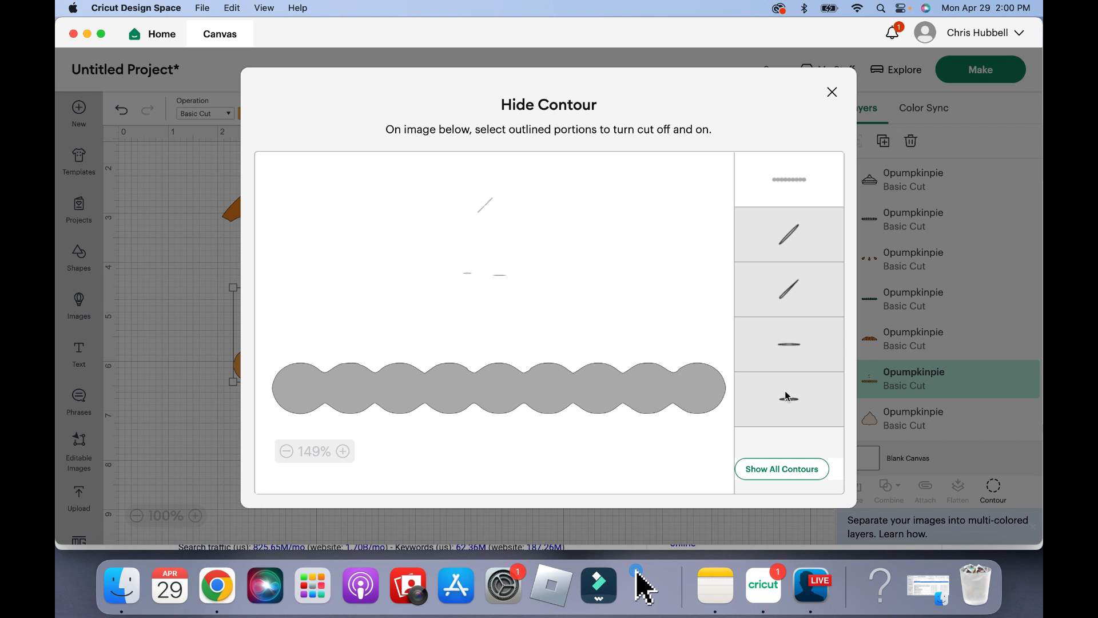
left_click(832, 92)
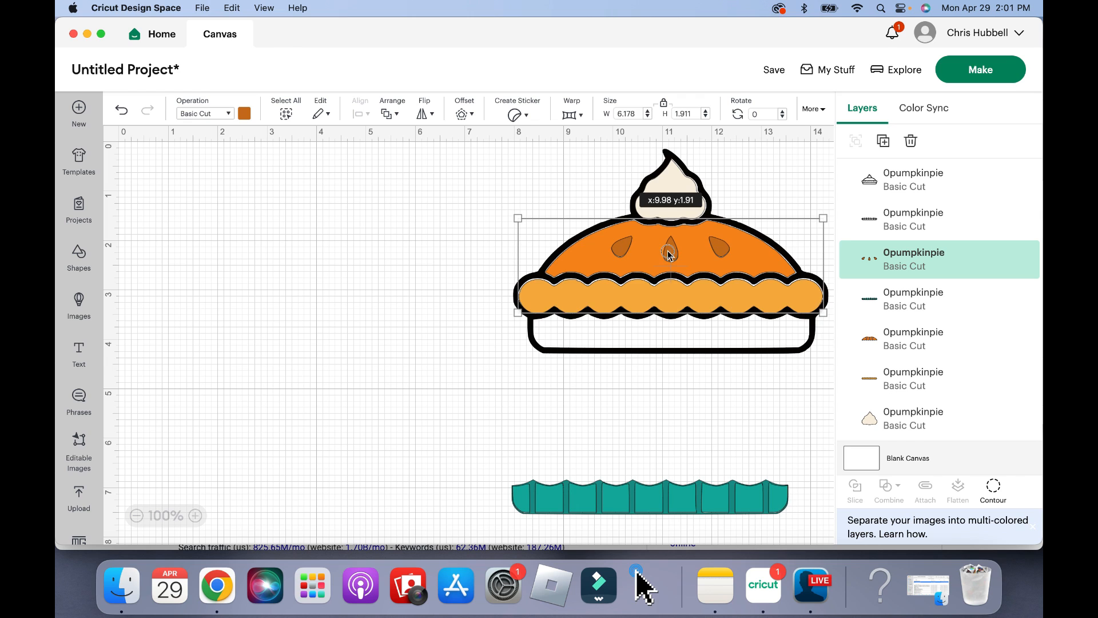
Step: Place the teardrops on the orange pie top and the teal base inside the black outline
left_click(648, 494)
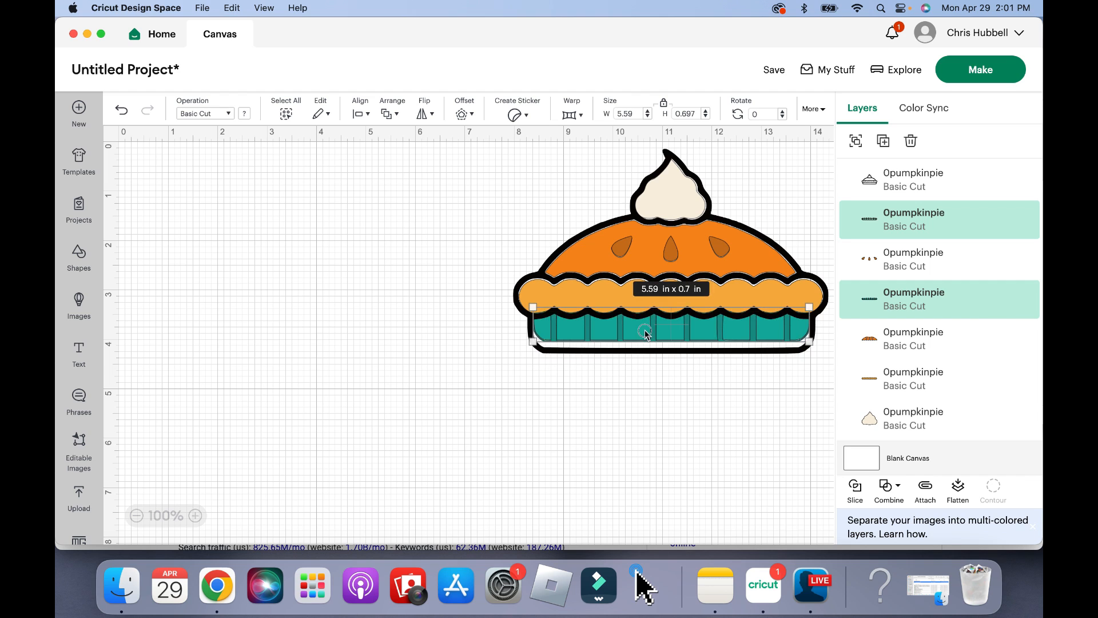
left_click(455, 280)
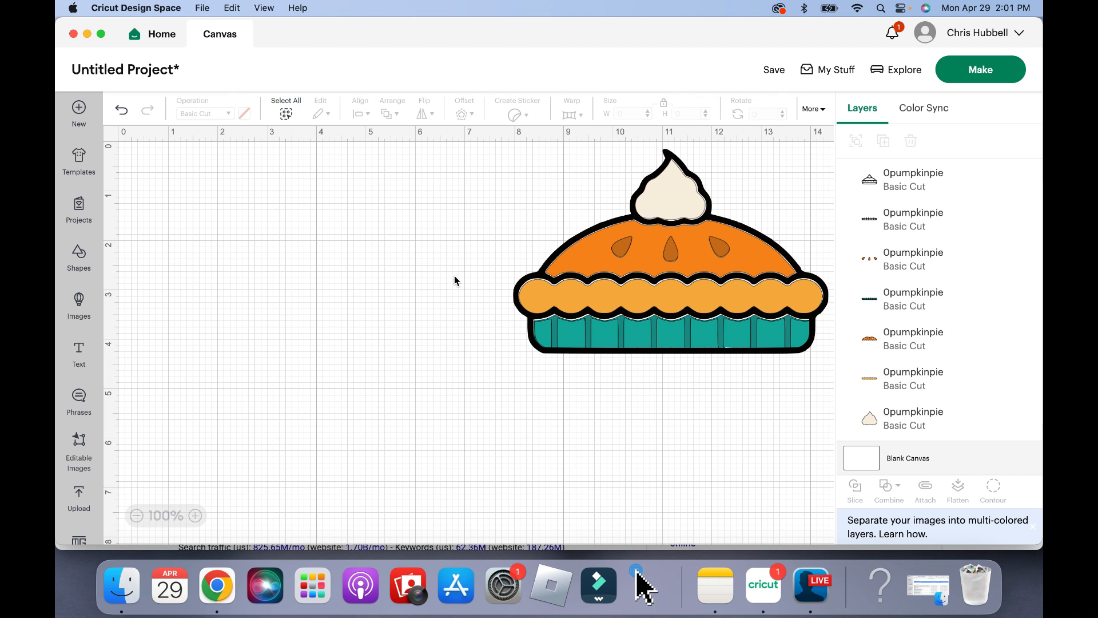
mouse_move(835, 69)
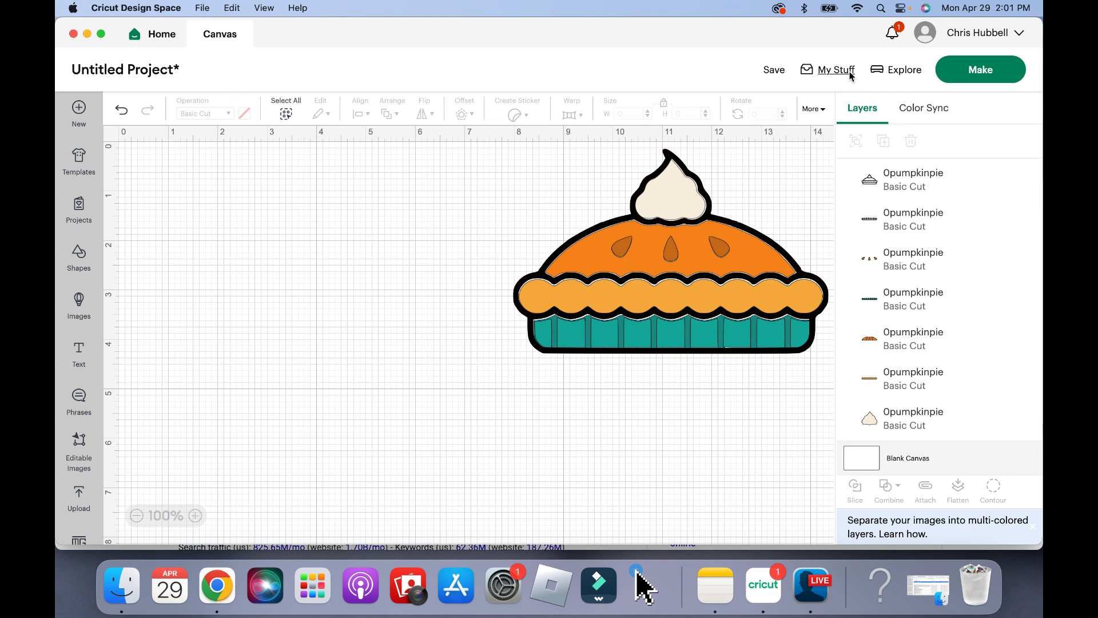
mouse_move(1020, 37)
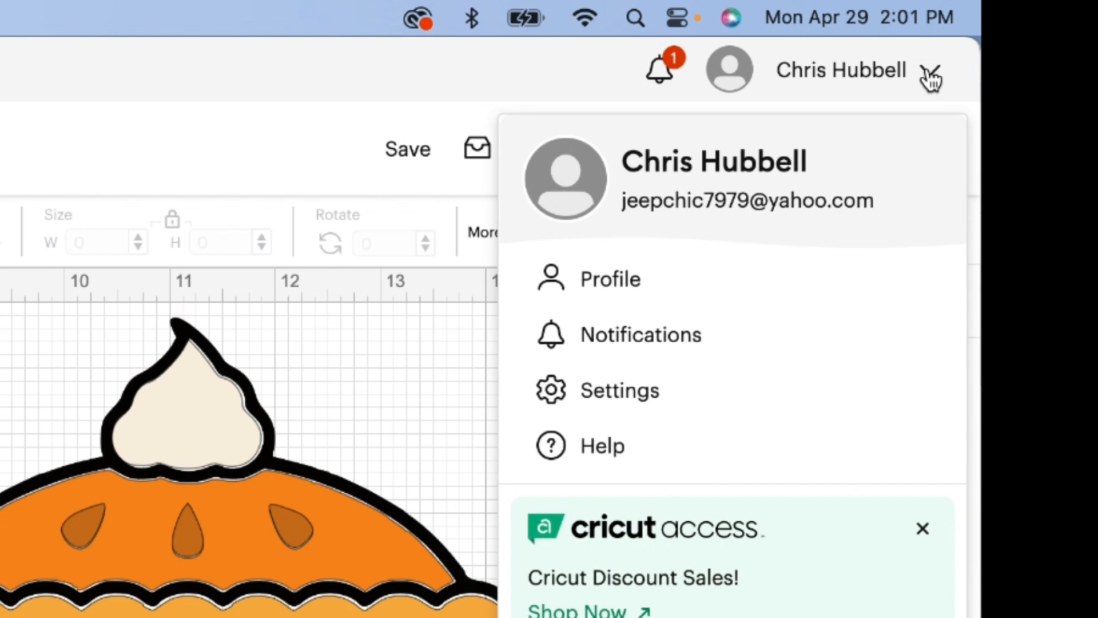
mouse_move(654, 403)
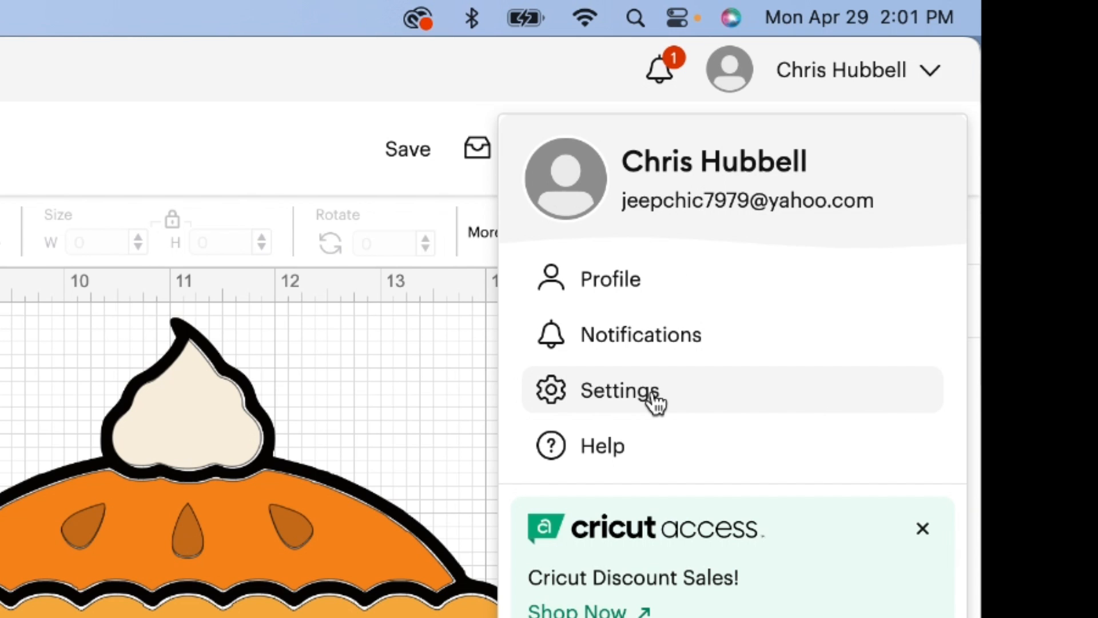
left_click(619, 390)
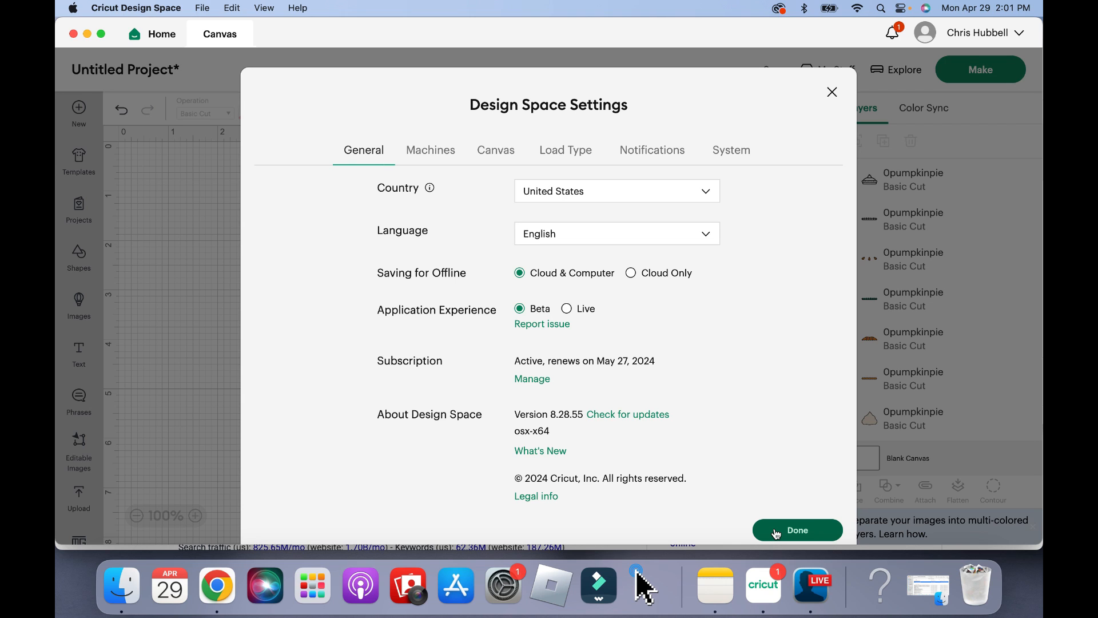
mouse_move(558, 184)
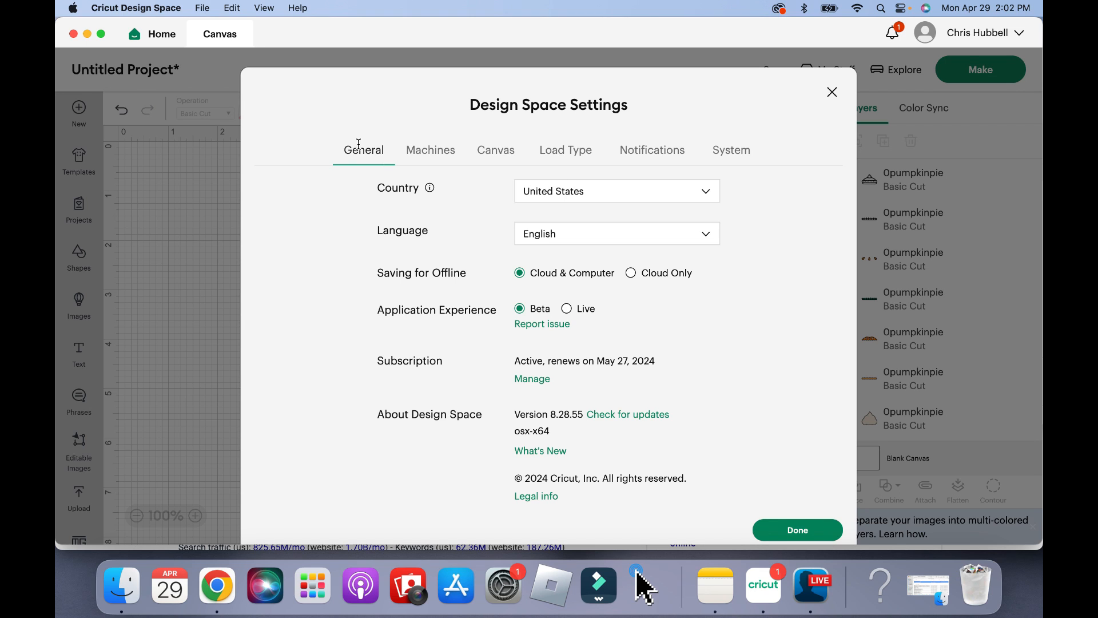
mouse_move(570, 279)
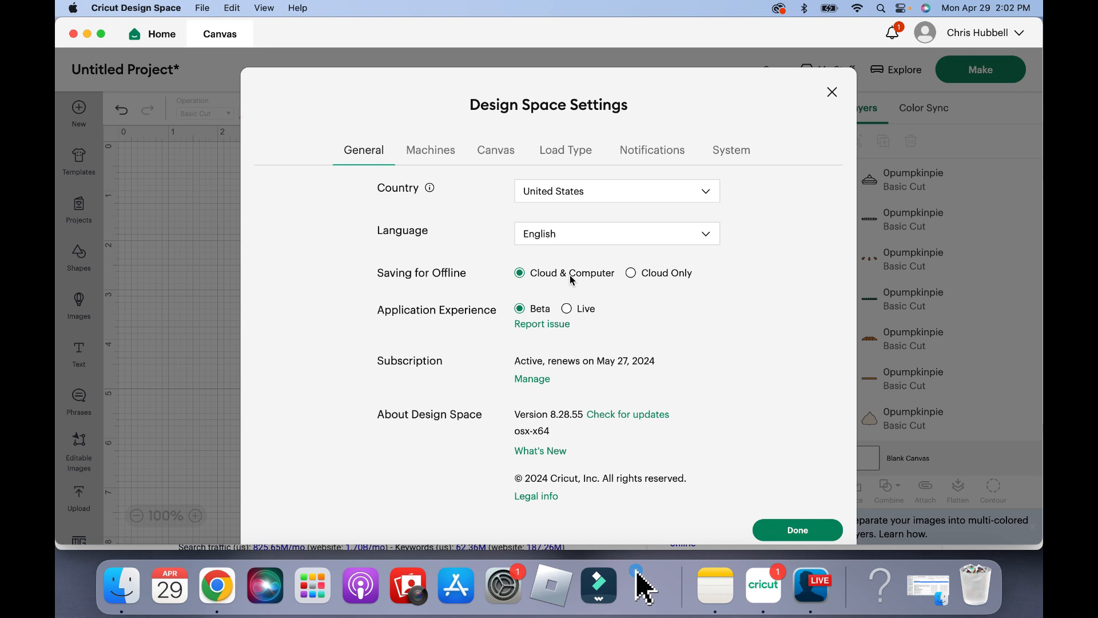
mouse_move(751, 434)
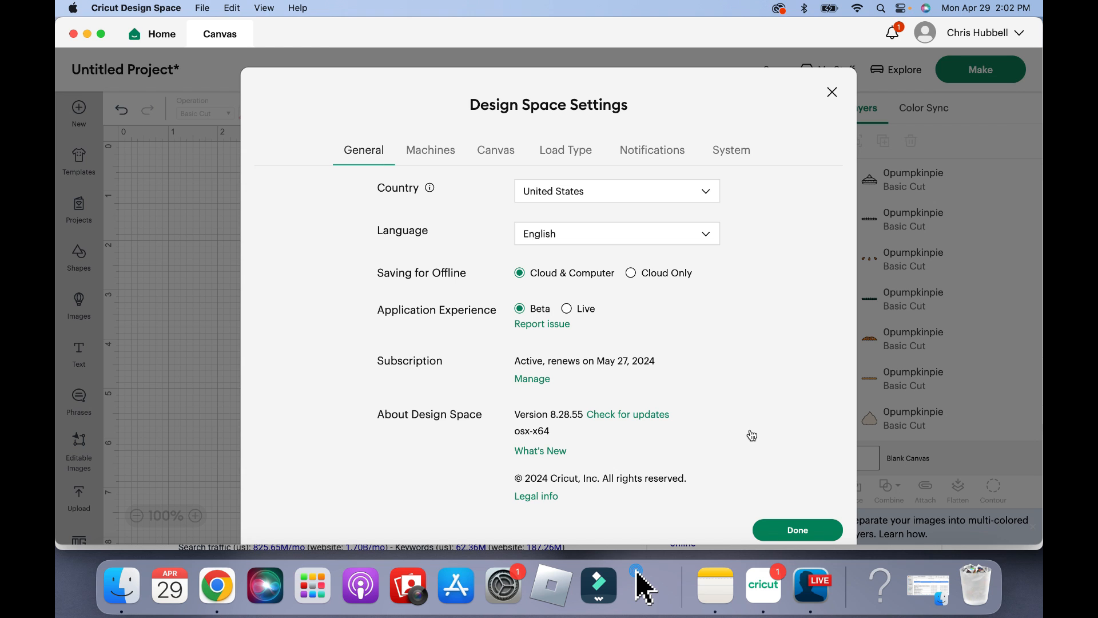
mouse_move(768, 487)
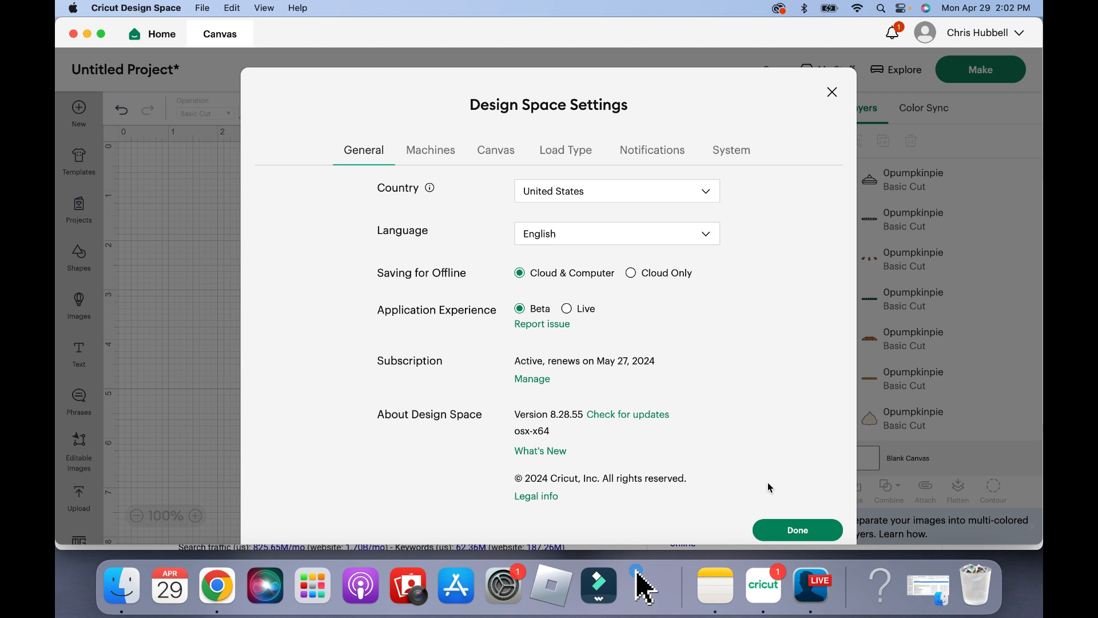
mouse_move(796, 530)
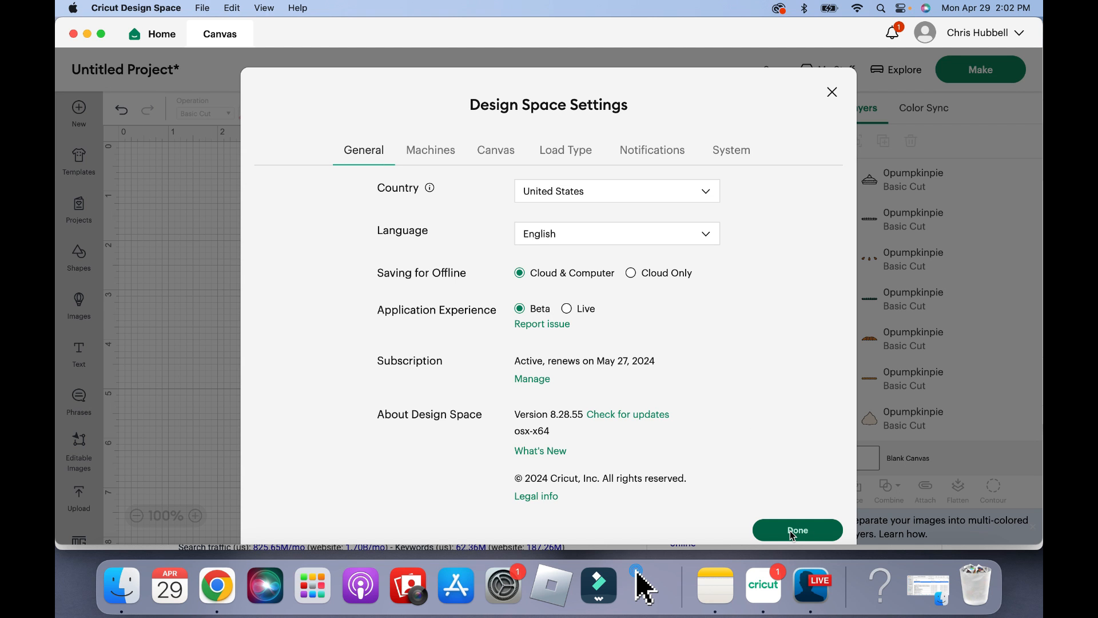
left_click(797, 530)
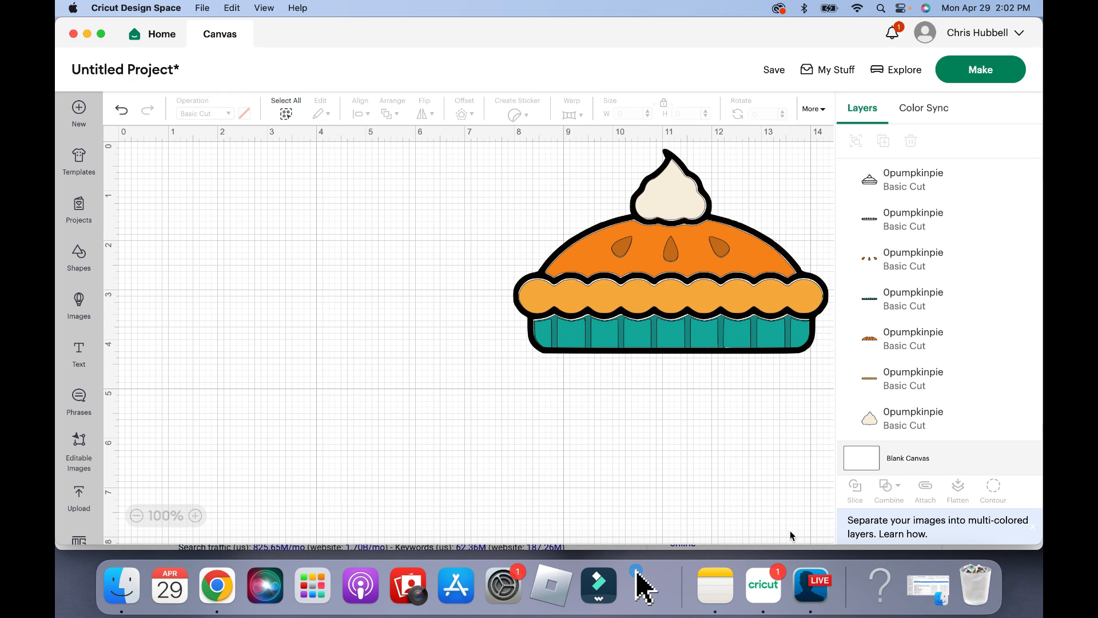